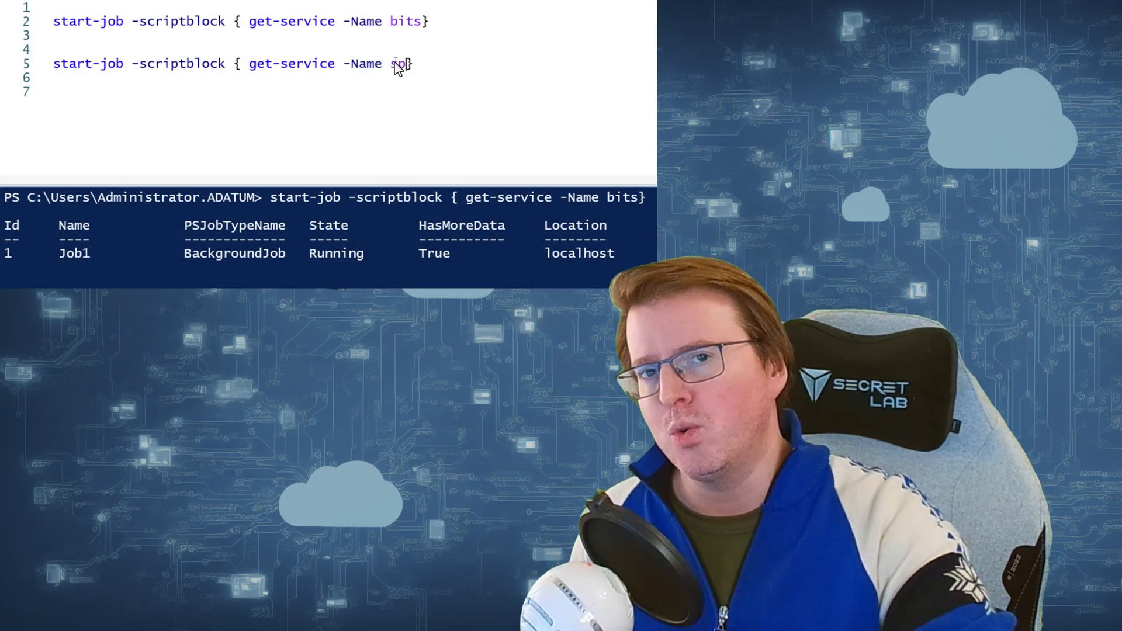
Write the trigger, option and Register-ScheduledJob -Name lines, naming the job ProcessJob.
text(spooler)
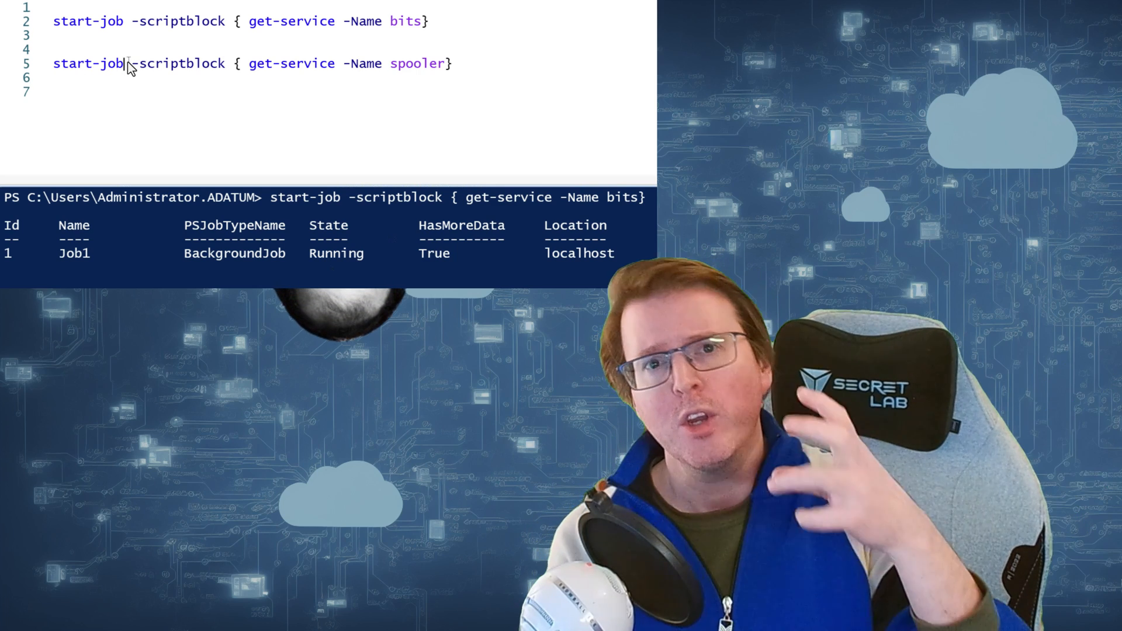
text(-name)
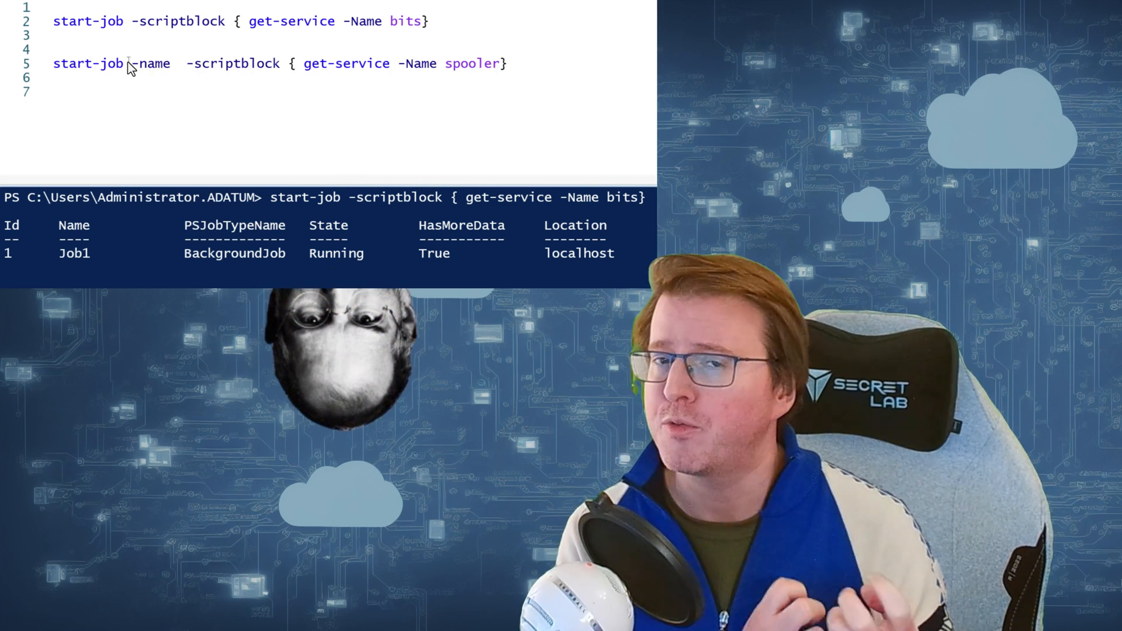
text(getspooler)
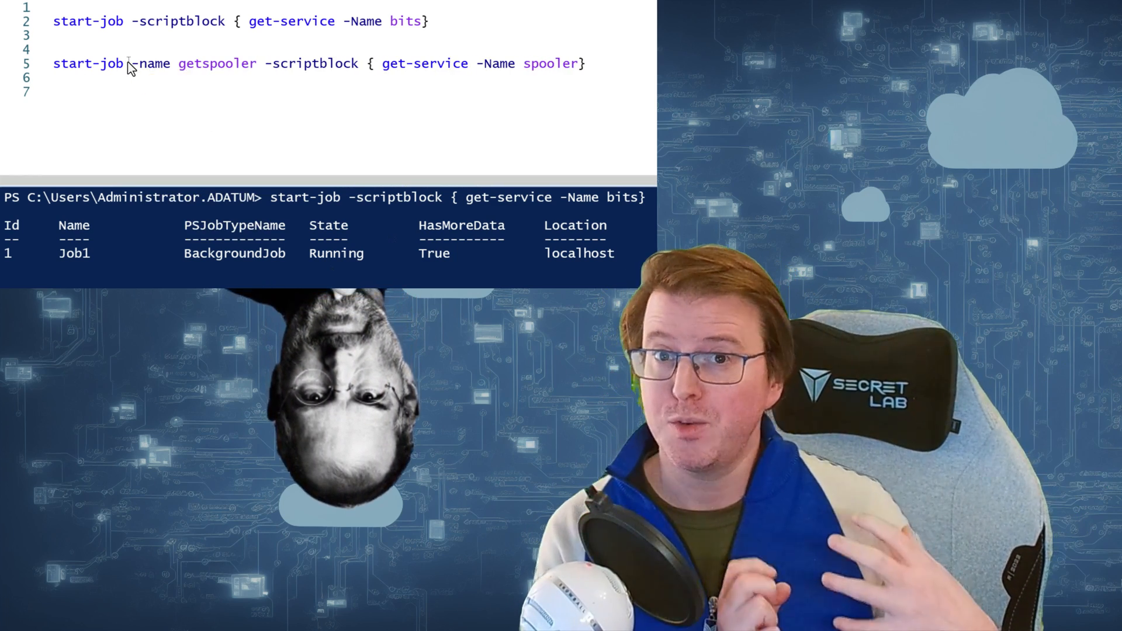
text(")
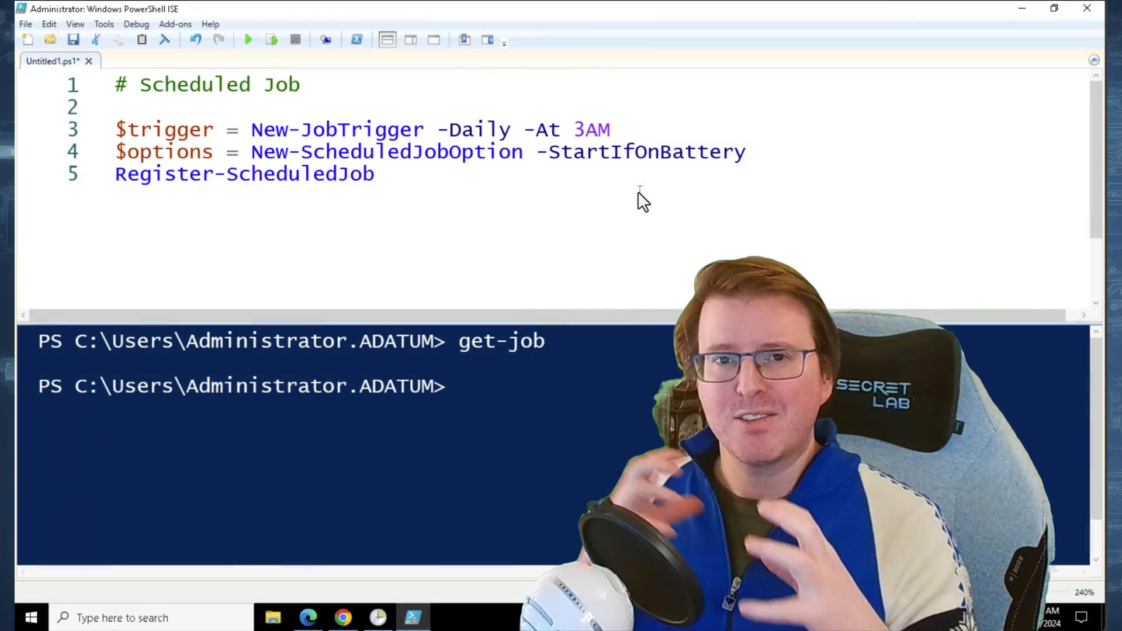
text(-Name)
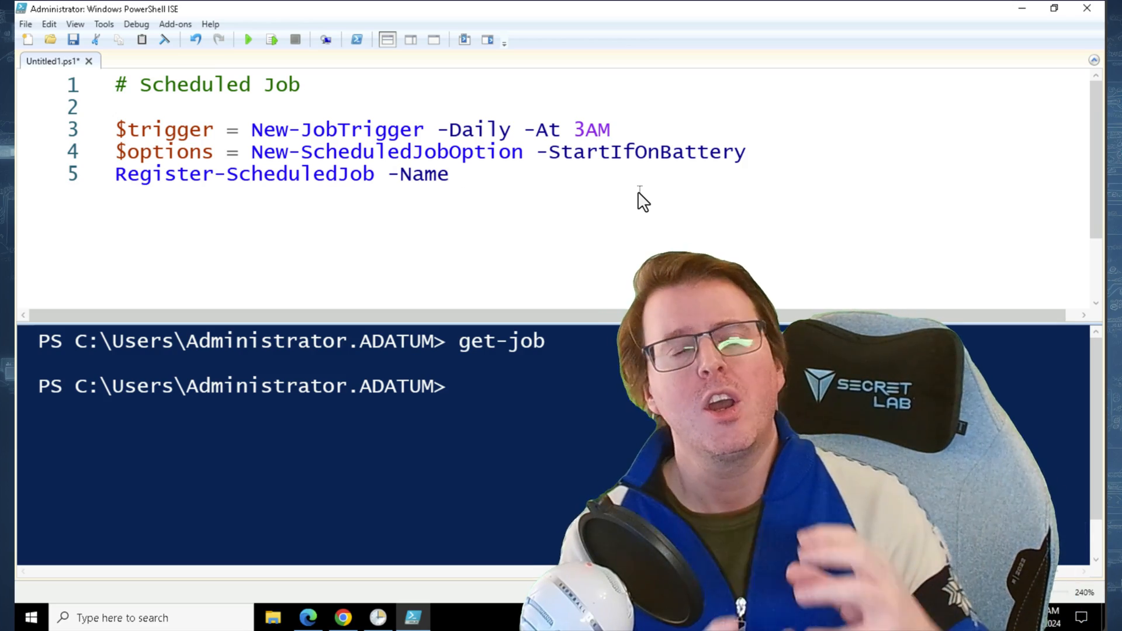
text(Proce)
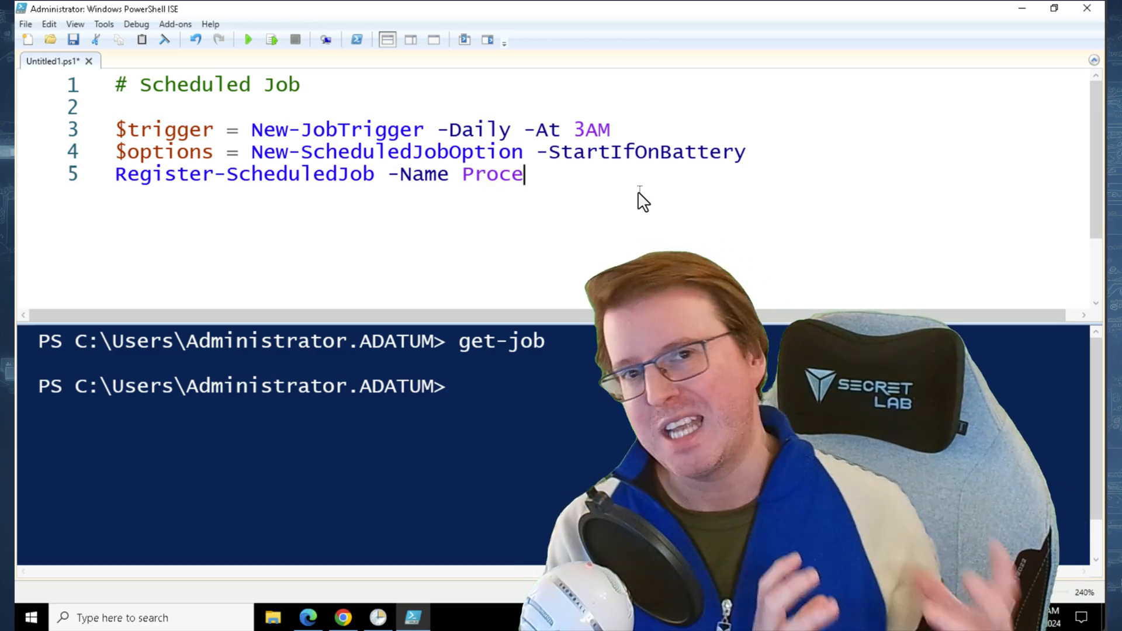
text(ssJonb)
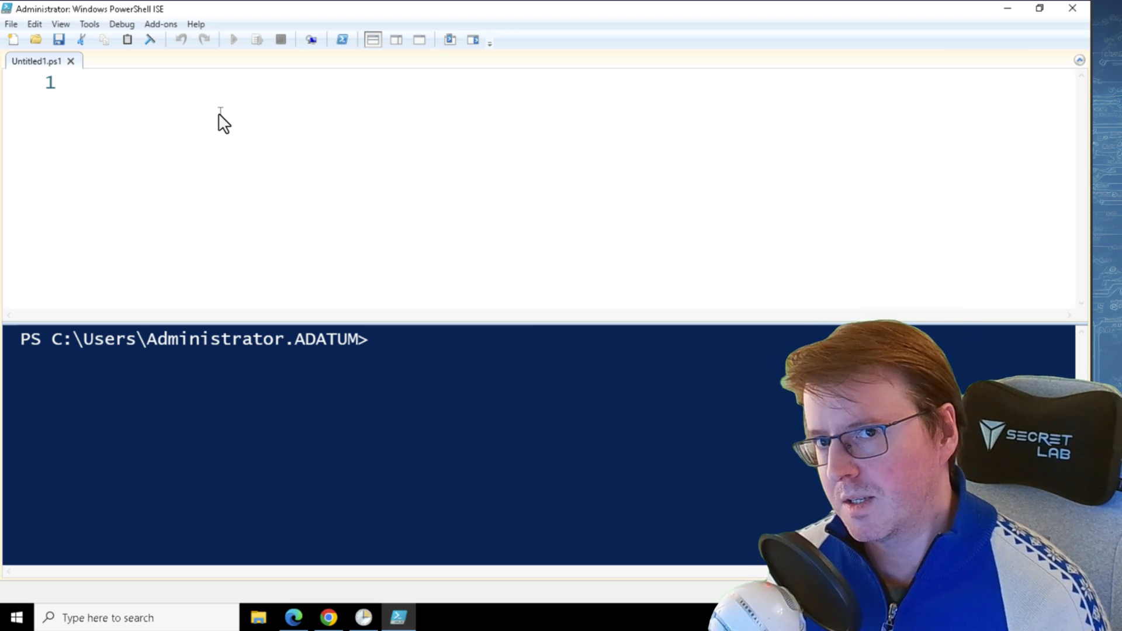
mouse_move(228, 64)
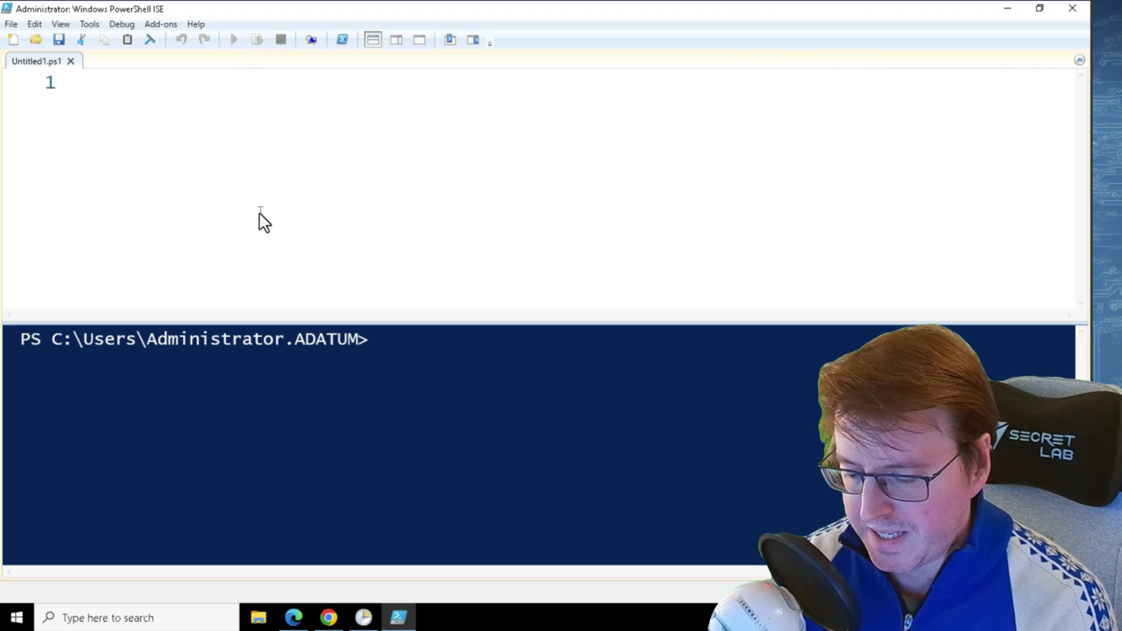
Query get-service -Name bits, then run Get-ChildItem c:\ -Recurse and stop it.
text(get-service -)
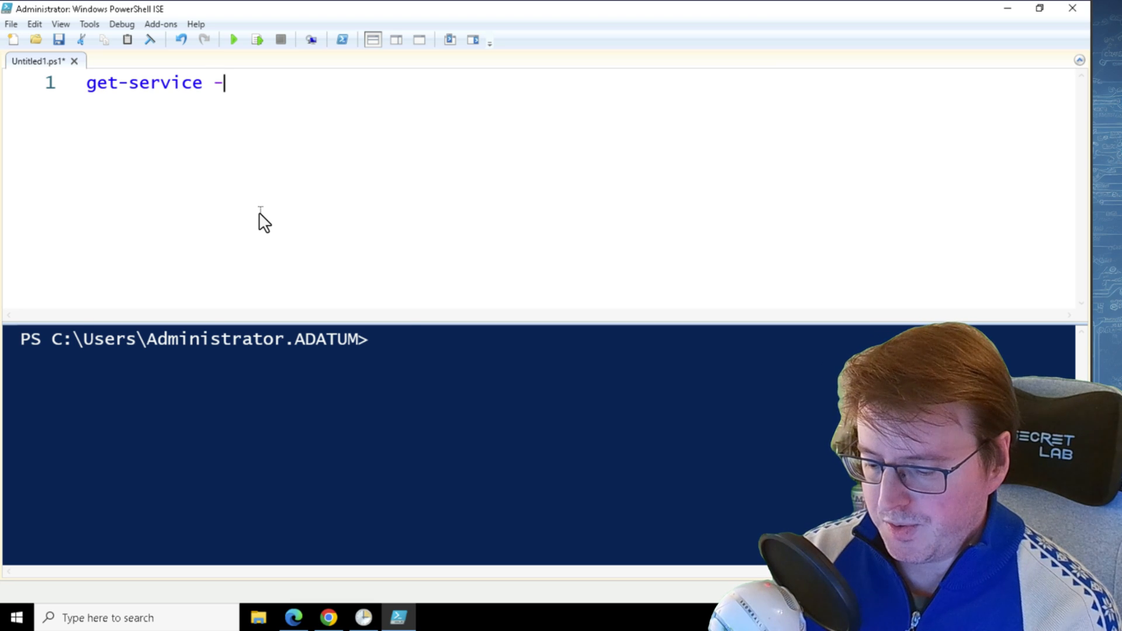
text(Name bits)
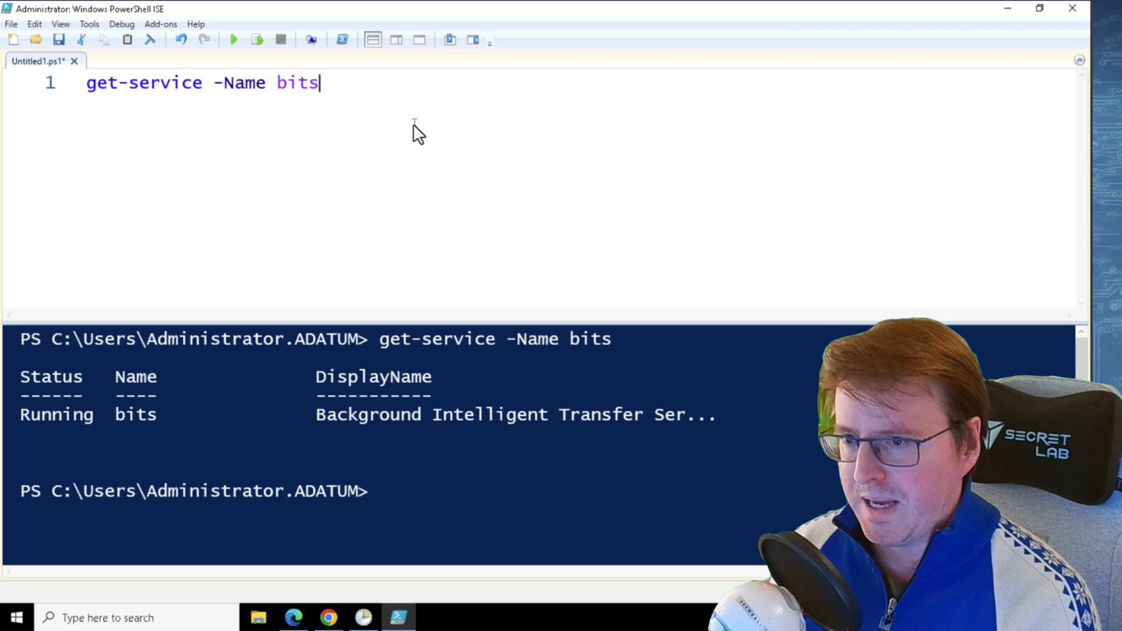
text(get-)
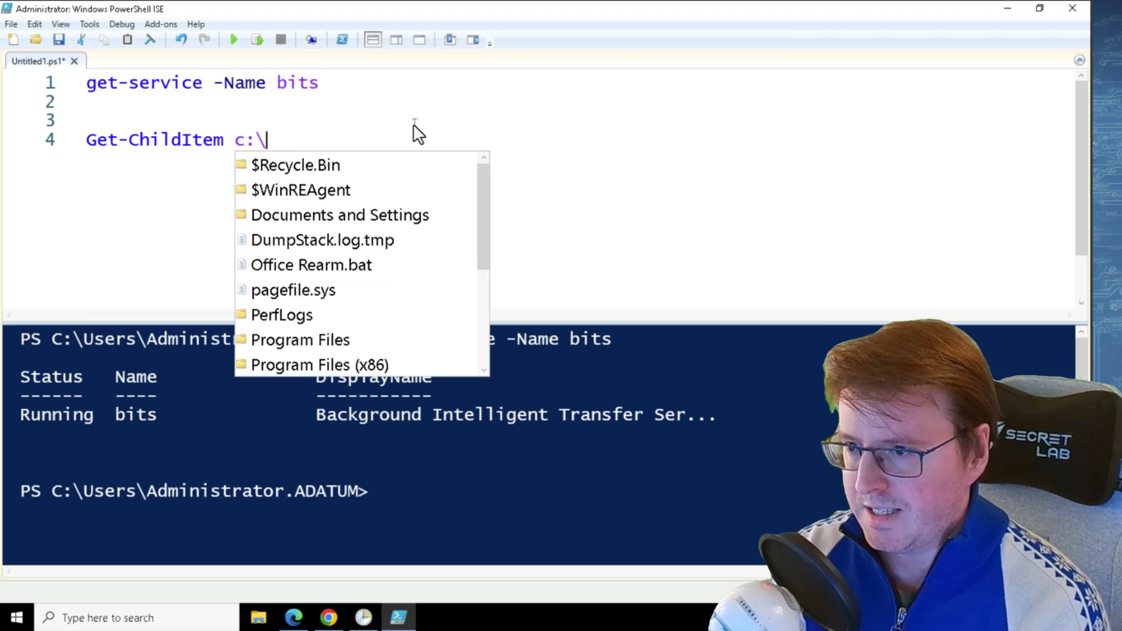
text(-Recurse)
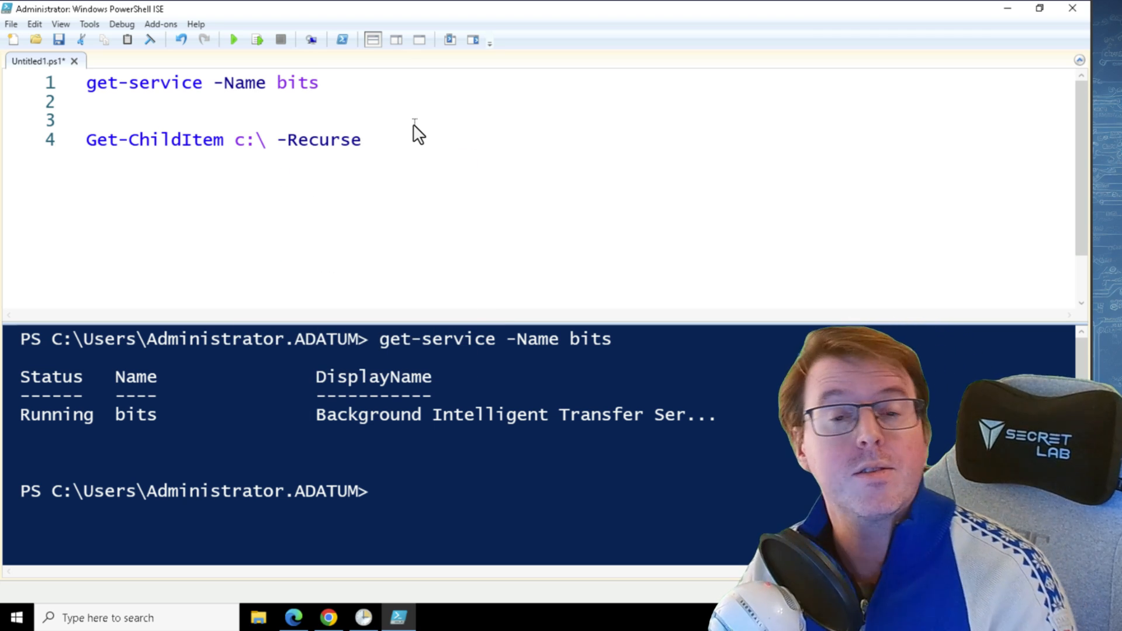
click(256, 39)
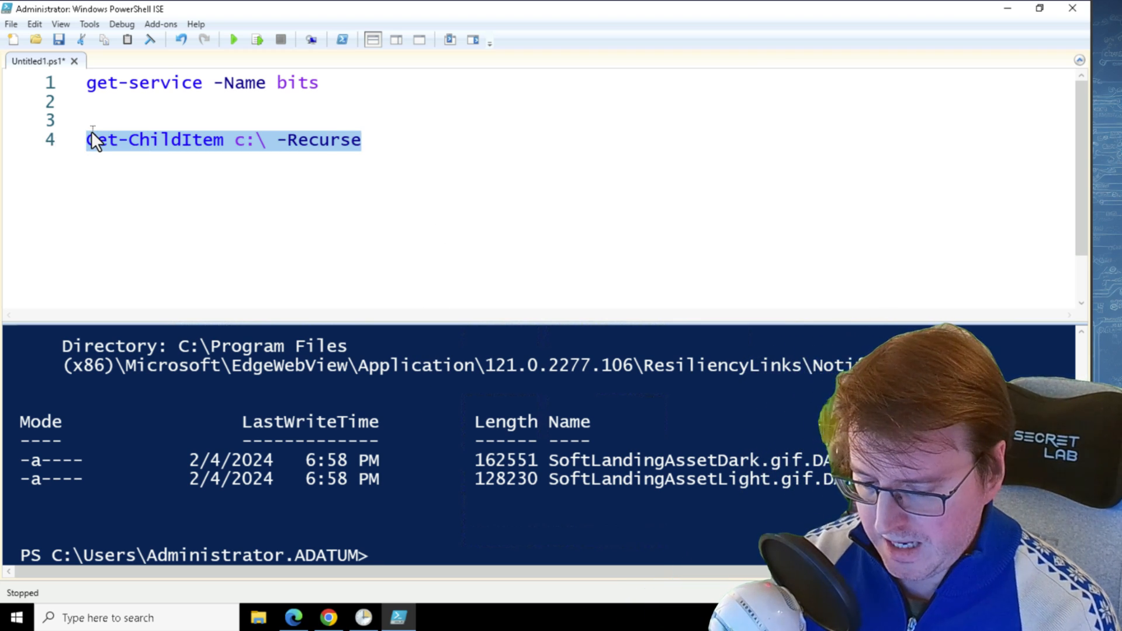
Remove the listing line and wrap the bits query in start-job -scriptblock { }.
key(Delete)
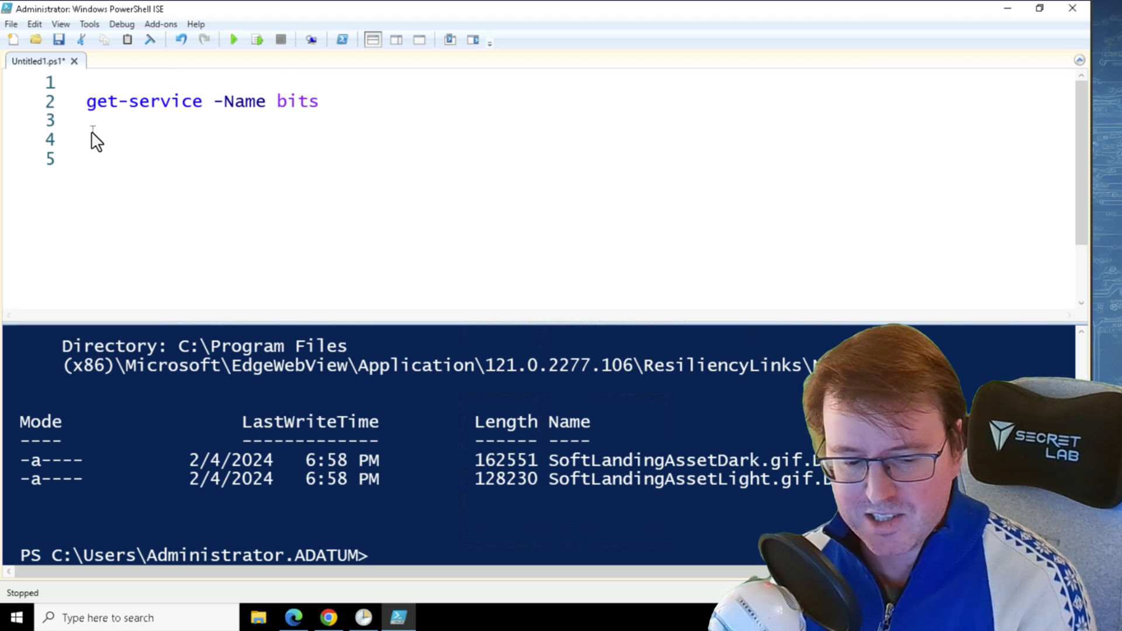
text(start-job)
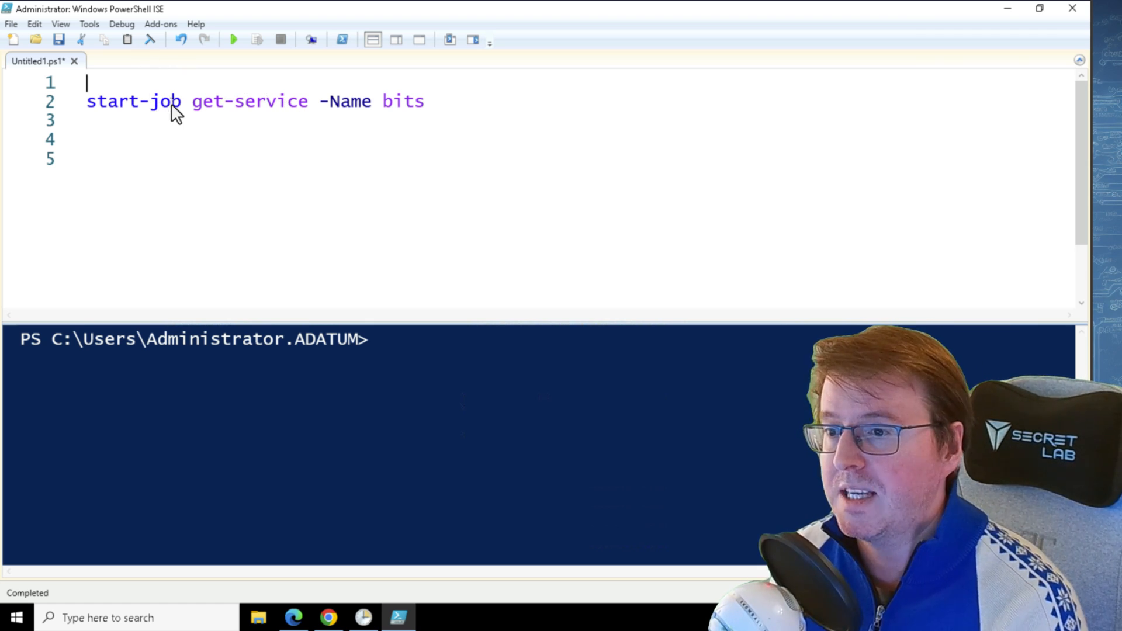
text(-scr)
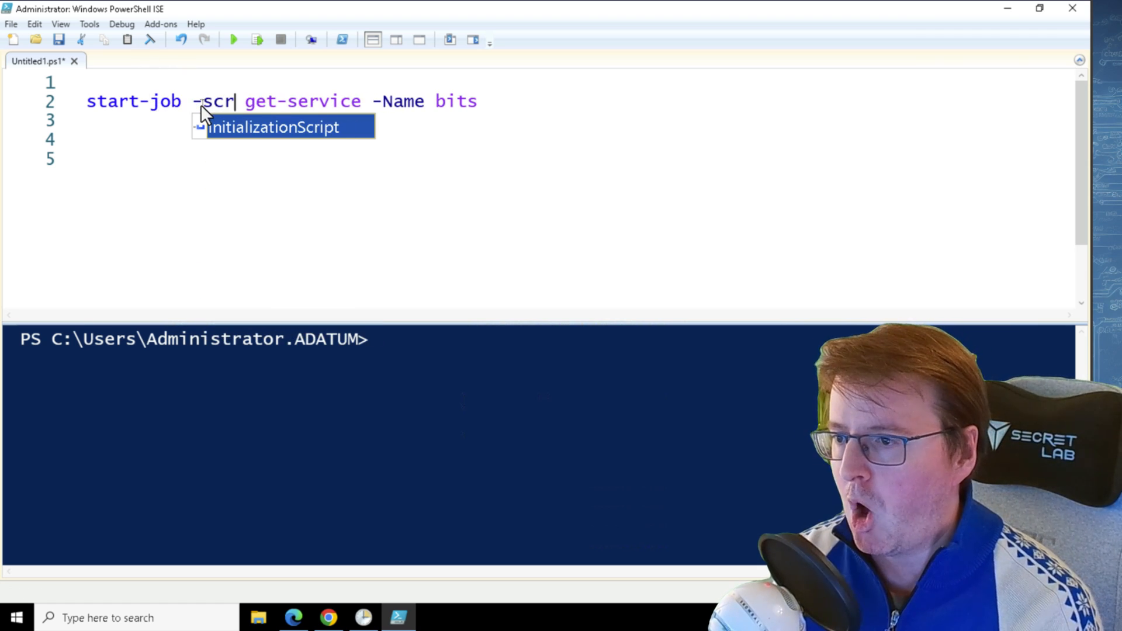
text(ipt)
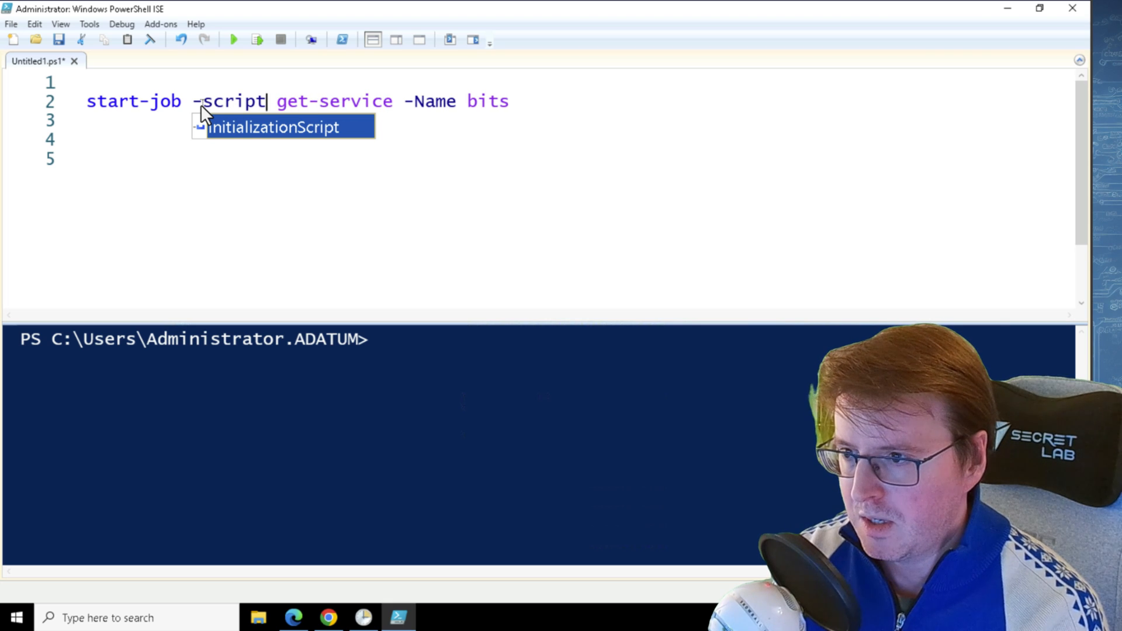
text(block)
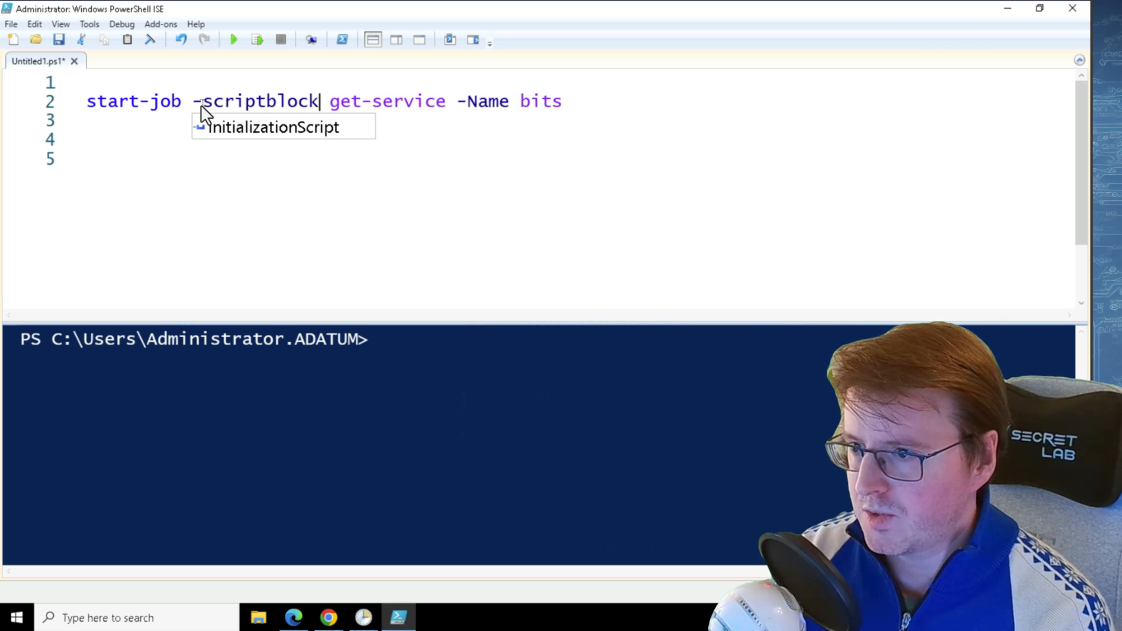
text({)
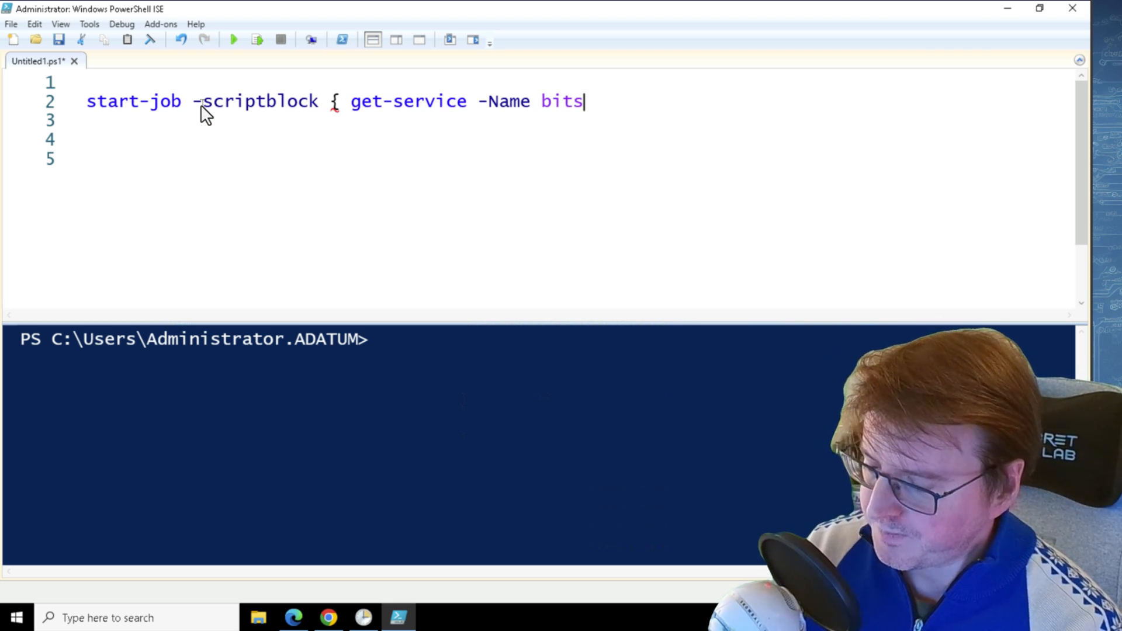
text(})
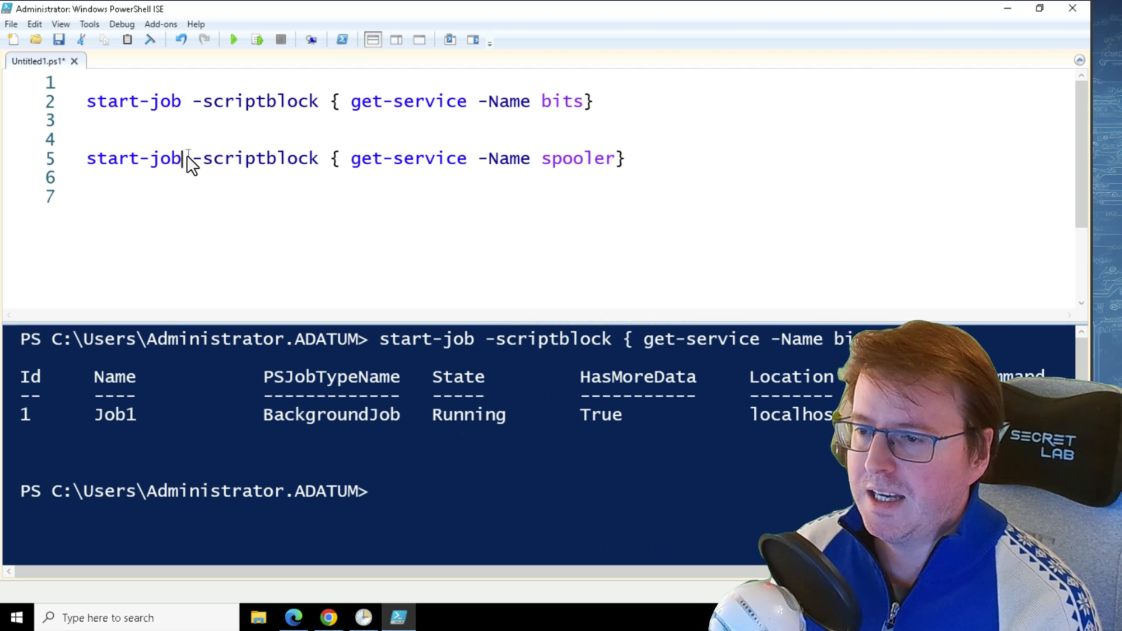
Name the spooler job getspooler, run it, and list jobs with Get-Job.
text(-name)
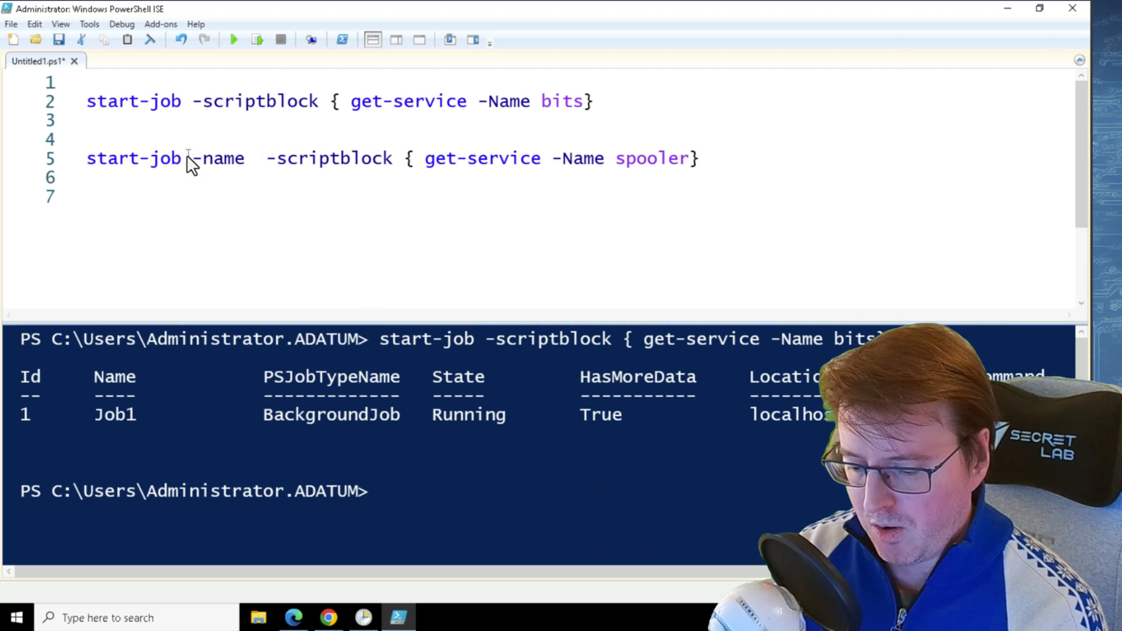
text(getspooler")
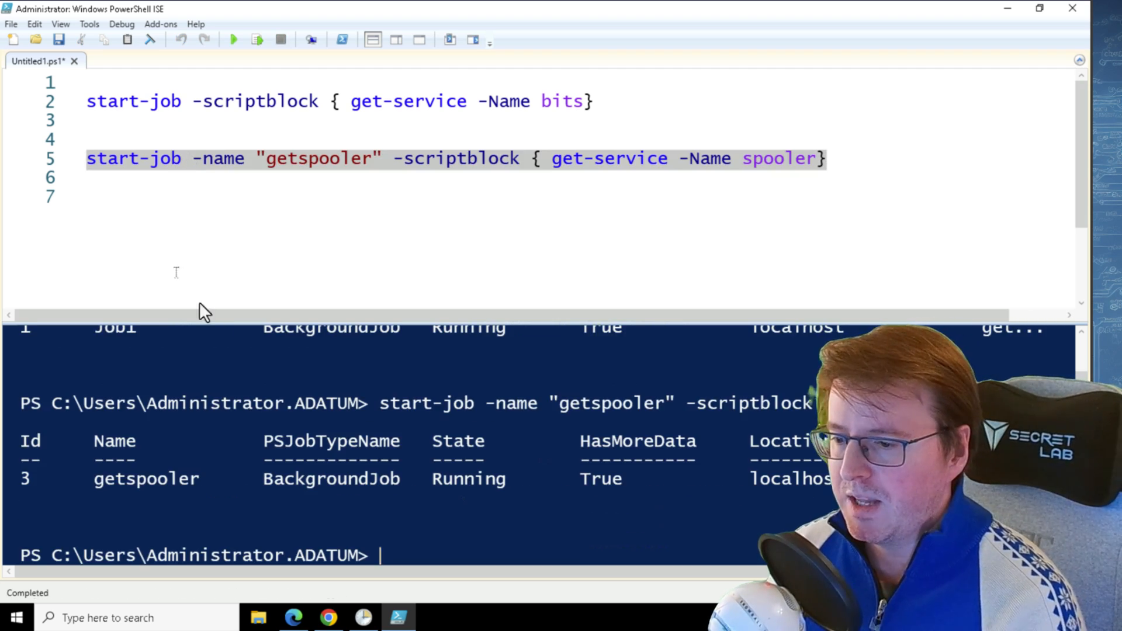
text(get)
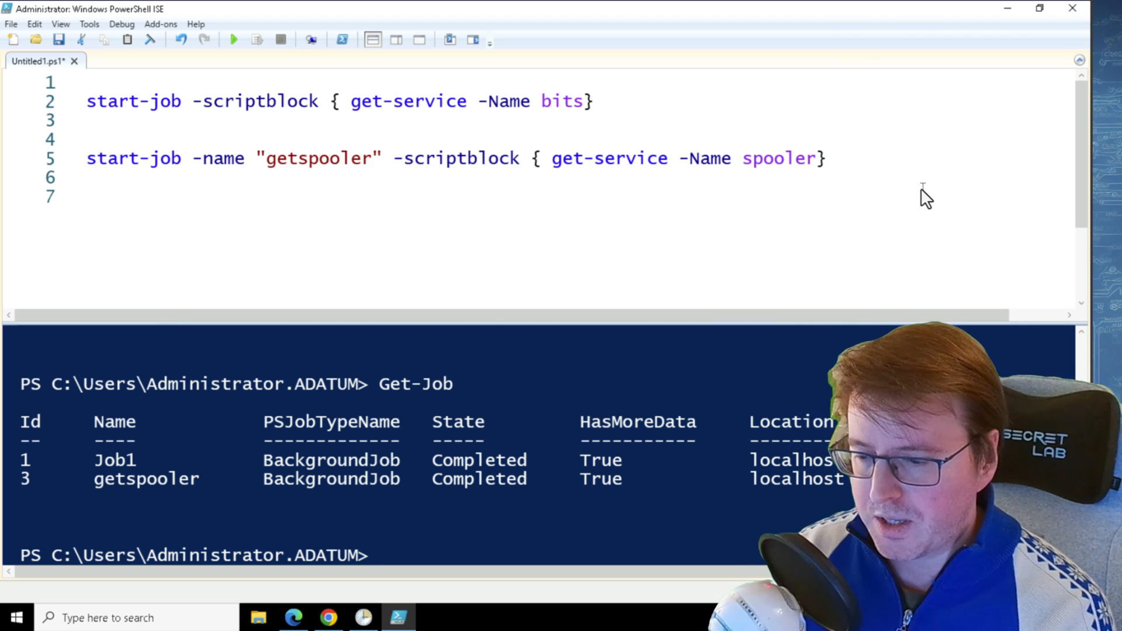
Add Receive-Job -Id 1 on line 9 to retrieve the bits job output.
text(recveive-jo)
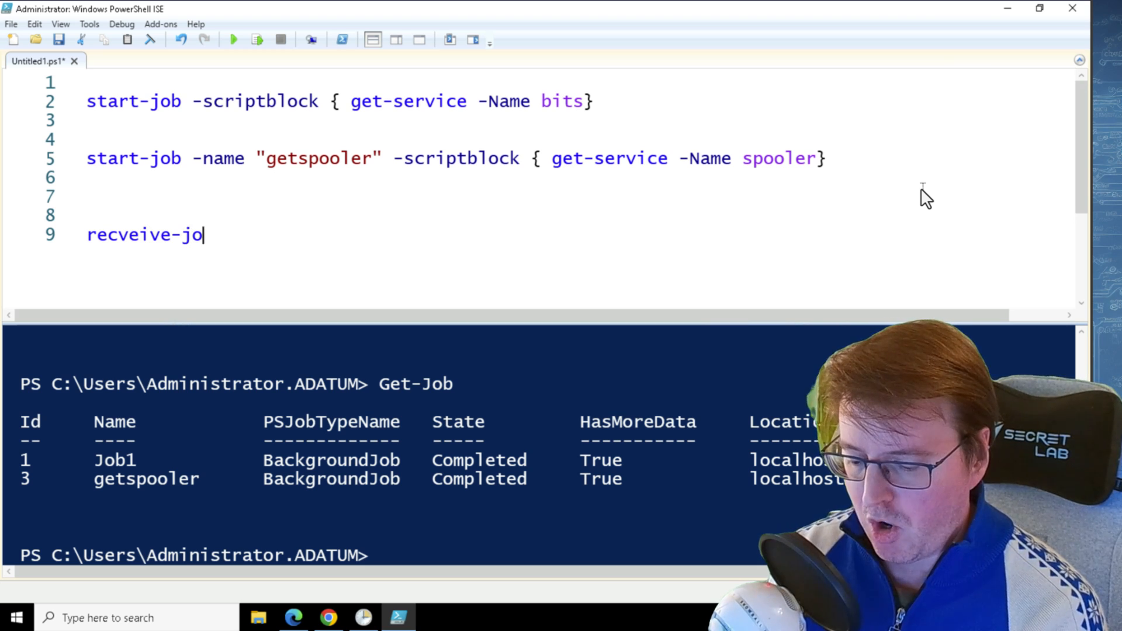
key(Backspace)
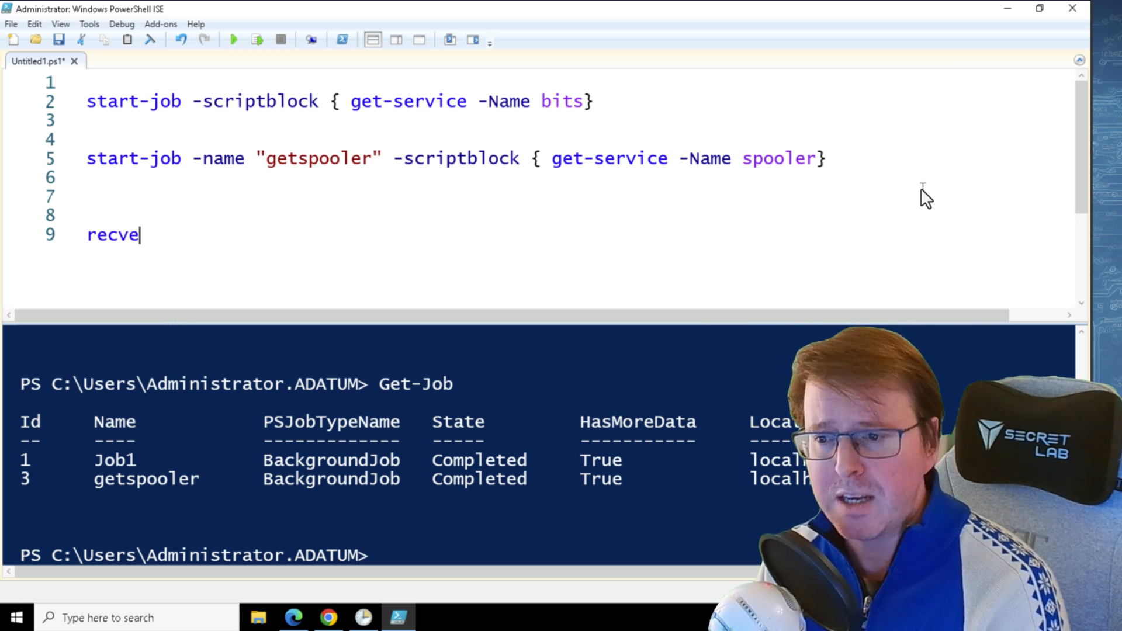
key(Backspace)
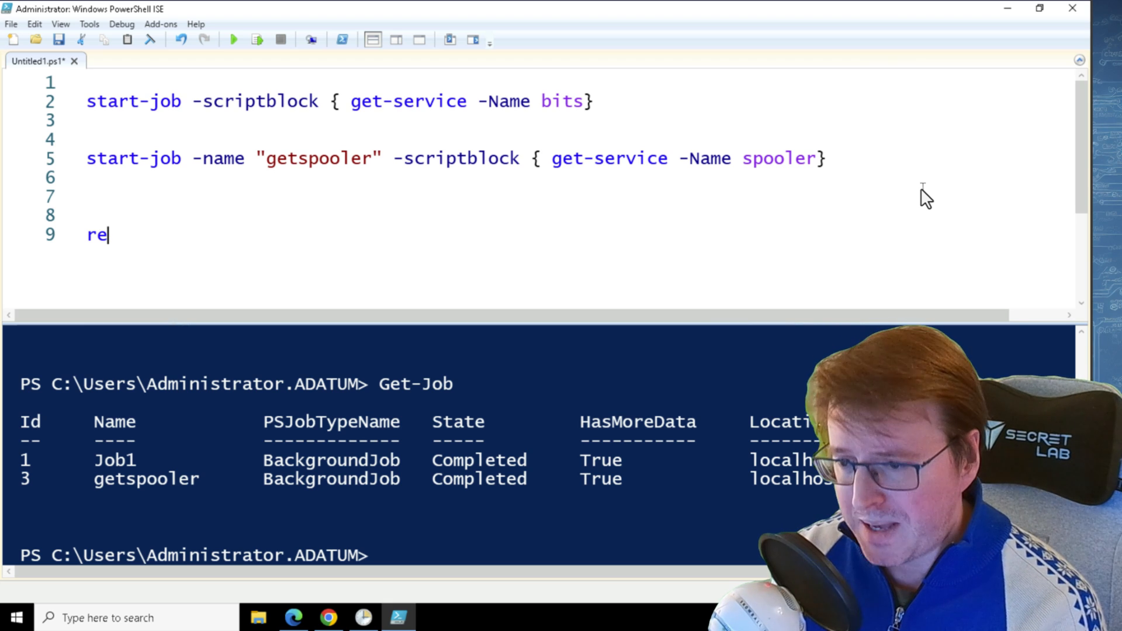
text(ceive-Job)
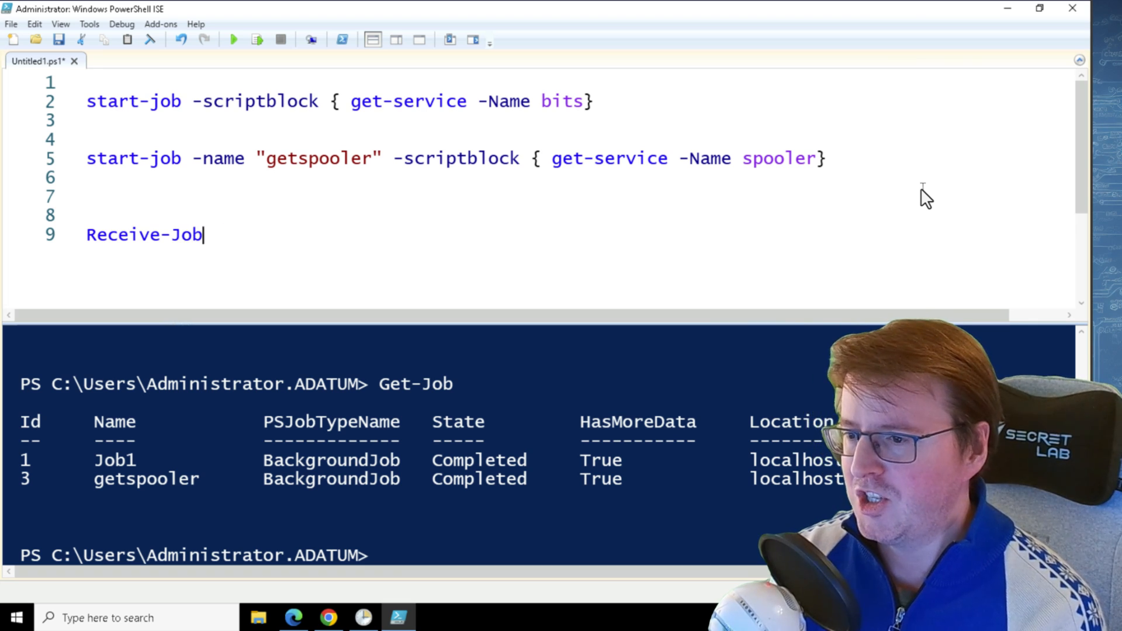
text(-)
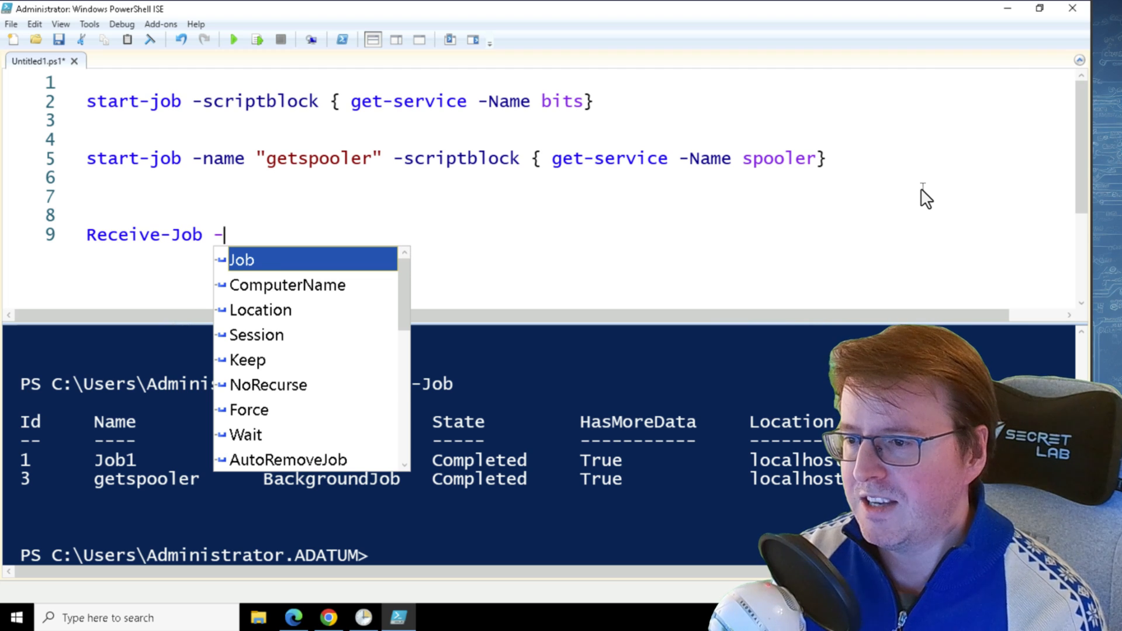
text(Id)
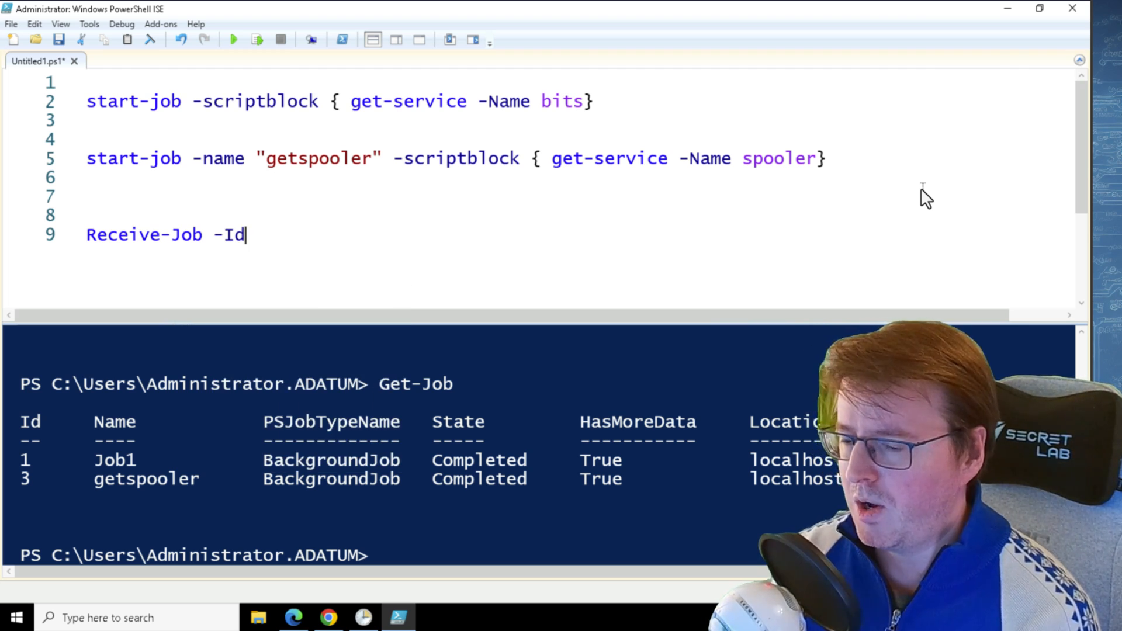
text(1)
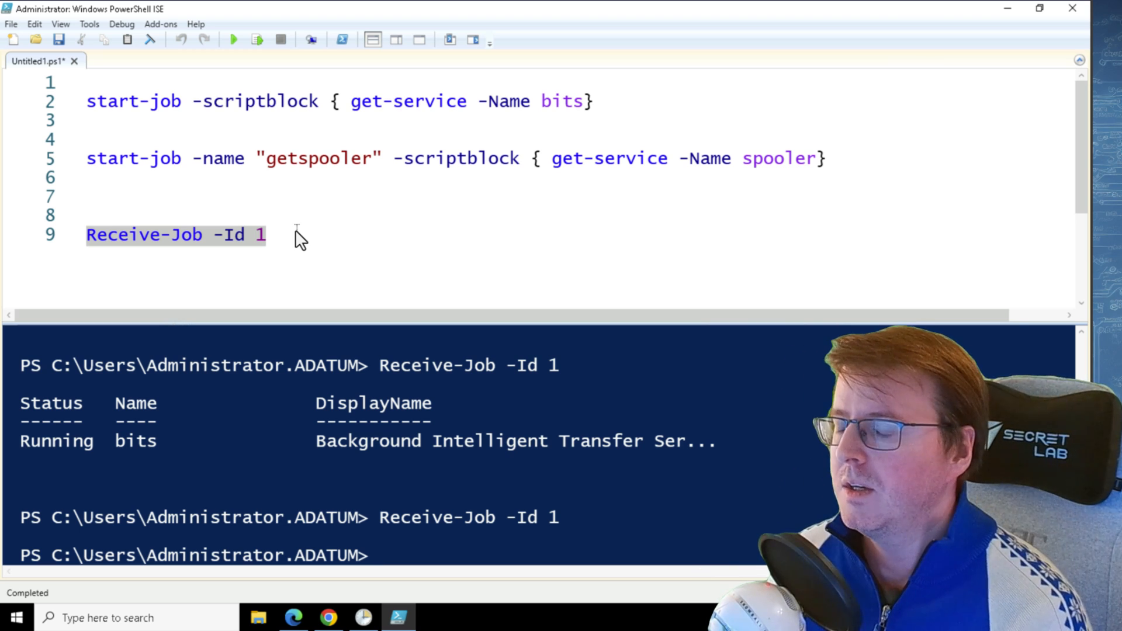
Change line 9 to Receive-Job -Id 3 -Keep for the spooler job.
click(265, 235)
text(3 -k)
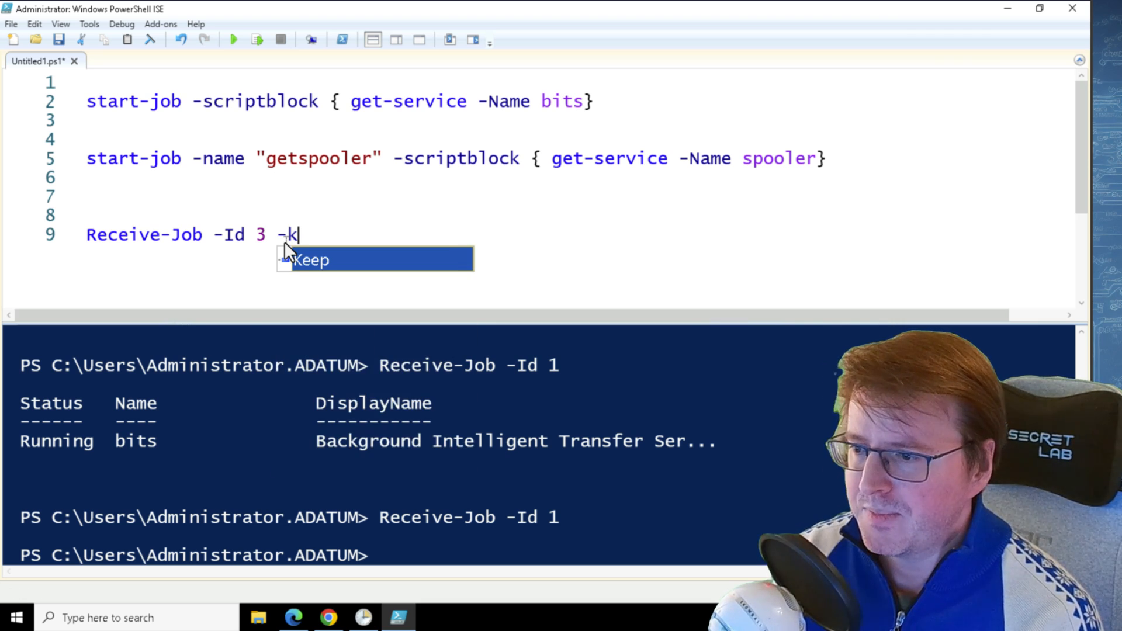
key(Tab)
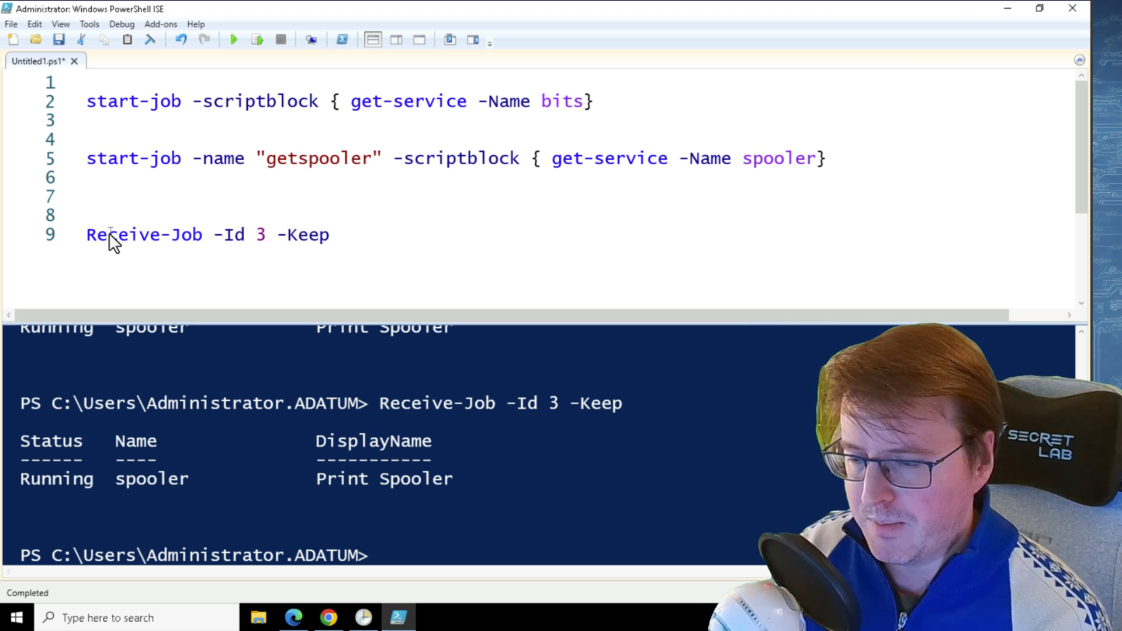
Store Receive-Job -Id 3 in $spooleroutput, run it, and display the variable.
text($)
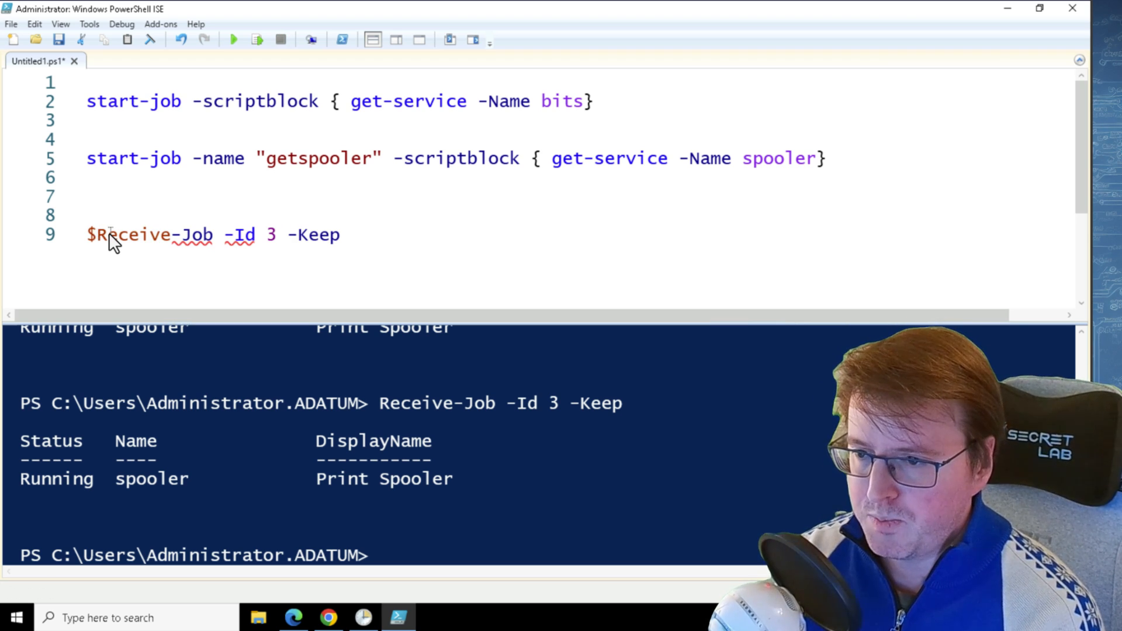
text(spooleroutput)
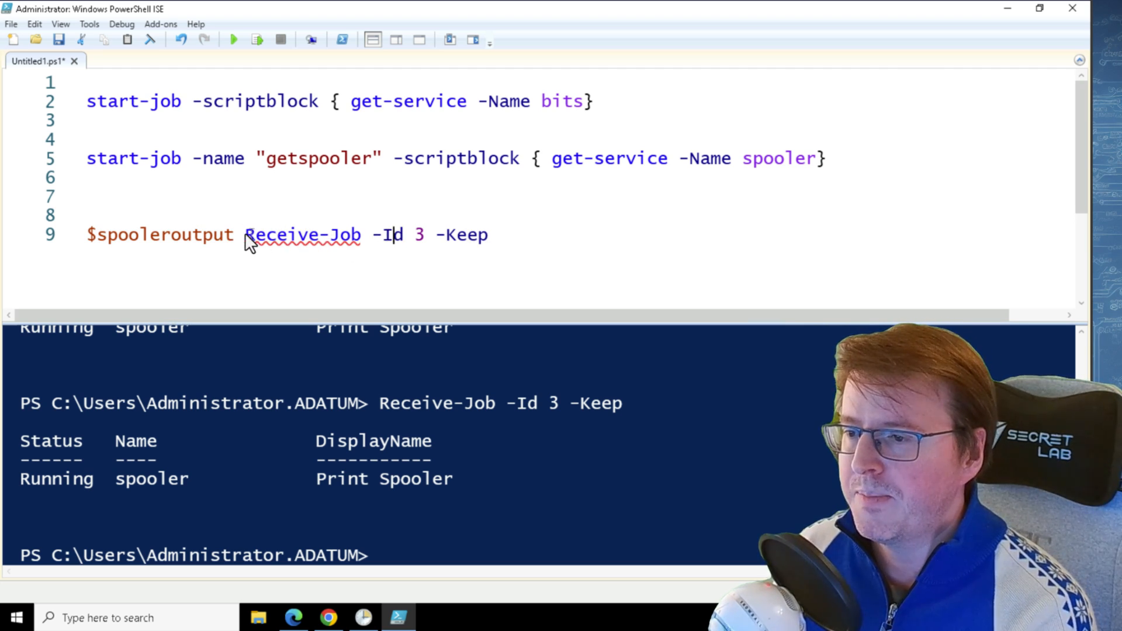
text(=)
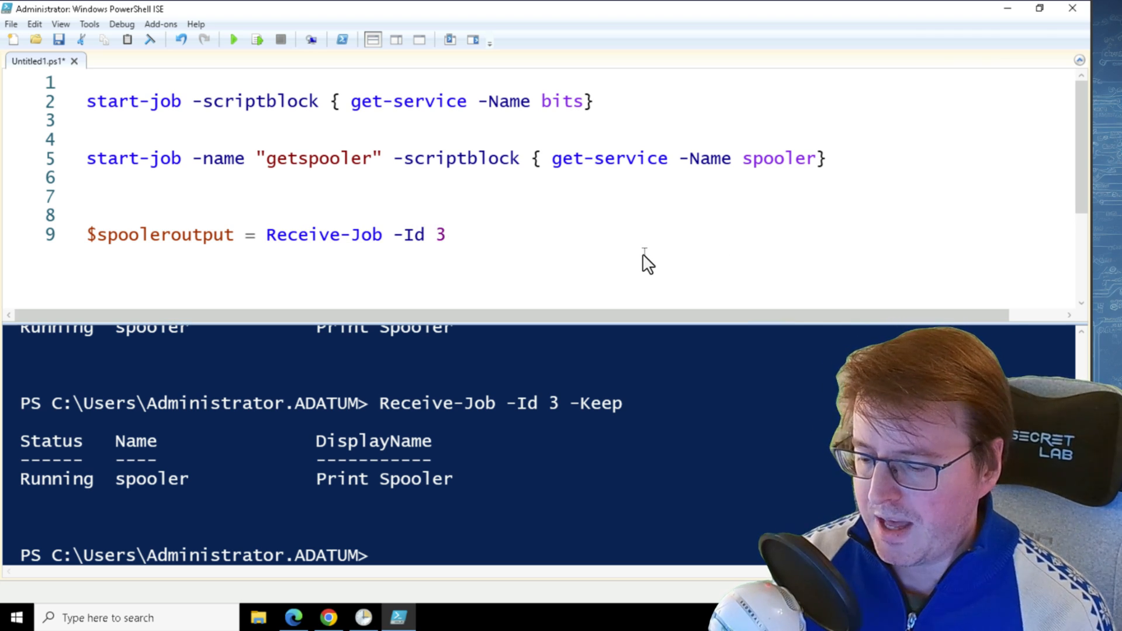
key(F8)
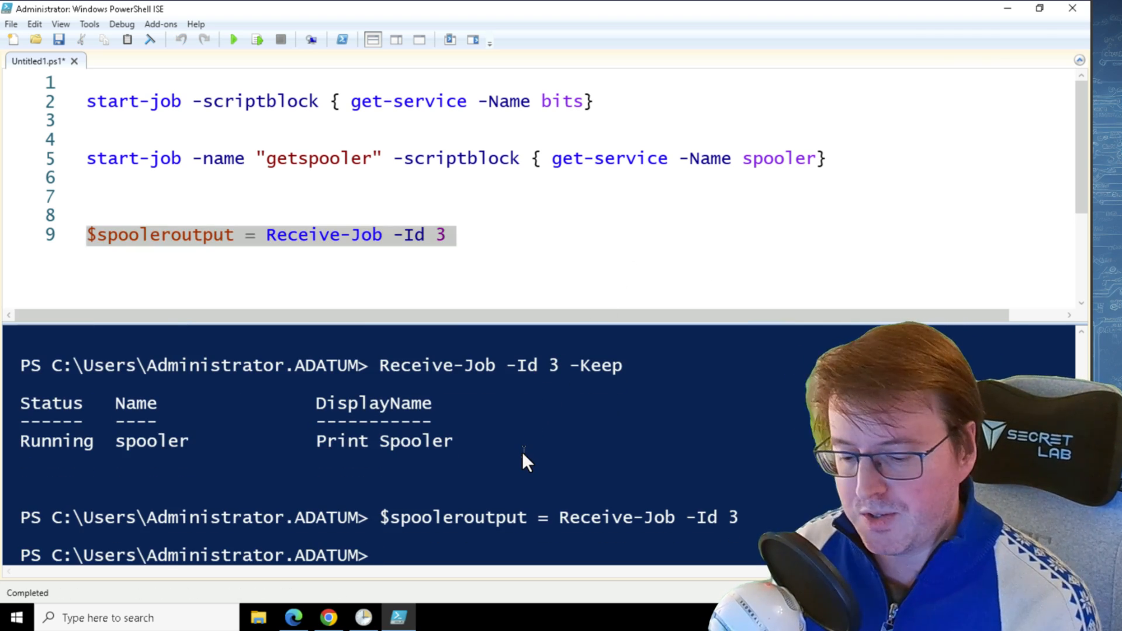
text($spooleroutput)
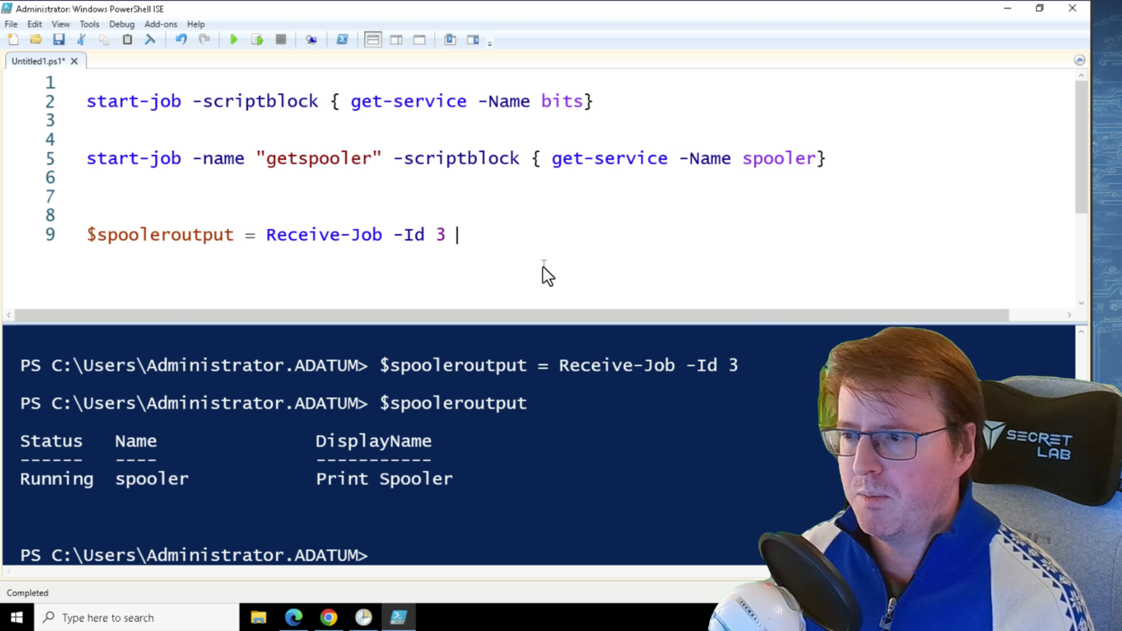
Start job long running Get-ChildItem c:\ -Recurse and check it with Get-Job.
text(star)
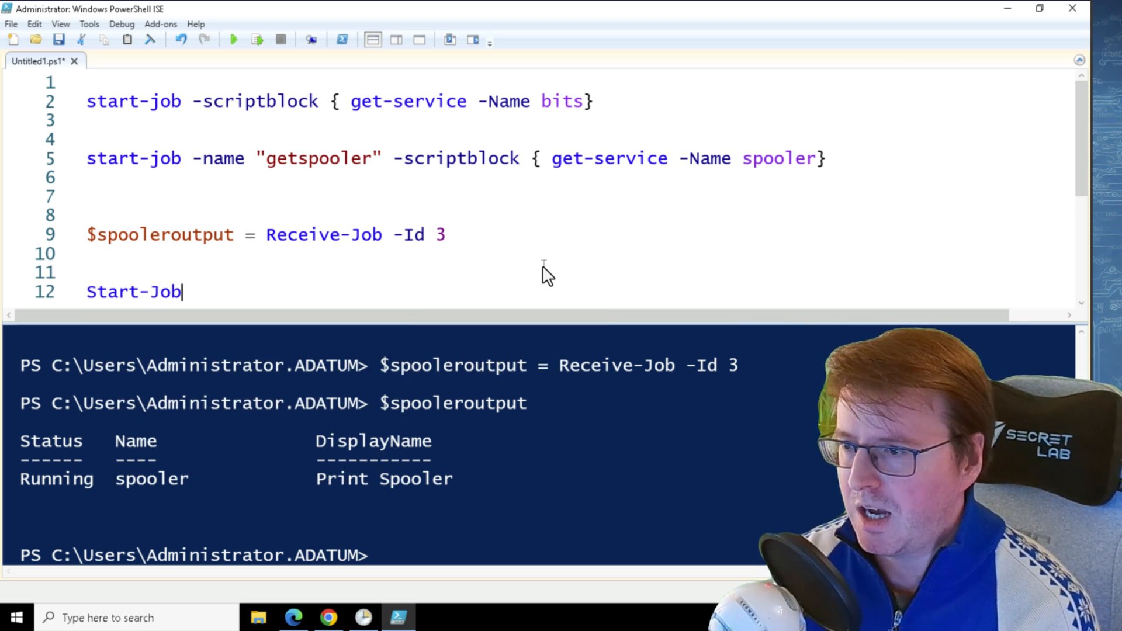
text(-sc)
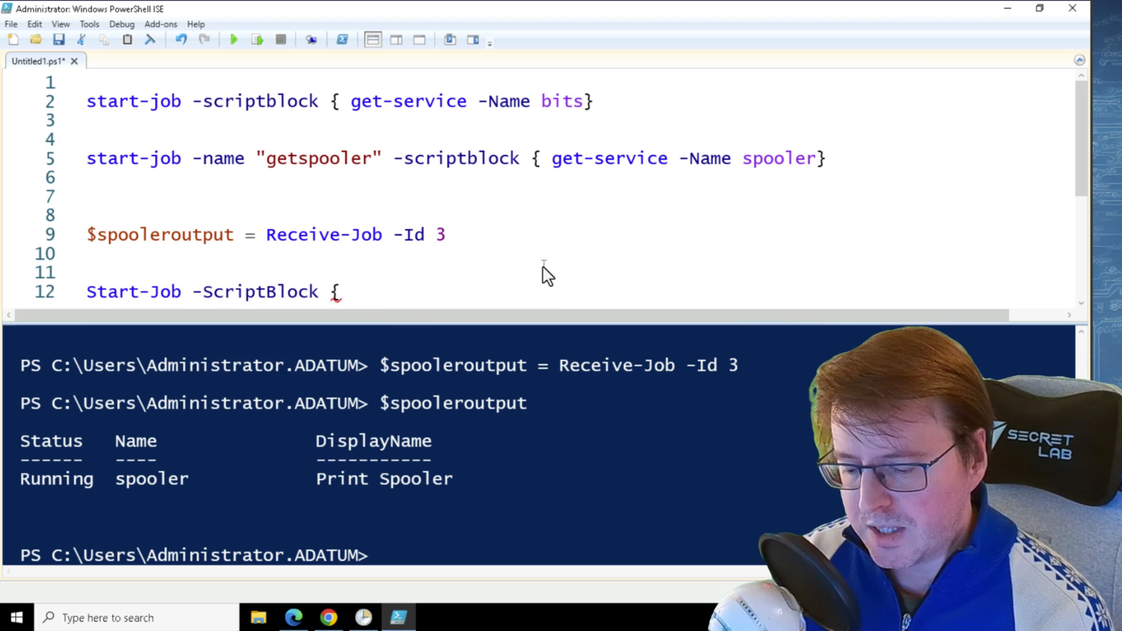
text(get-chi)
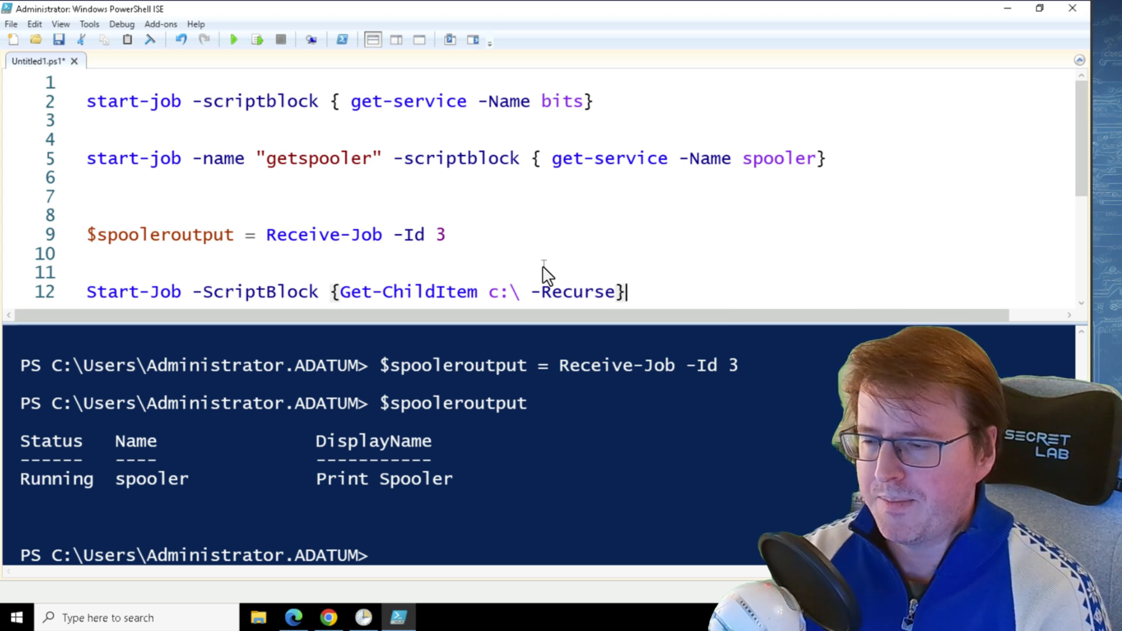
mouse_move(208, 297)
text(-name "])
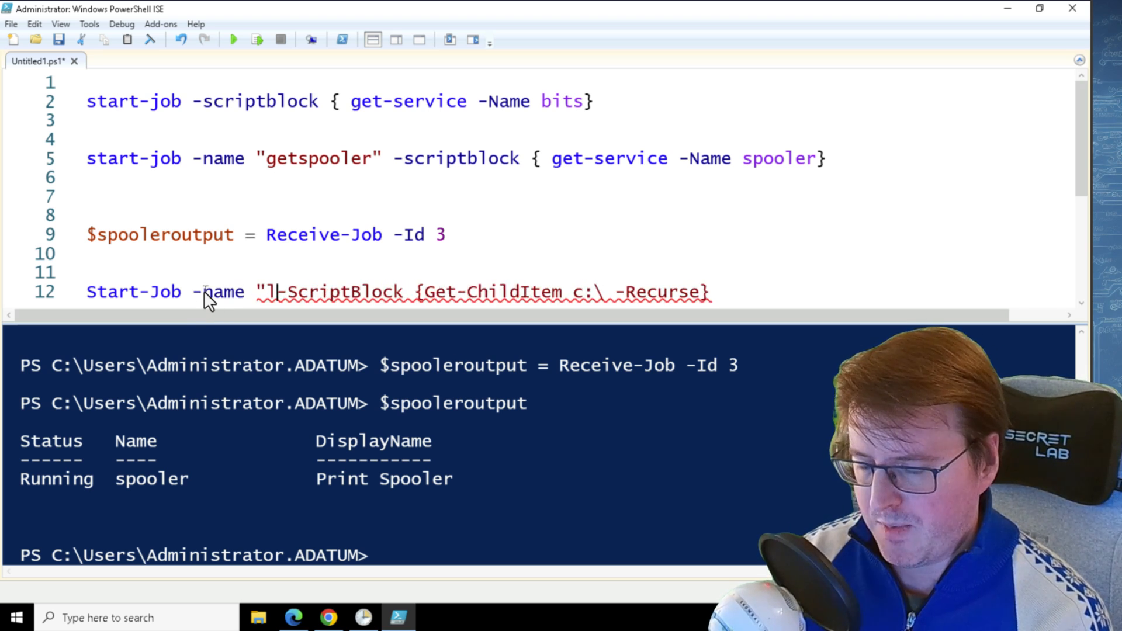
text(long")
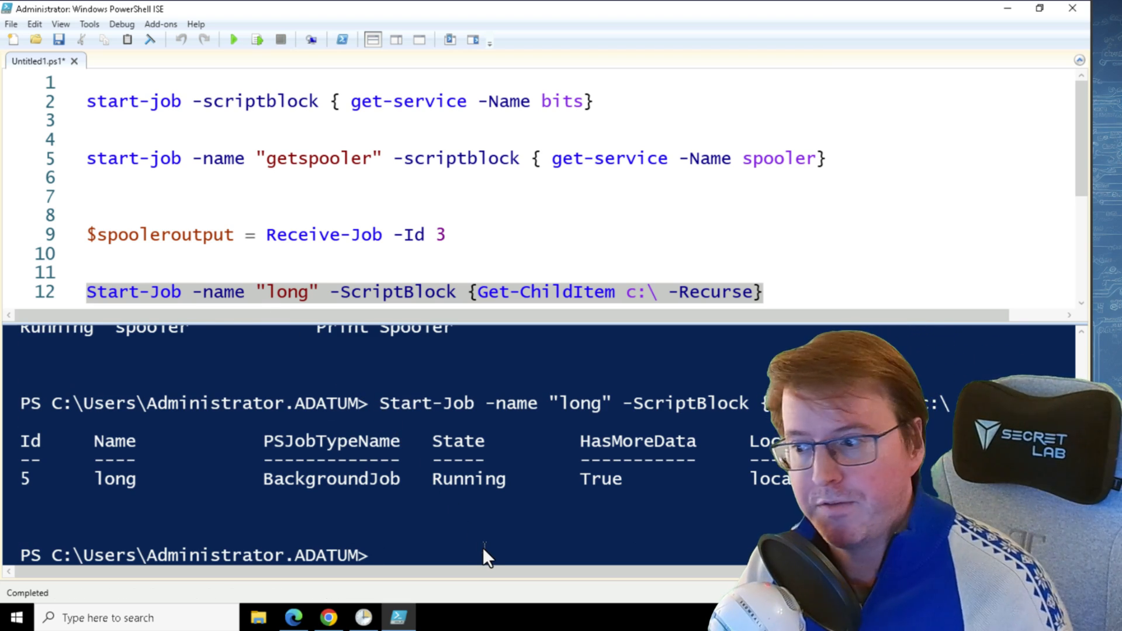
text(get-)
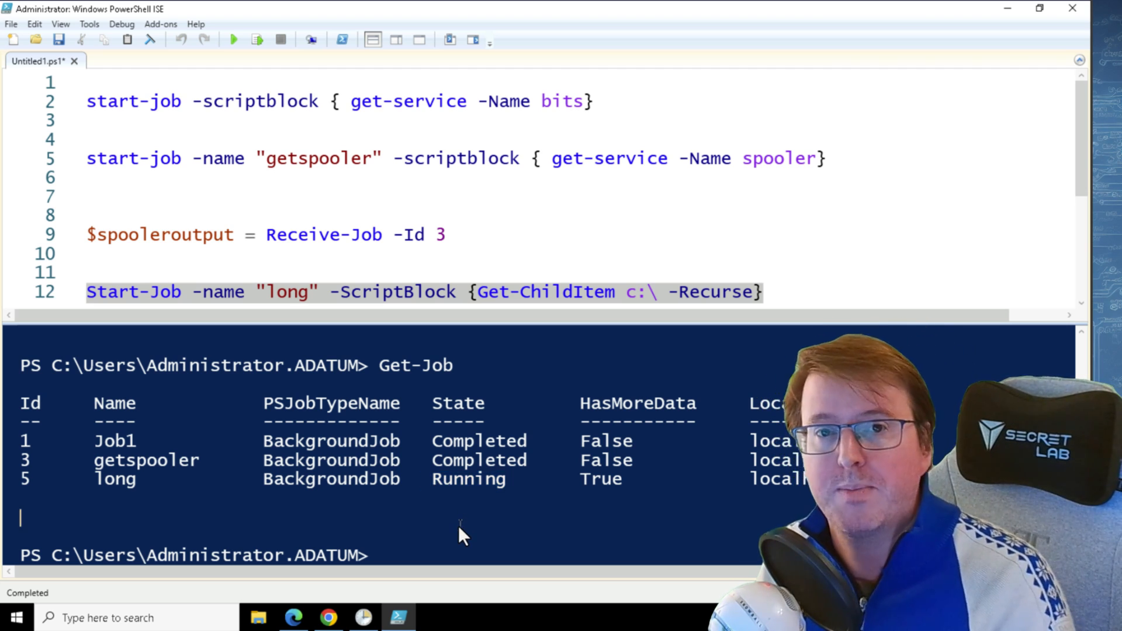
mouse_move(465, 547)
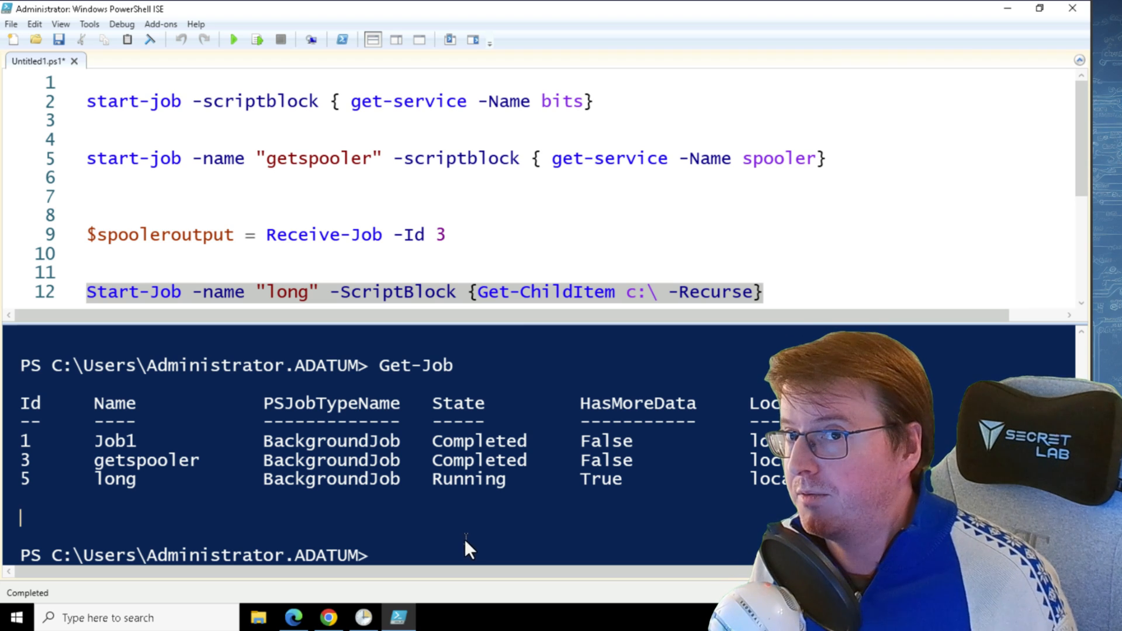
mouse_move(478, 556)
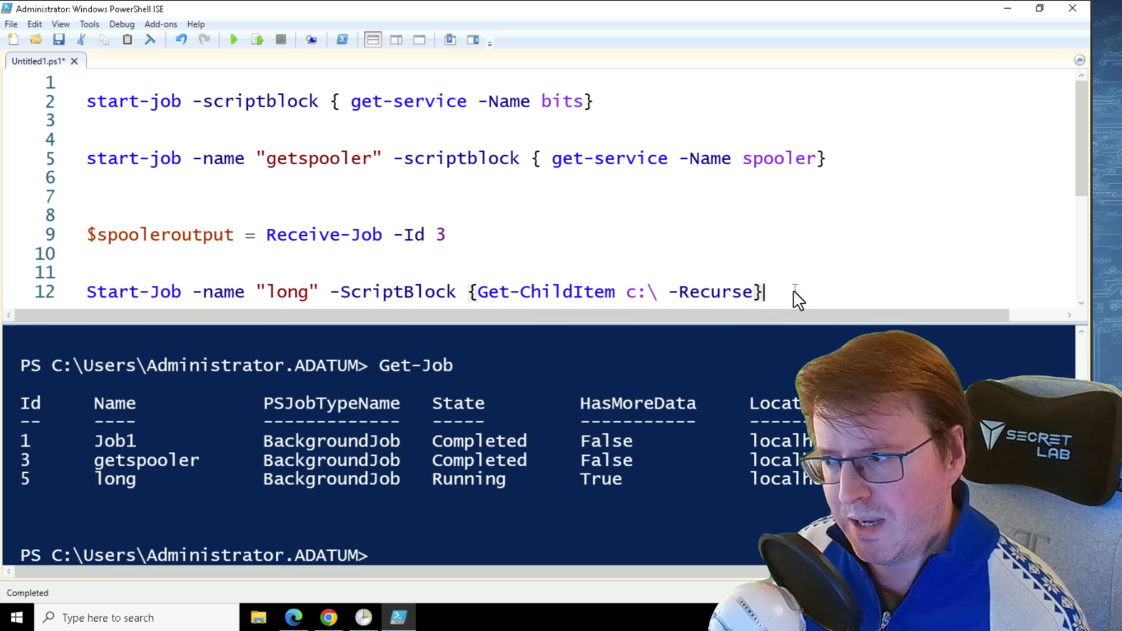
Add Receive-Job -id 5 on line 14 for the long listing job.
text(rec)
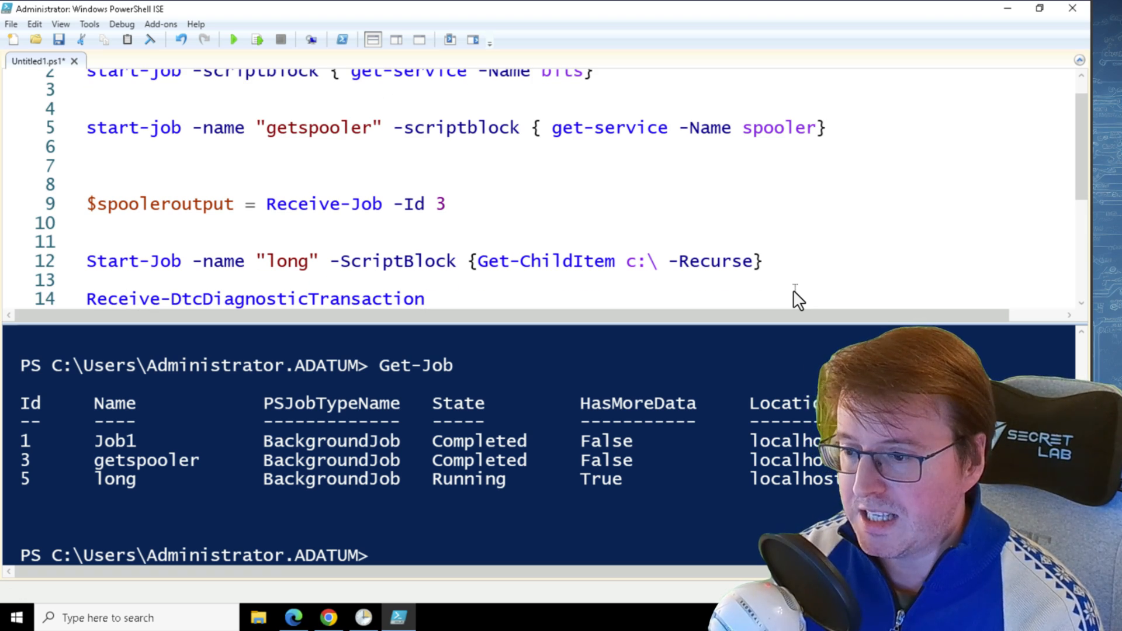
key(Backspace)
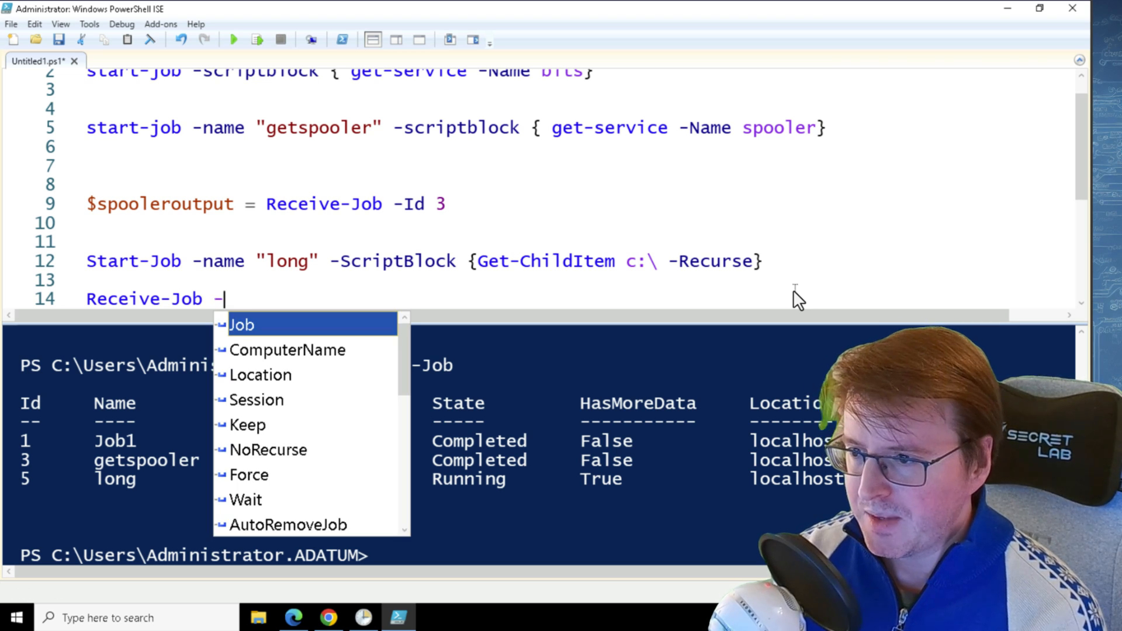
text(id 5)
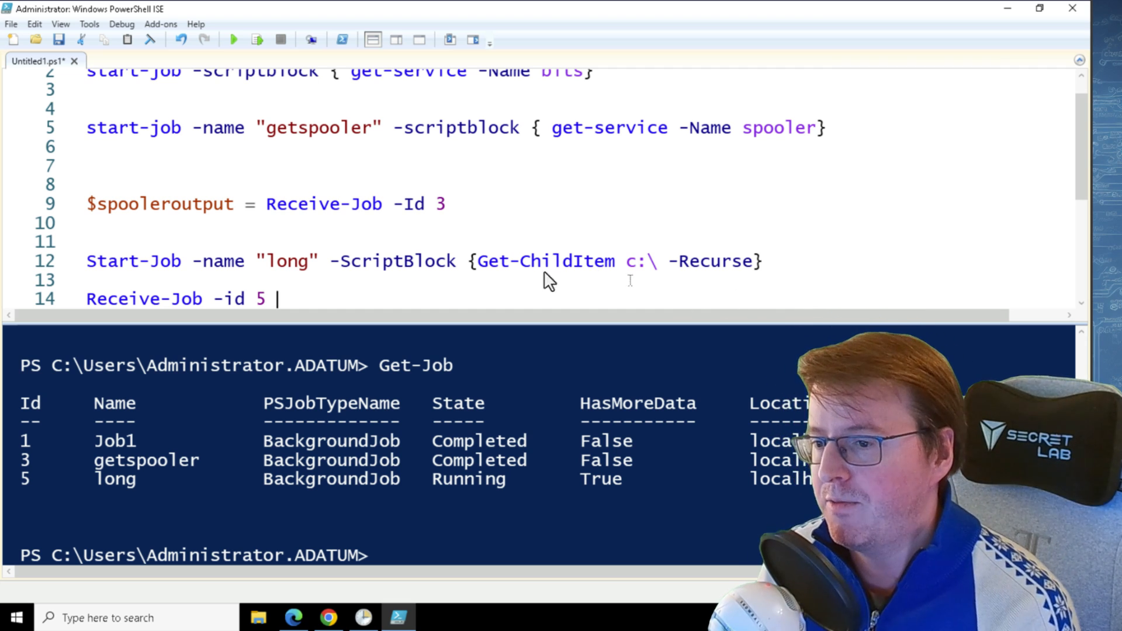
double_click(178, 299)
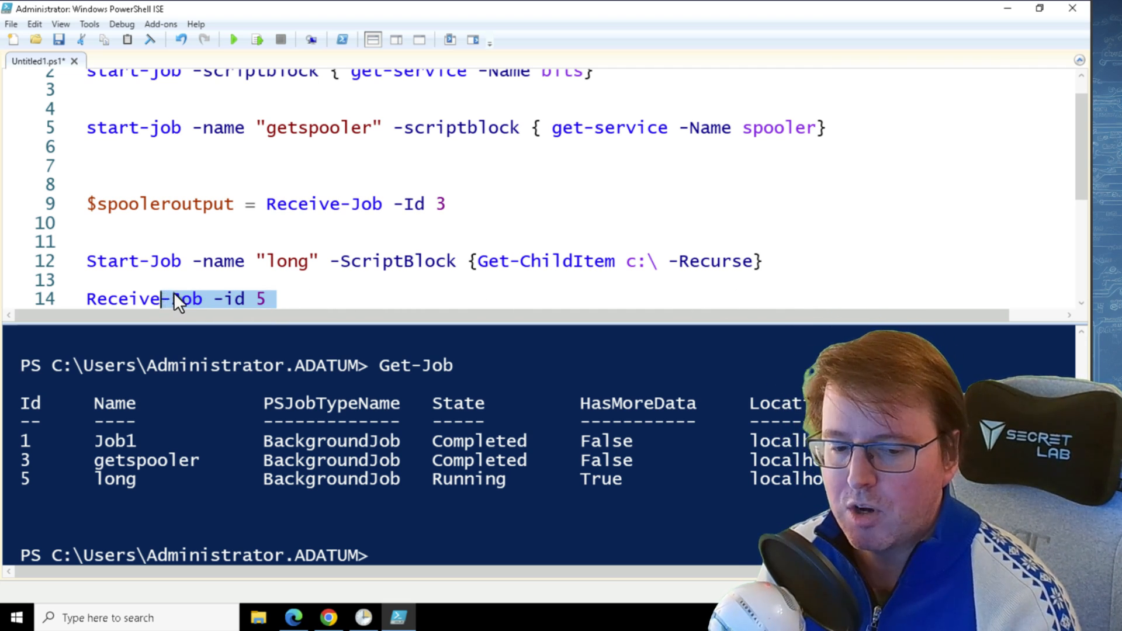
mouse_move(508, 250)
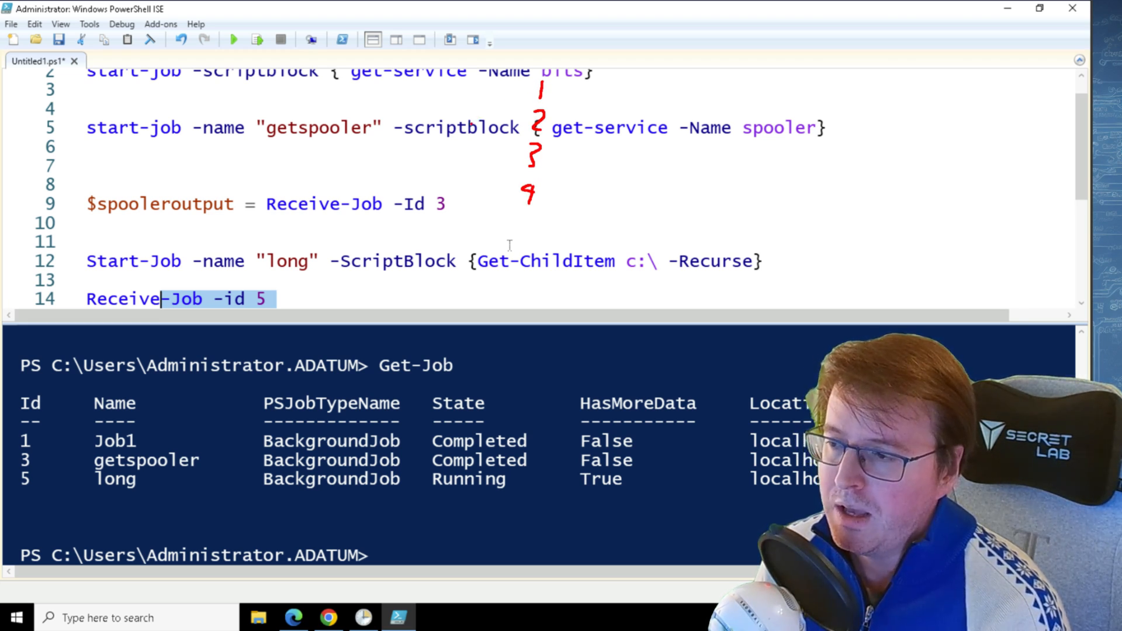
drag(479, 86, 448, 193)
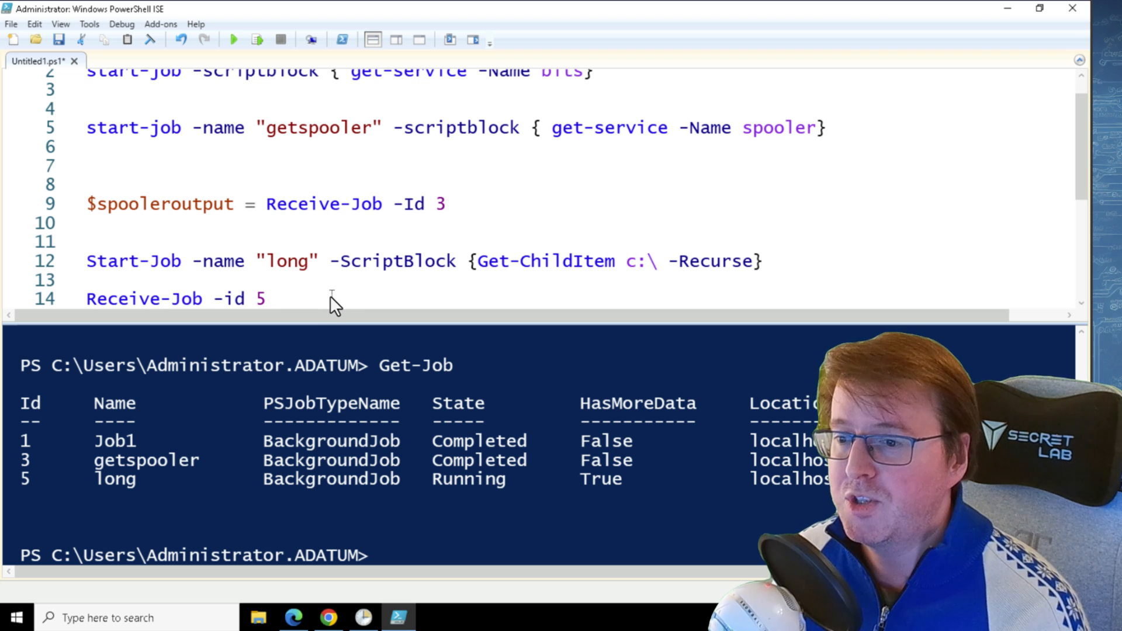
Extend line 14 with -keep > .\output.txt and cd .\Desktop in the console.
text(-keep)
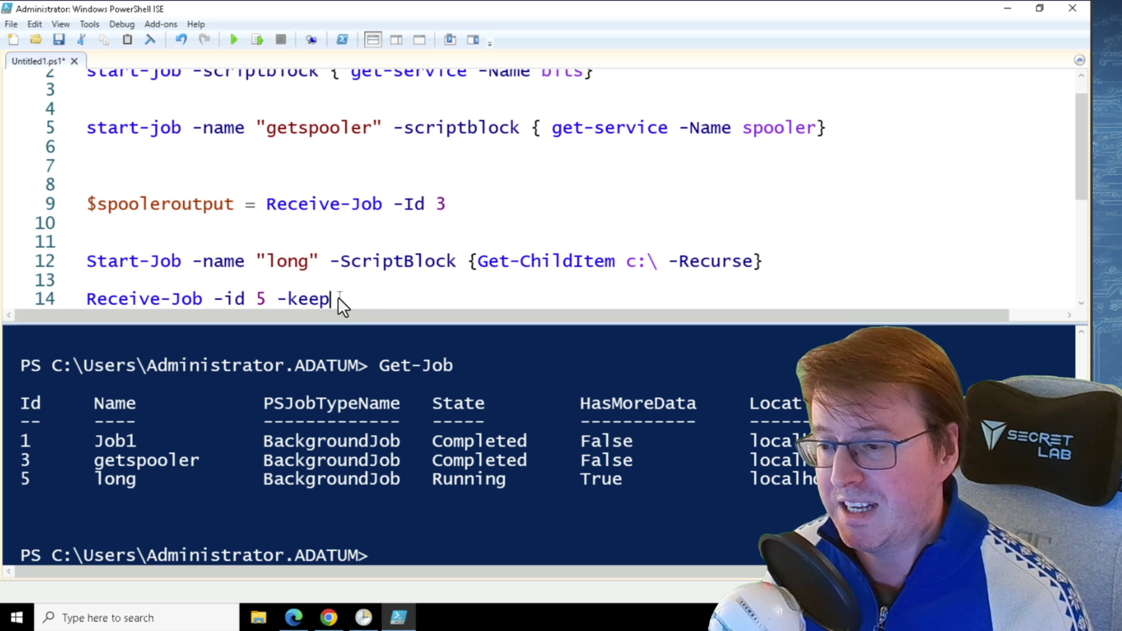
drag(268, 286, 336, 311)
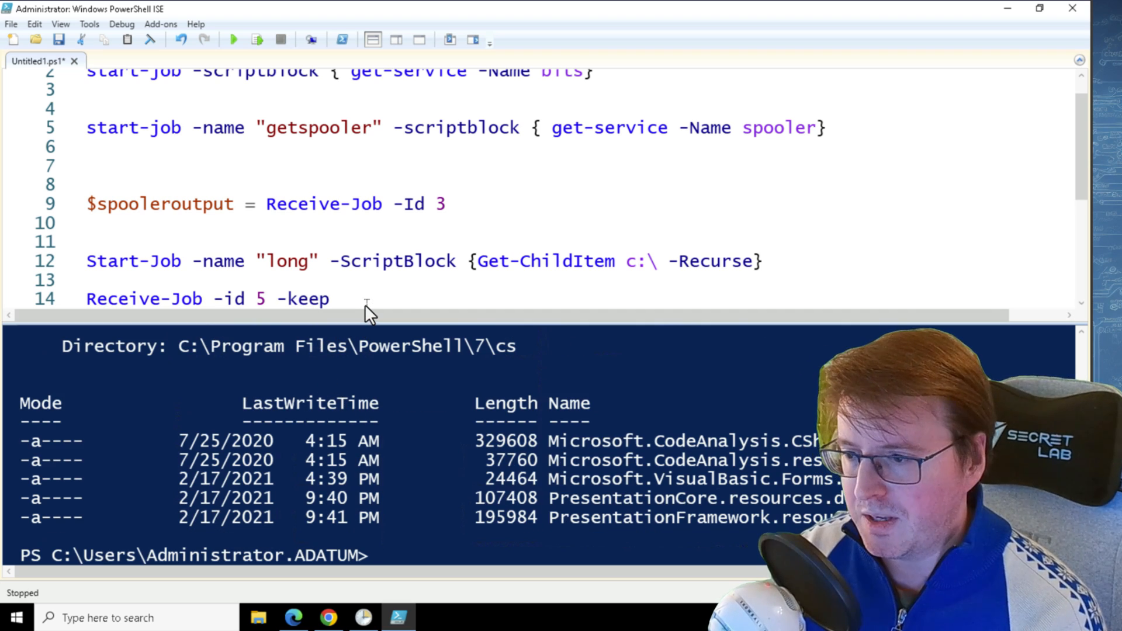
text(| >)
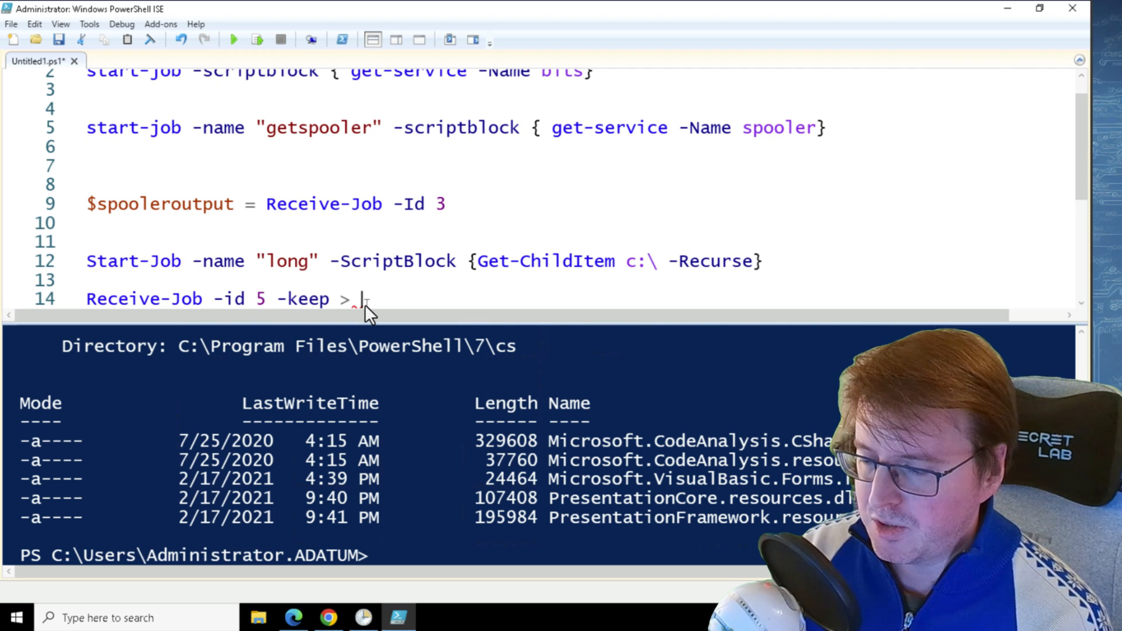
text(c:\)
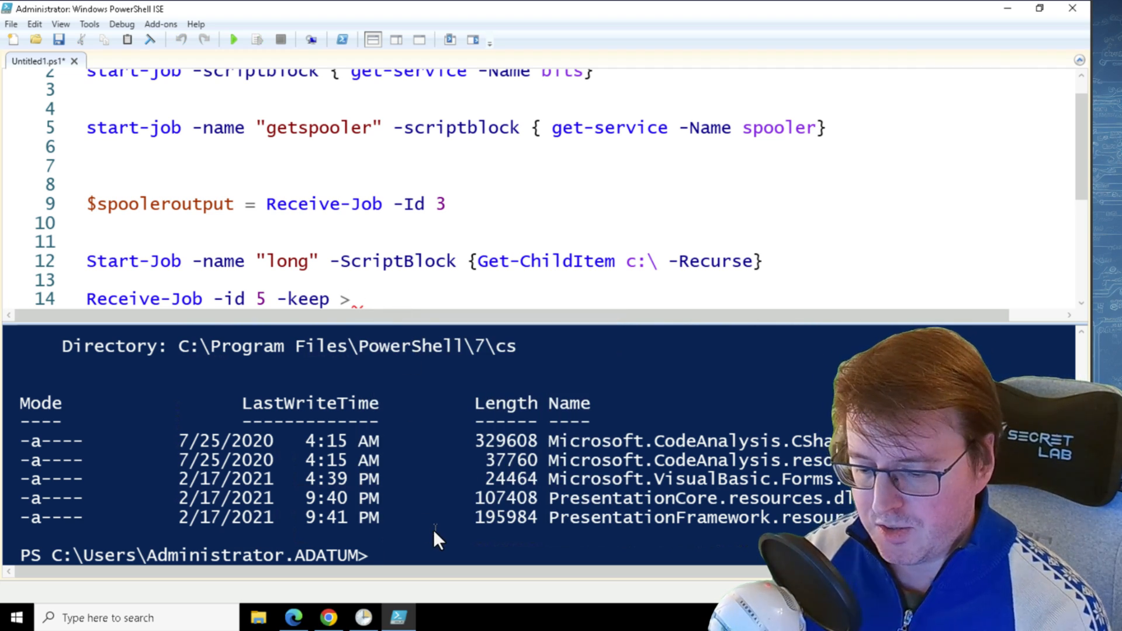
text(cd .\Desktop)
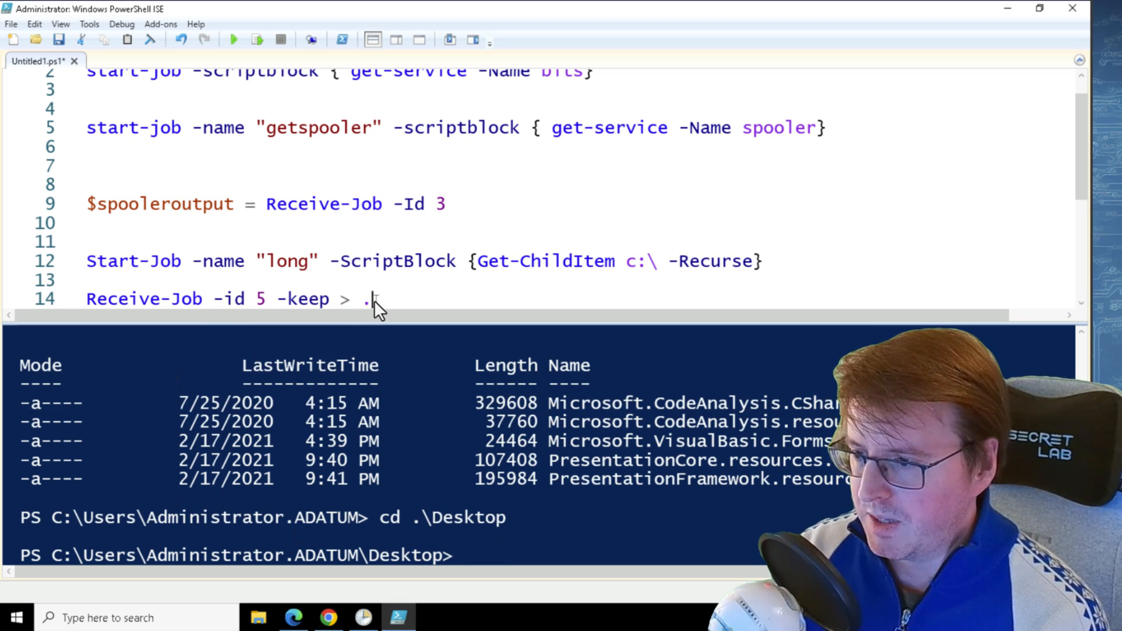
text(\output.txt)
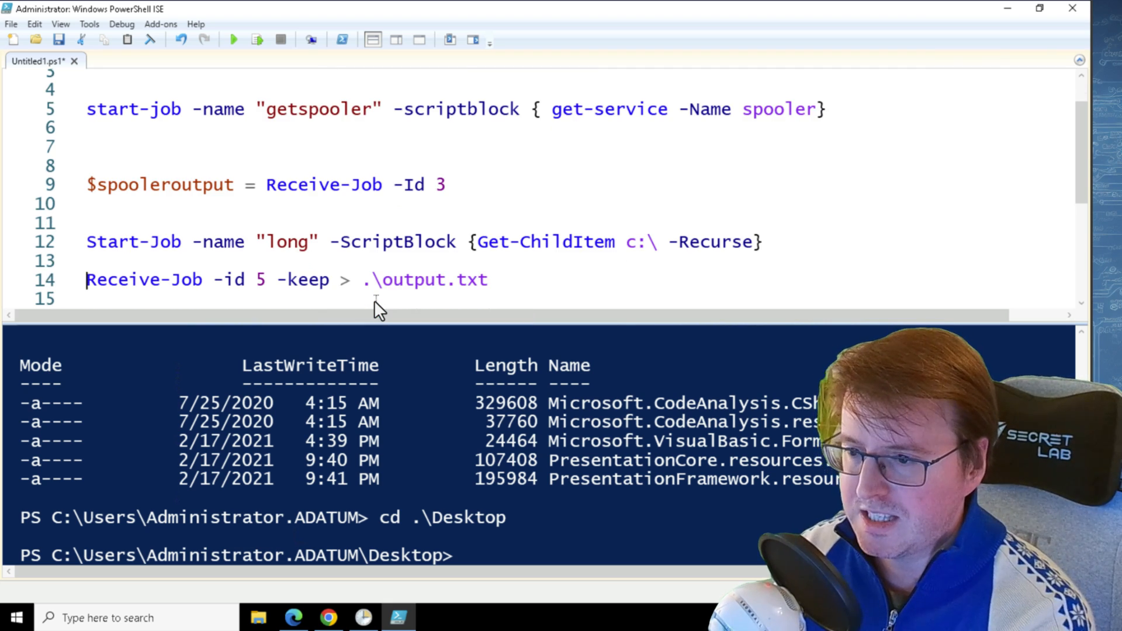
Select and run the redirect line, producing output.txt on the Desktop.
click(256, 40)
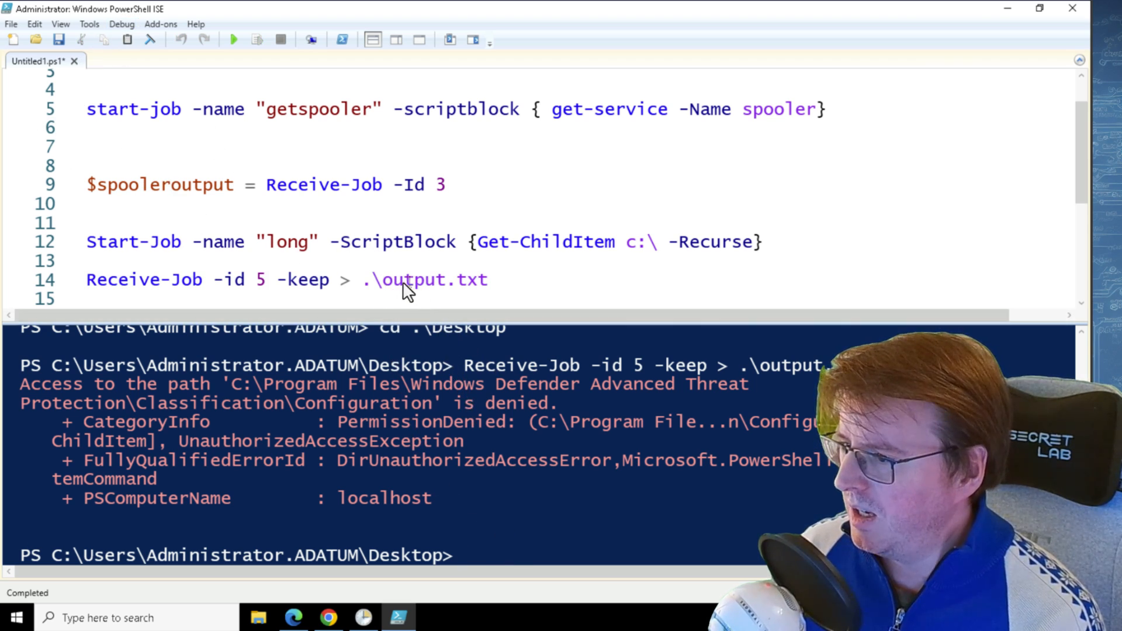
double_click(390, 279)
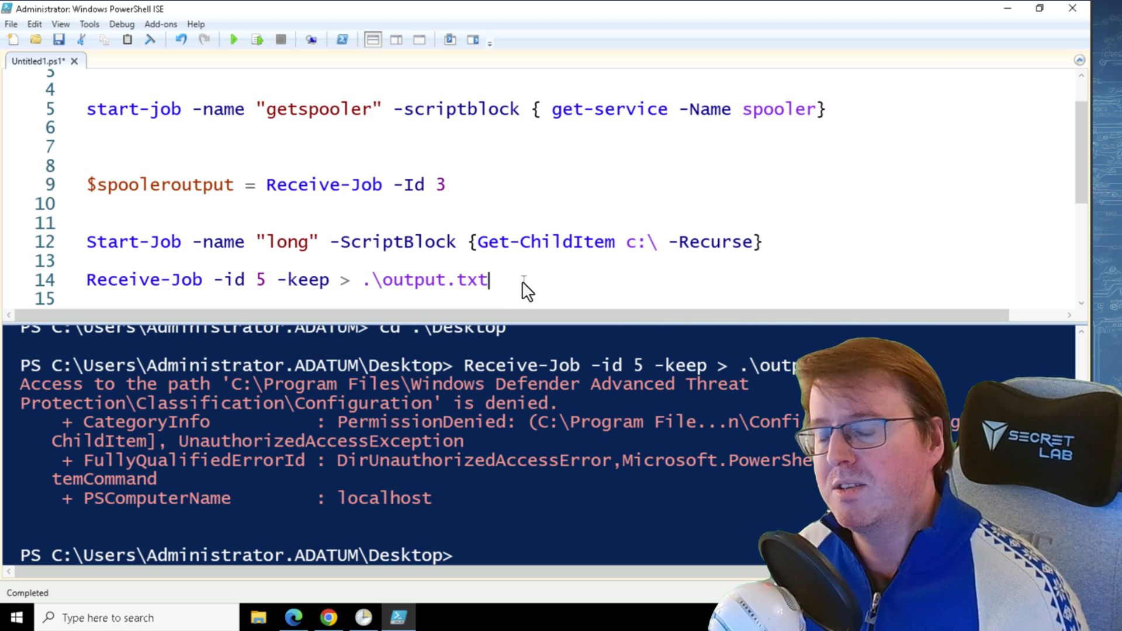
drag(489, 280, 85, 279)
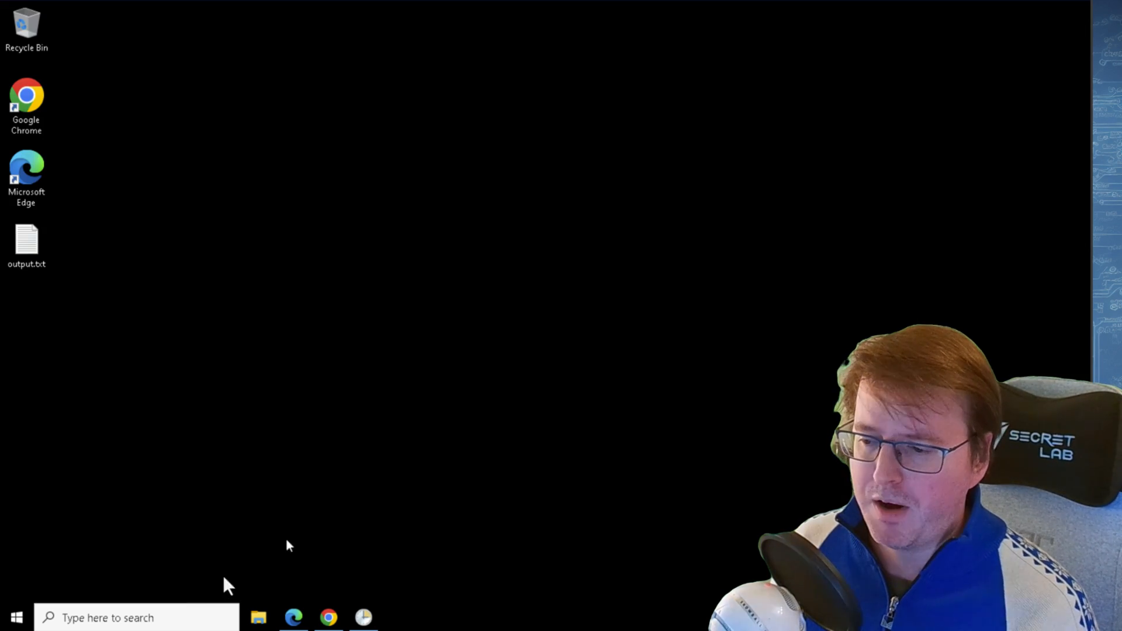
text(ise)
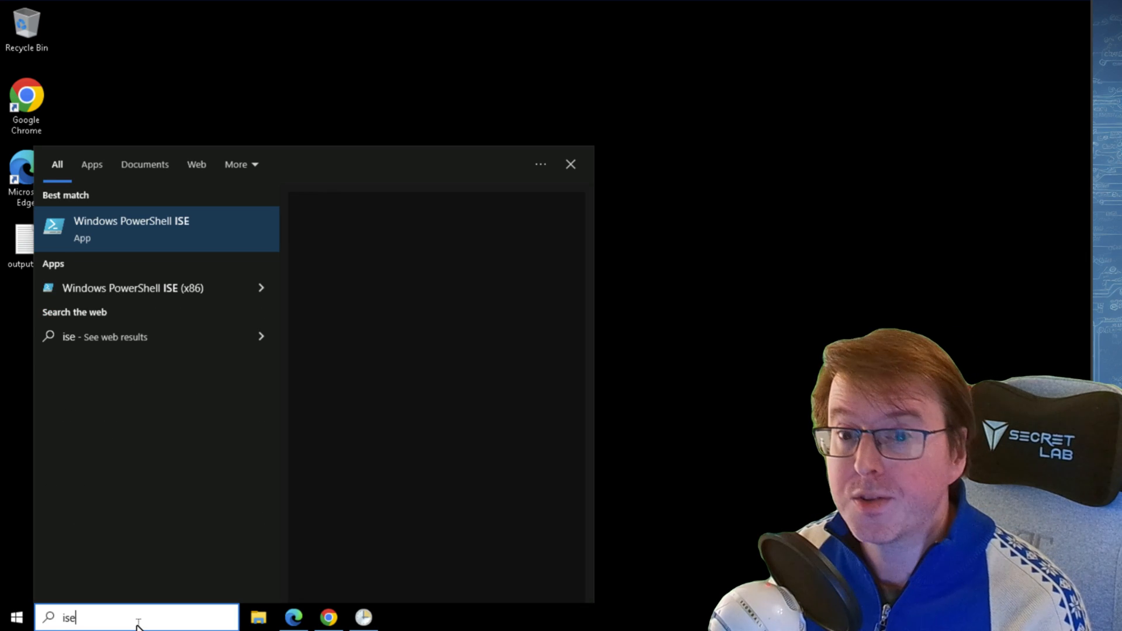
click(132, 229)
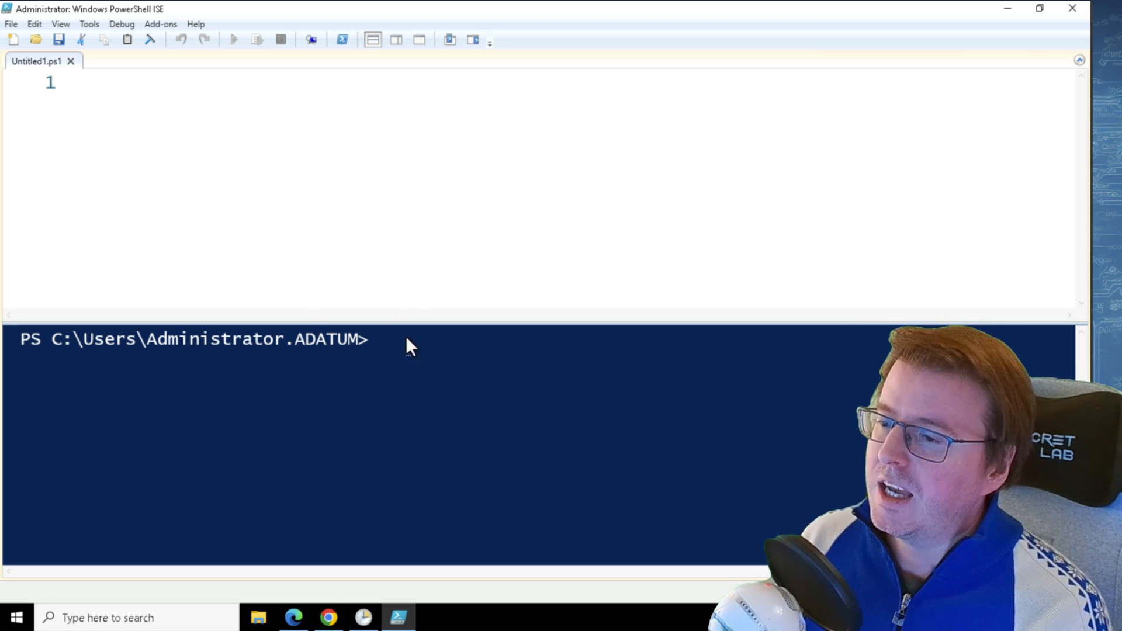
text(get-job)
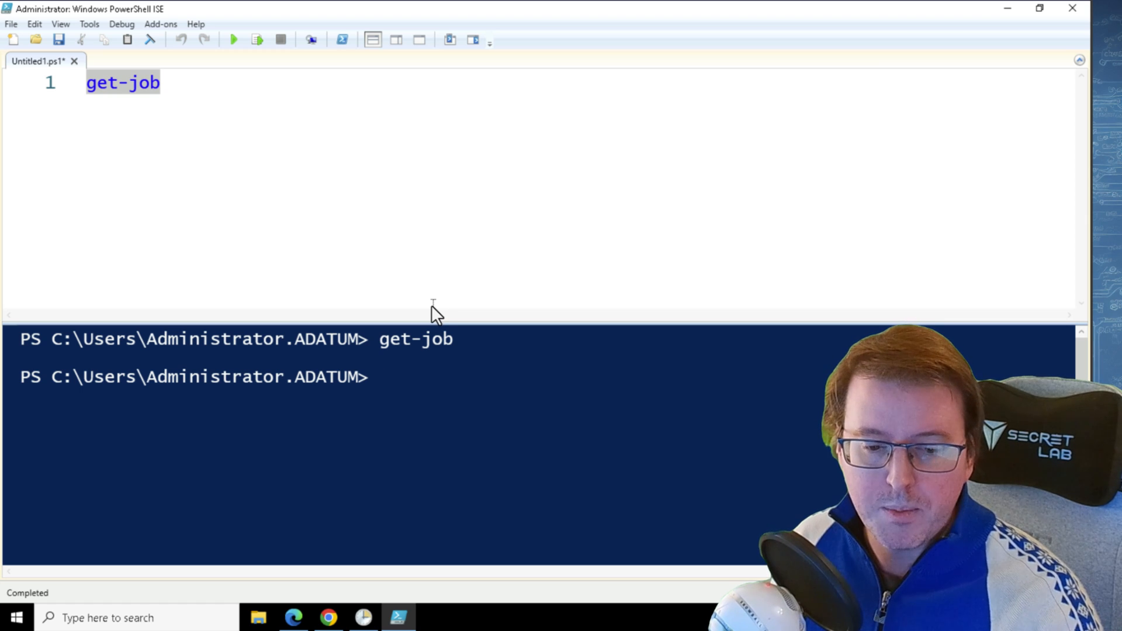
mouse_move(436, 300)
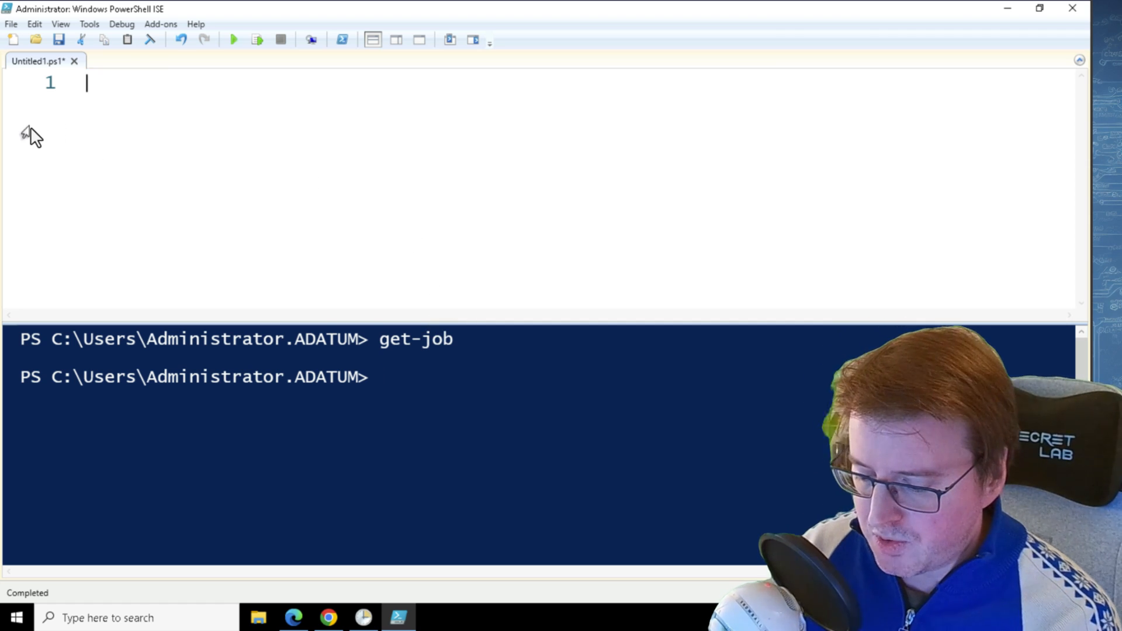
text(# Scheduled Jo)
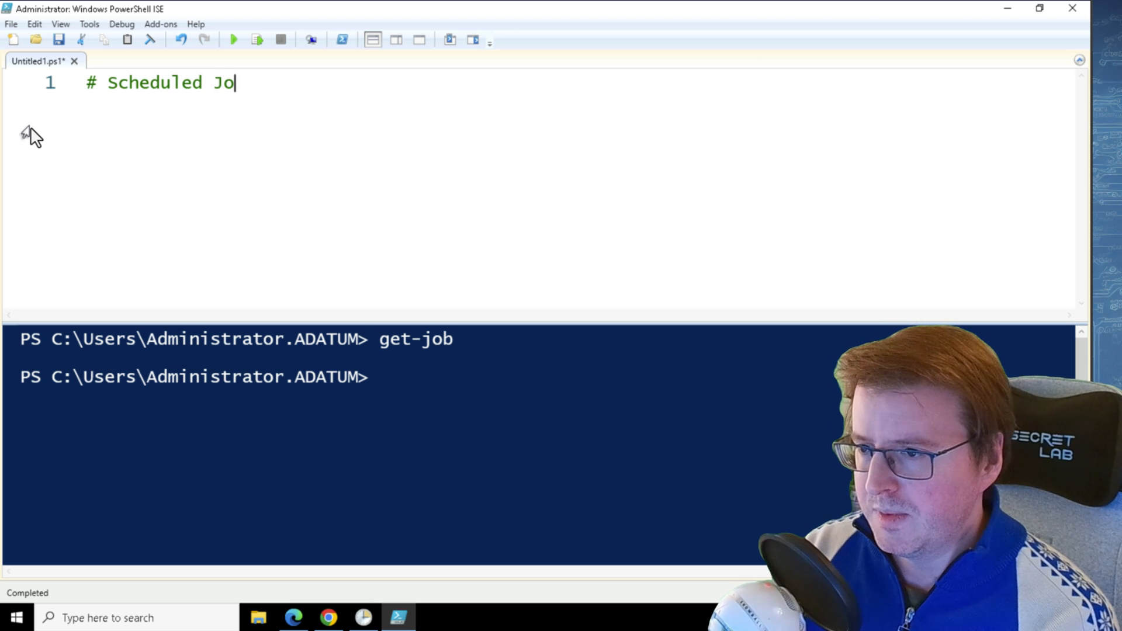
Add the '# Scheduled Job' comment followed by a blank line.
text(b)
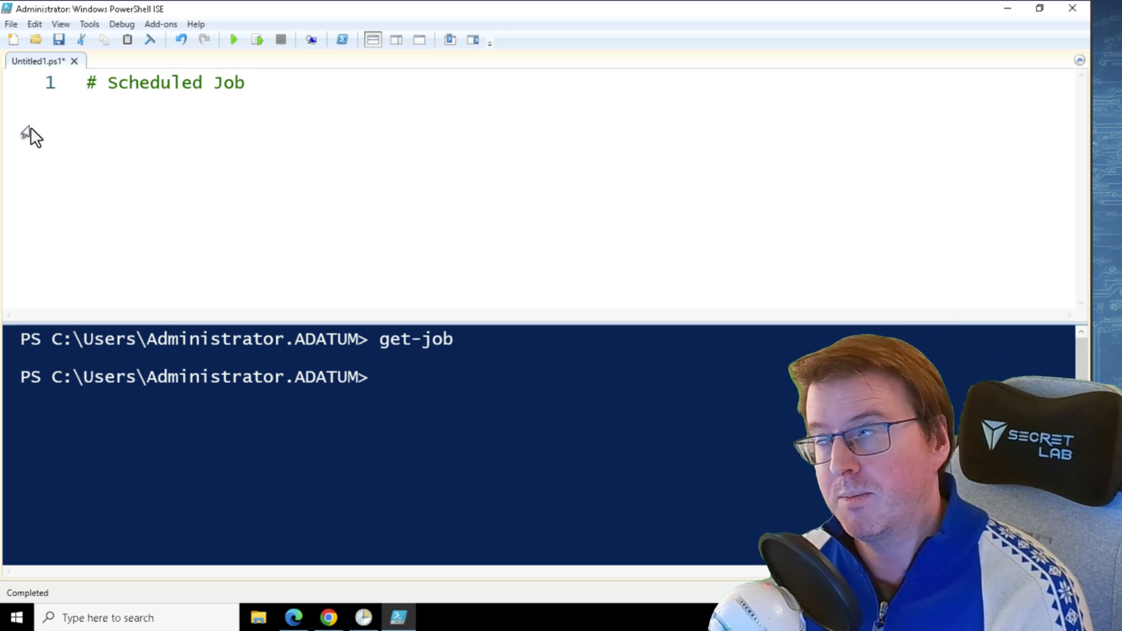
key(Enter)
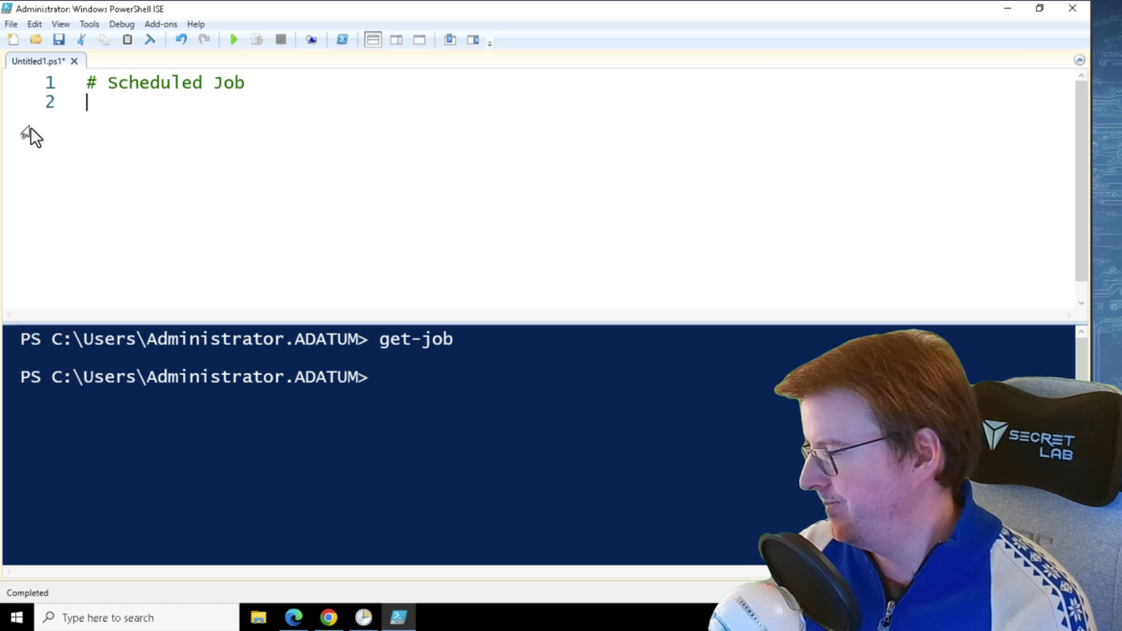
key(enter)
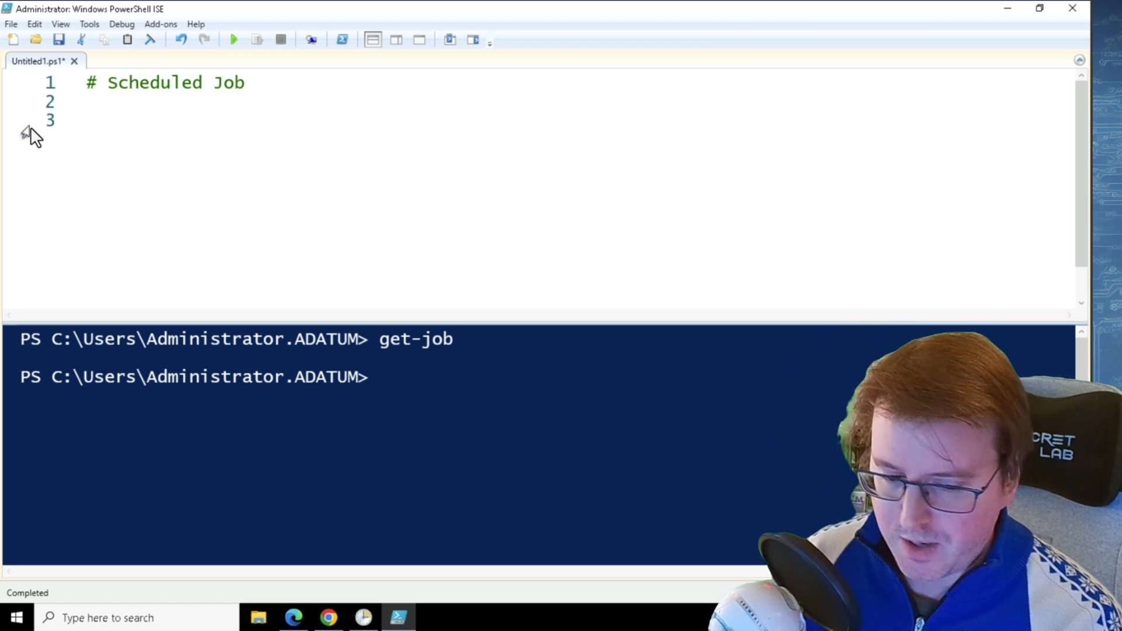
Define $trigger = New-JobTrigger -Daily -At 3AM.
text($)
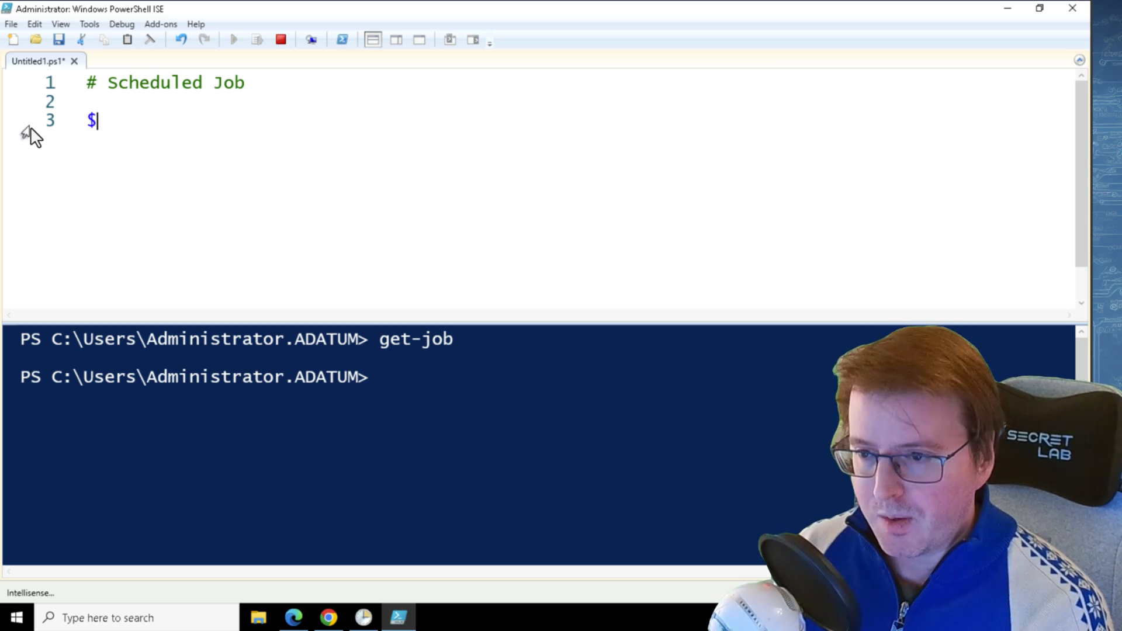
text(trigger =)
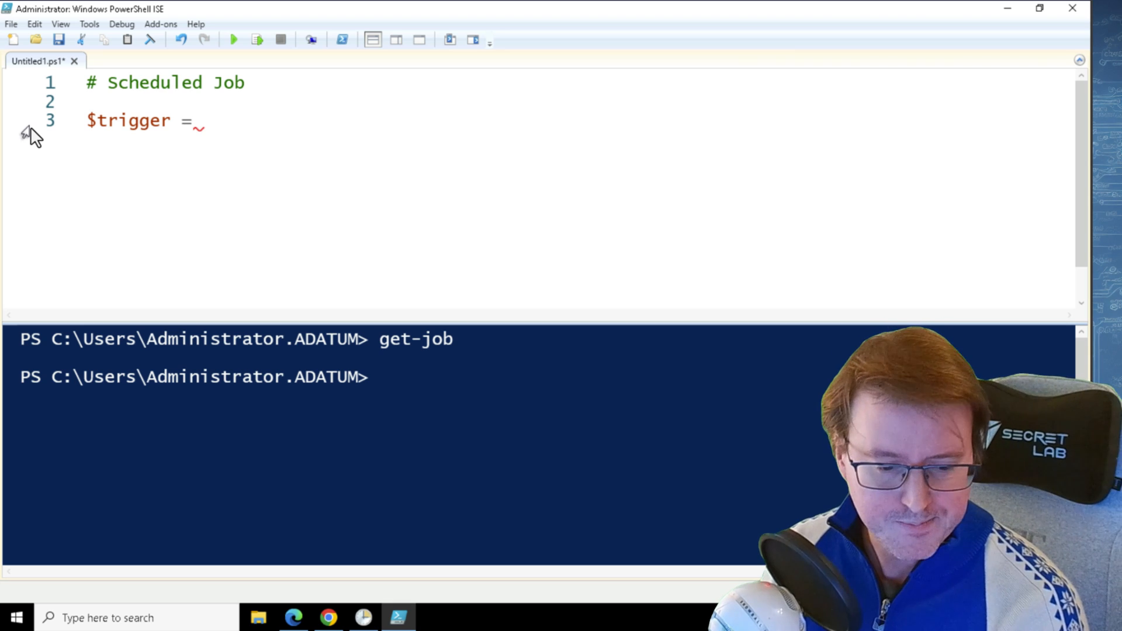
text(new-)
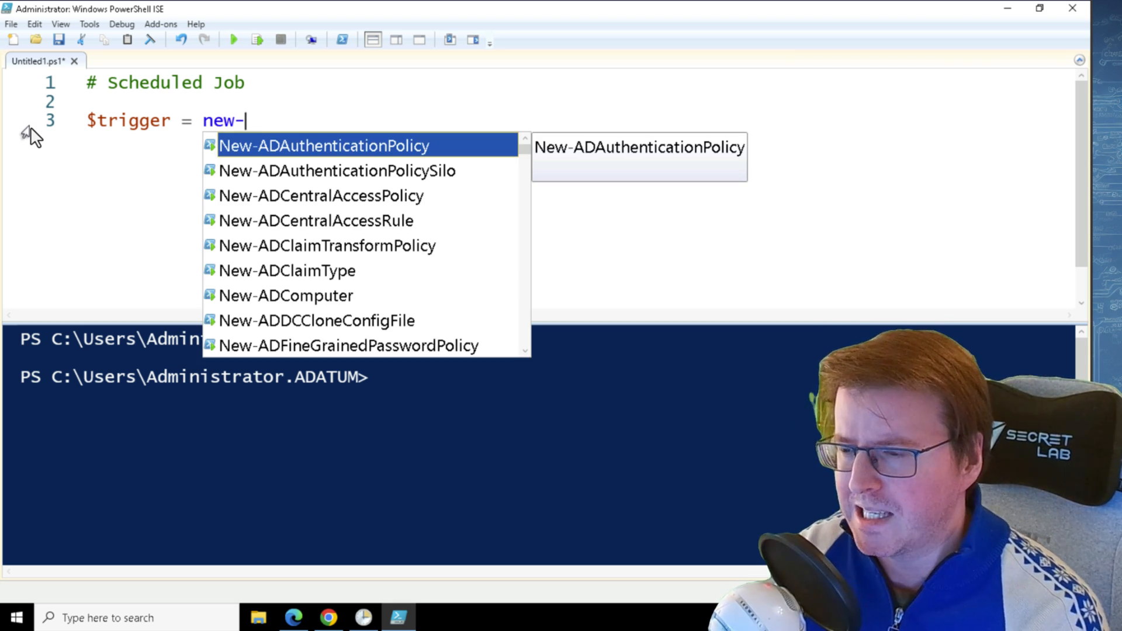
text(jo)
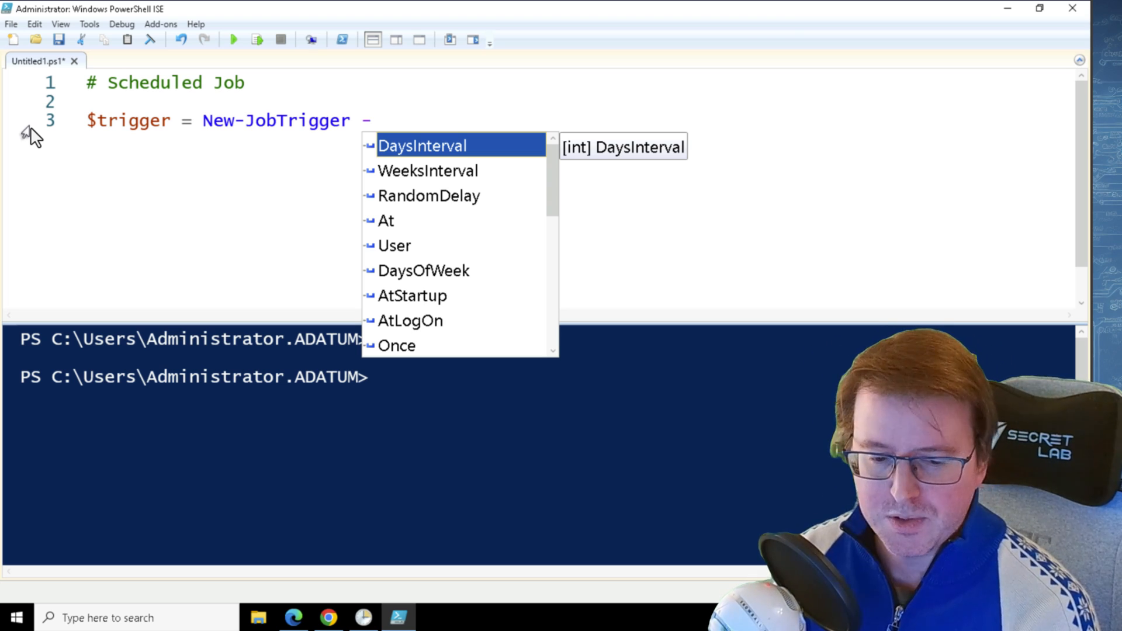
text(Dail)
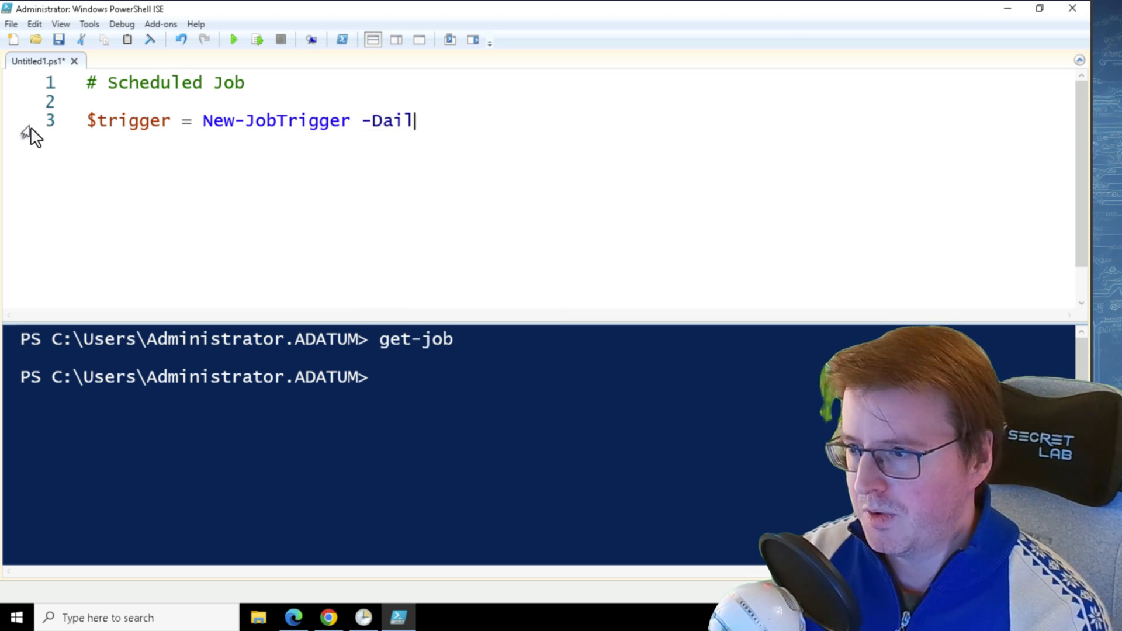
text(y -At 3a)
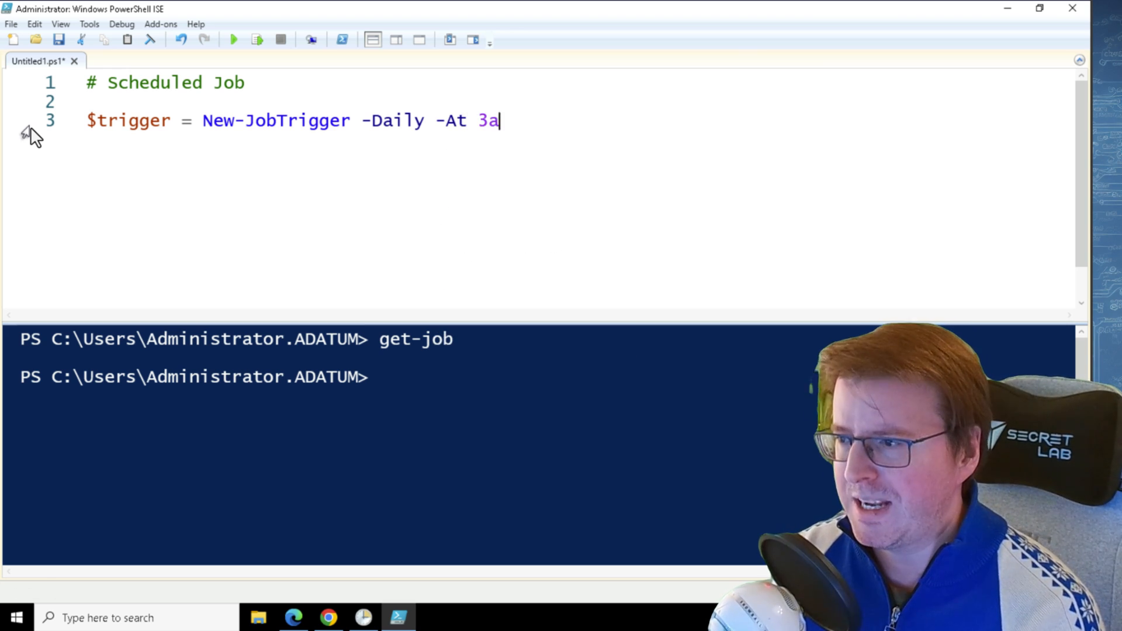
key(Backspace)
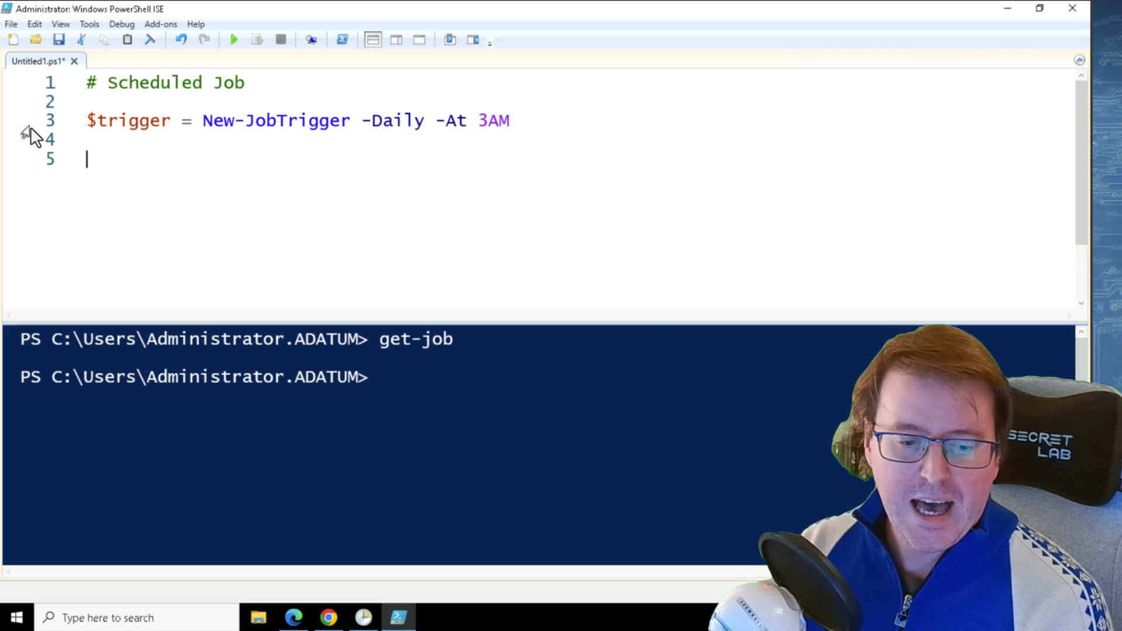
Define $options = New-ScheduledJobOption -StartIfOnBattery.
text($options =)
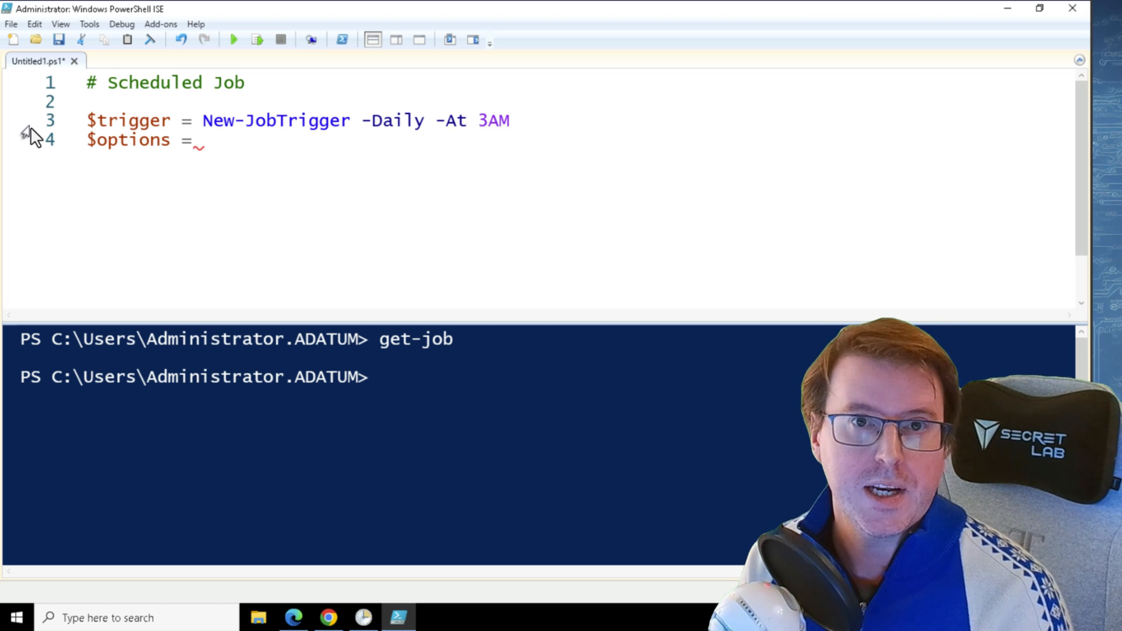
text(ne)
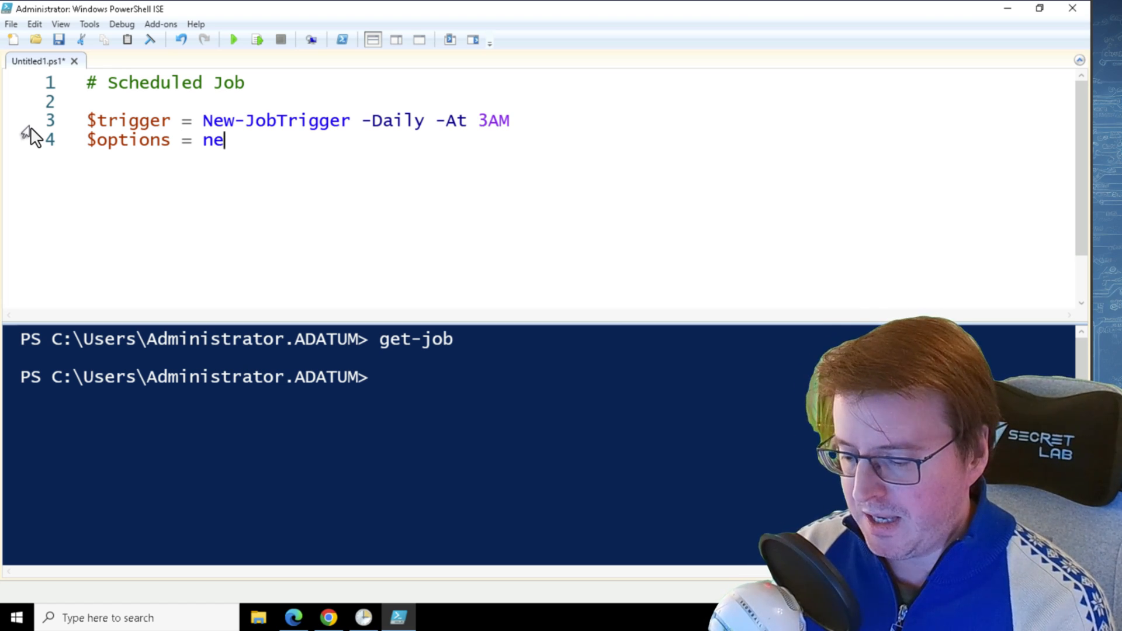
text(w-sch)
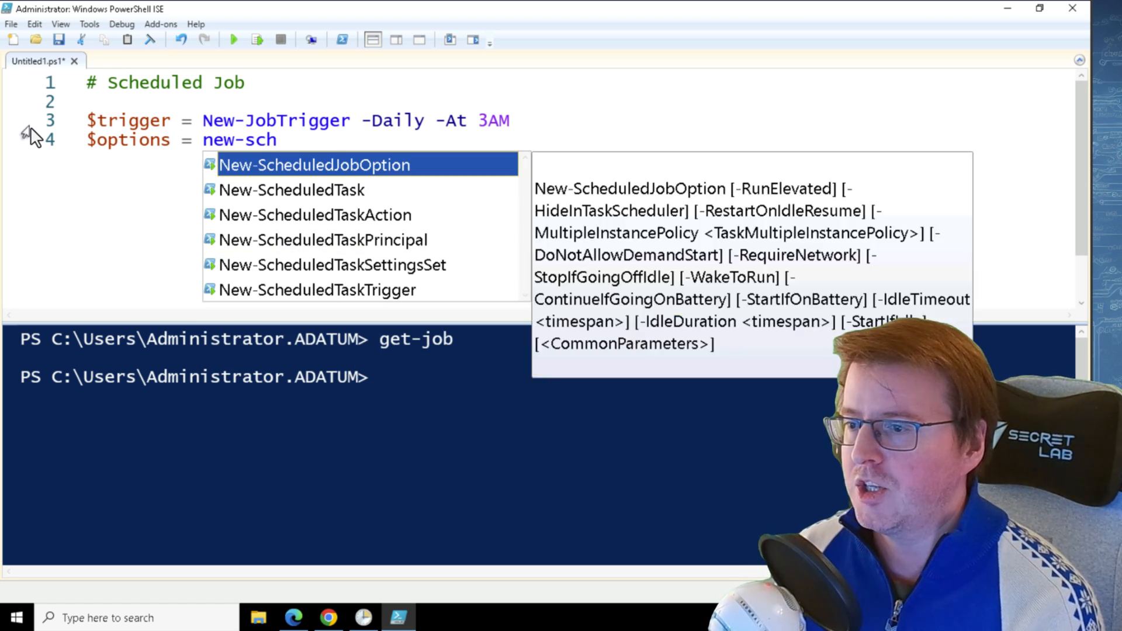
key(Tab)
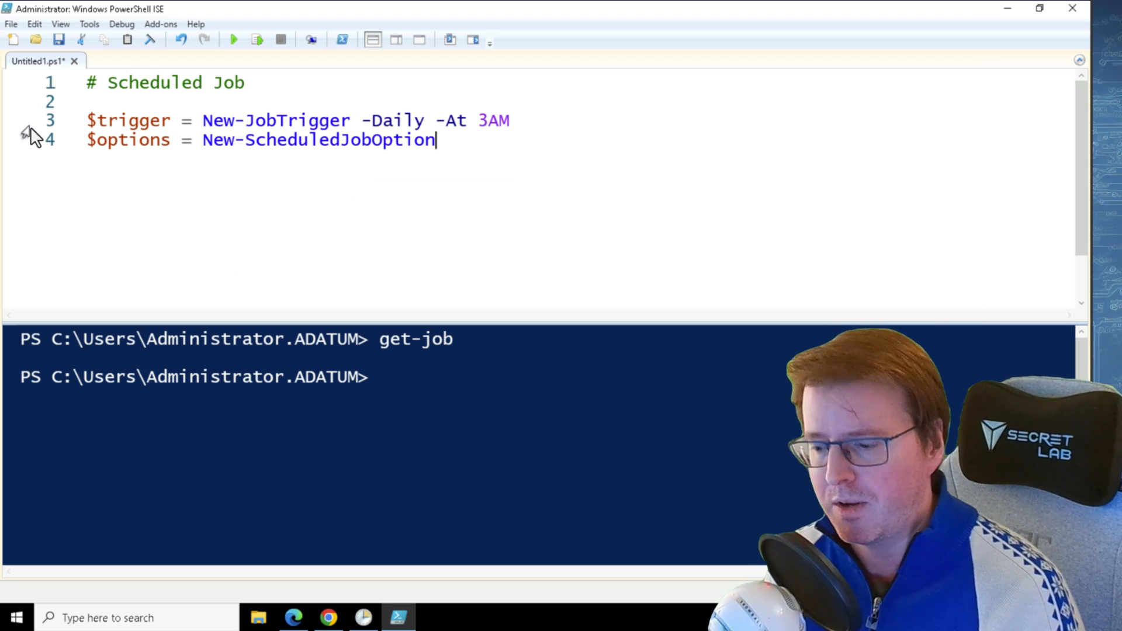
text(-)
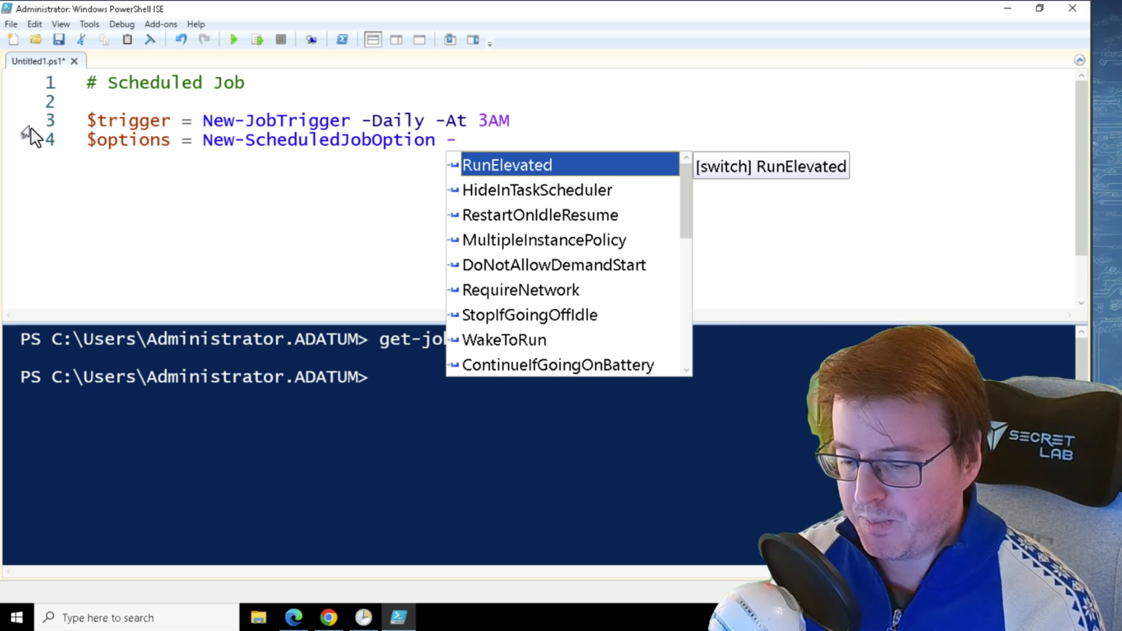
text(St)
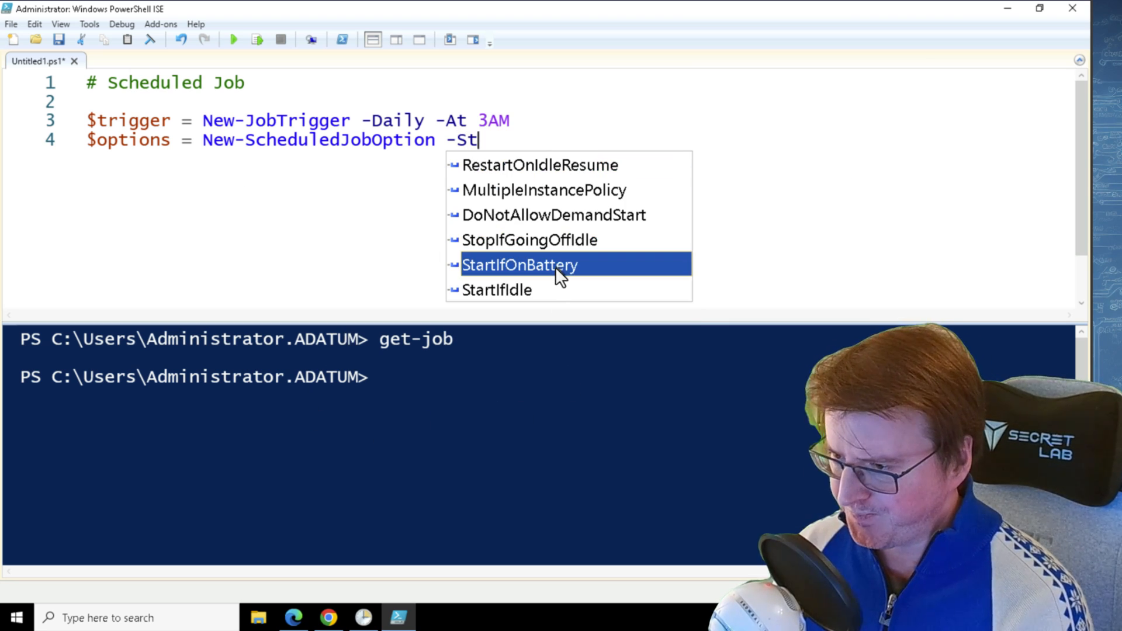
click(520, 266)
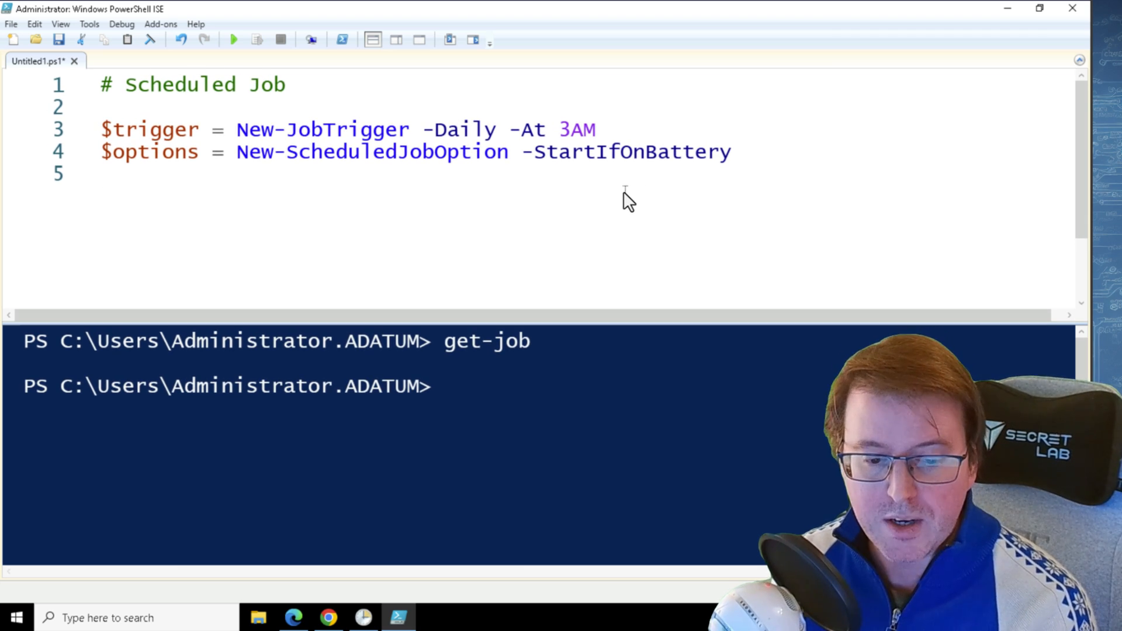
Write Register-ScheduledJob -Name ProcessJob -ScriptBlock {Get-Process}.
text(re)
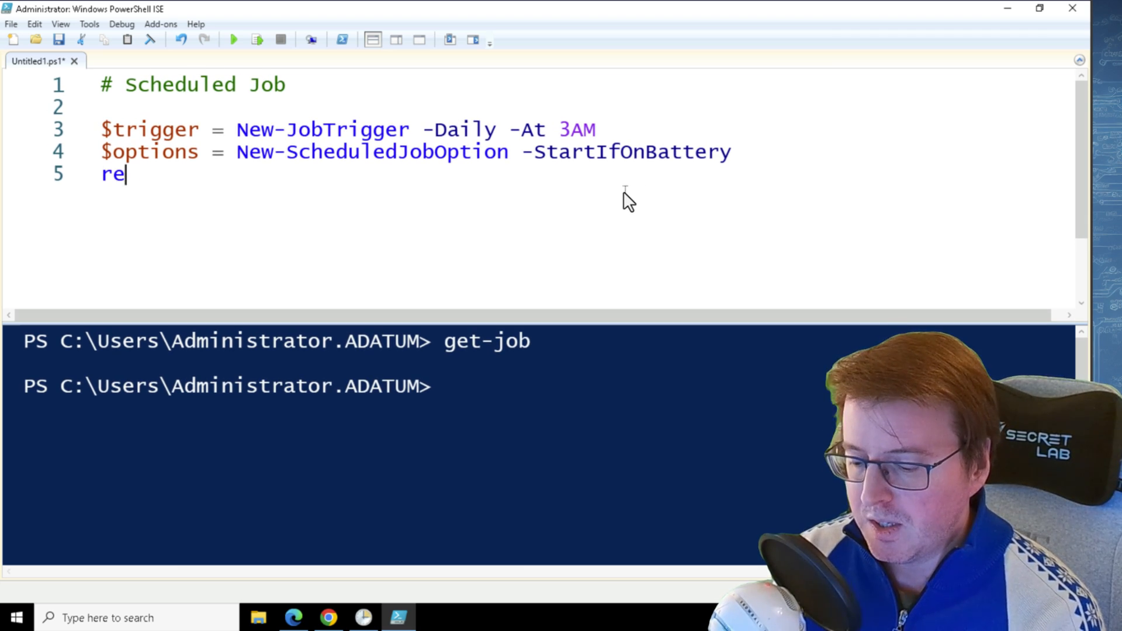
text(gister-ArgumentComplete)
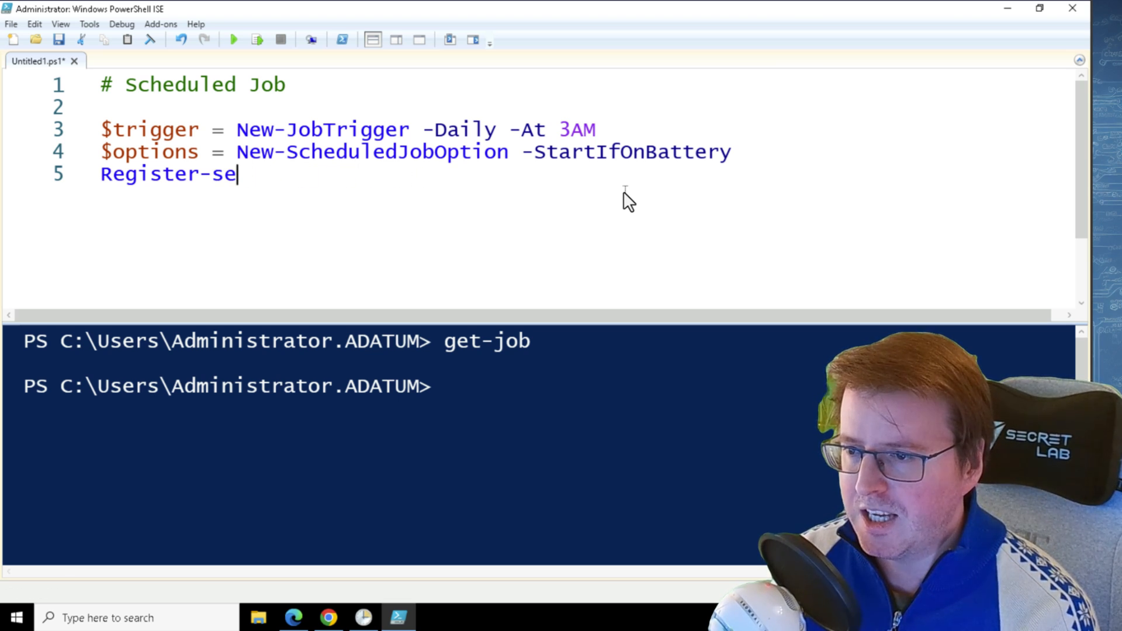
text(heduledJob)
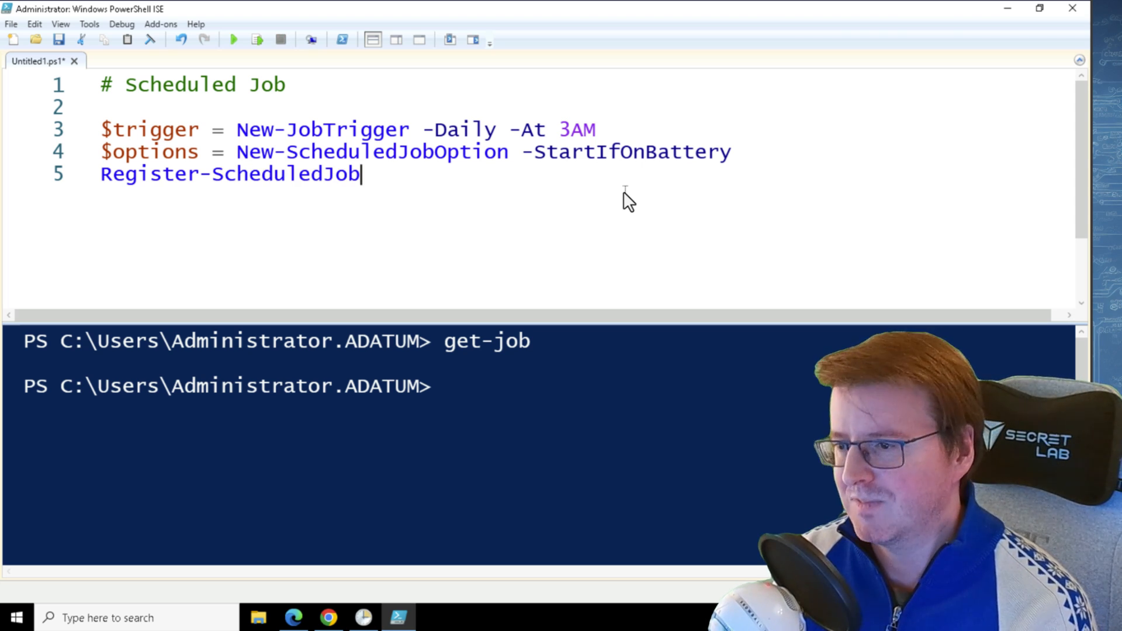
text(-Name Pro)
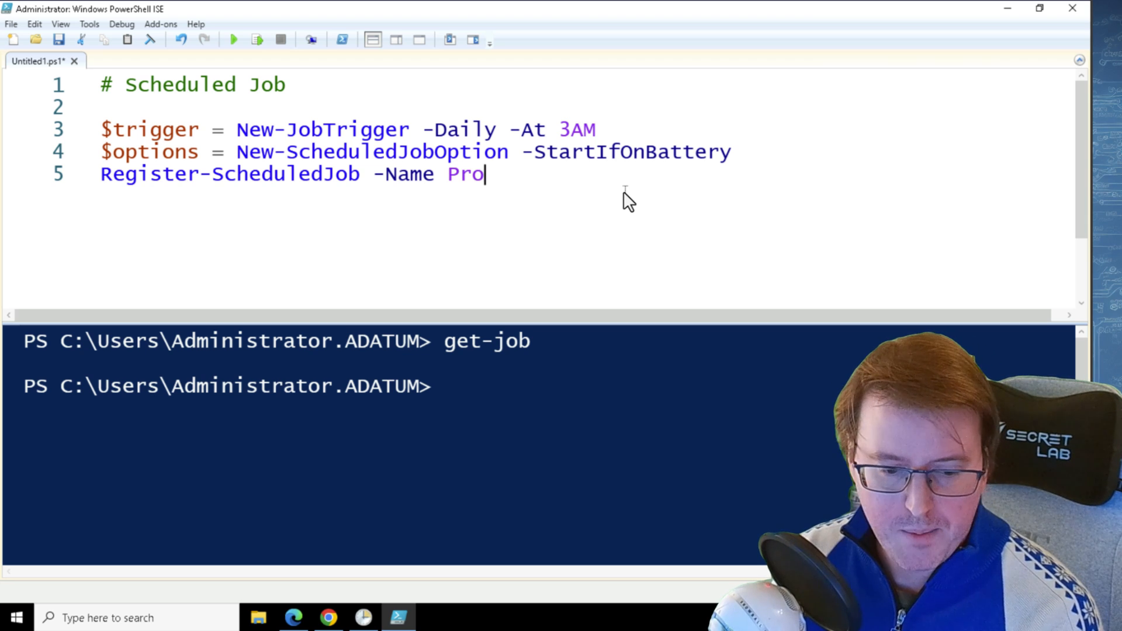
text(cess)
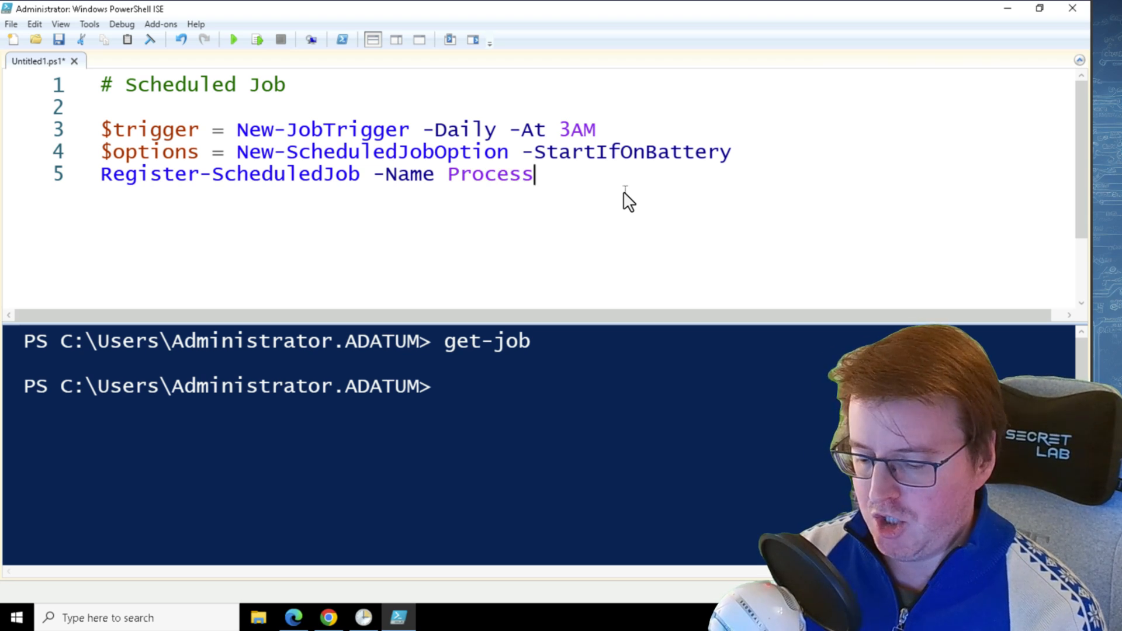
text(Jo)
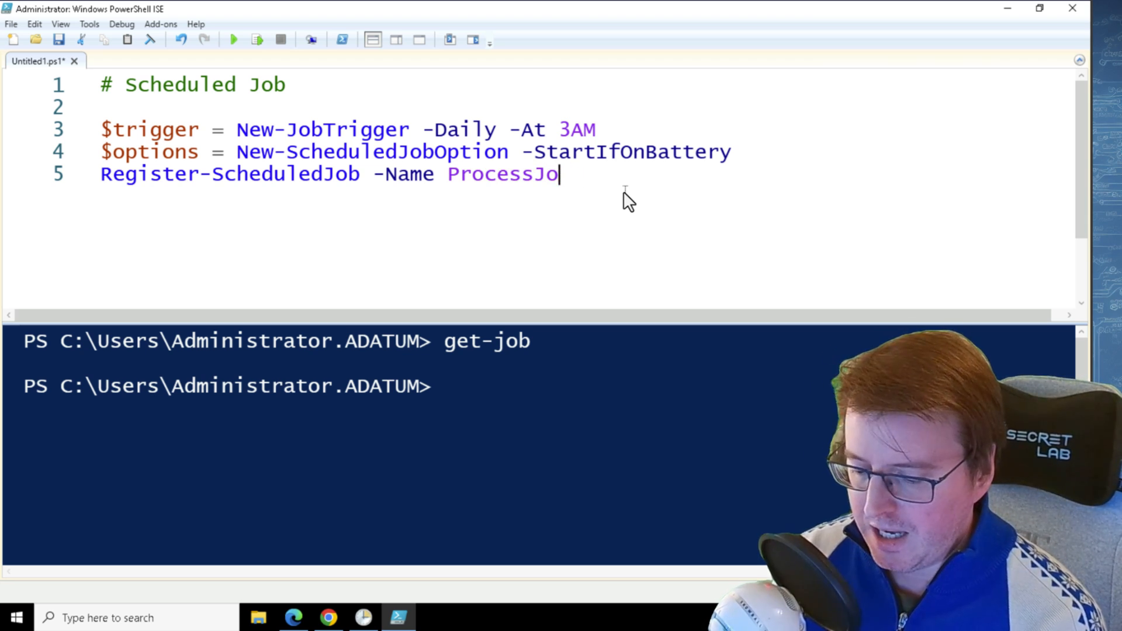
text(b -sc)
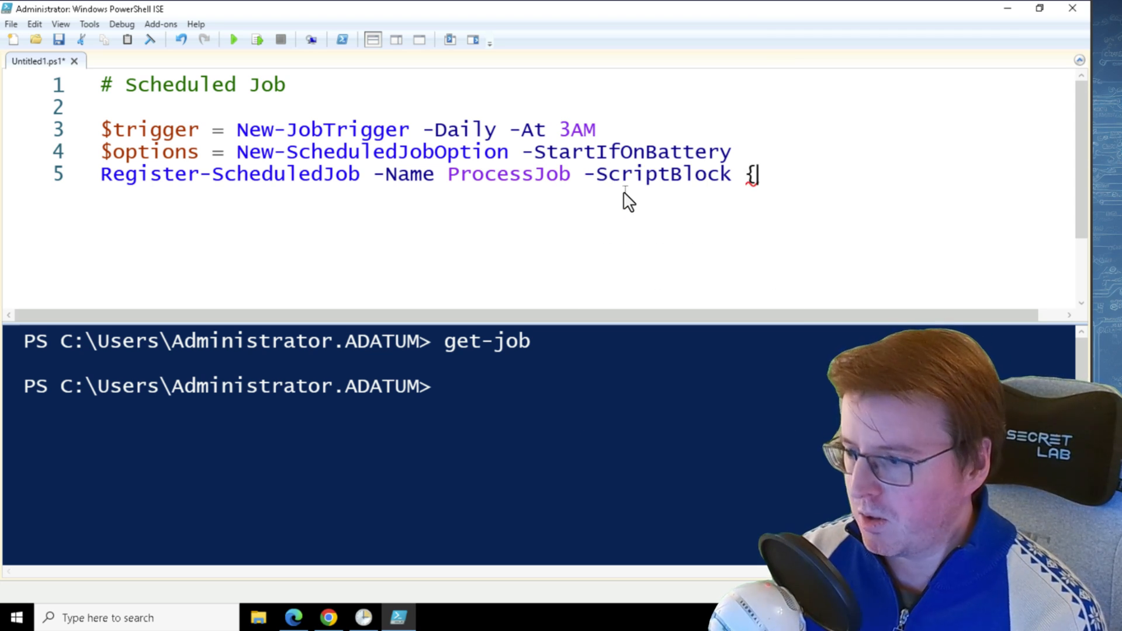
text(get-pro)
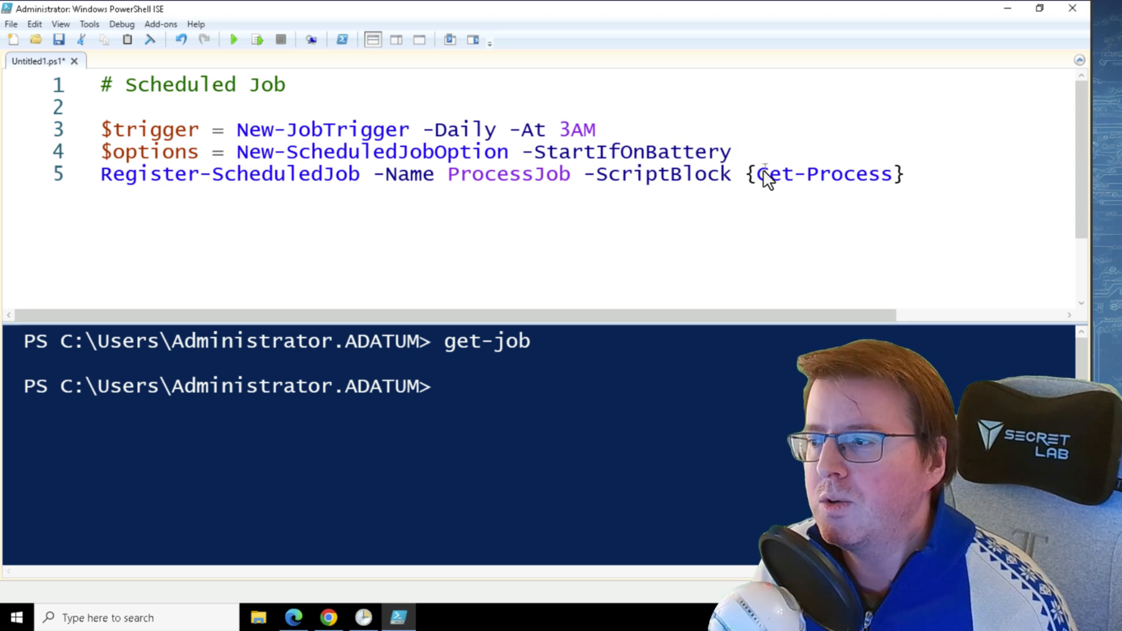
double_click(825, 174)
text( -)
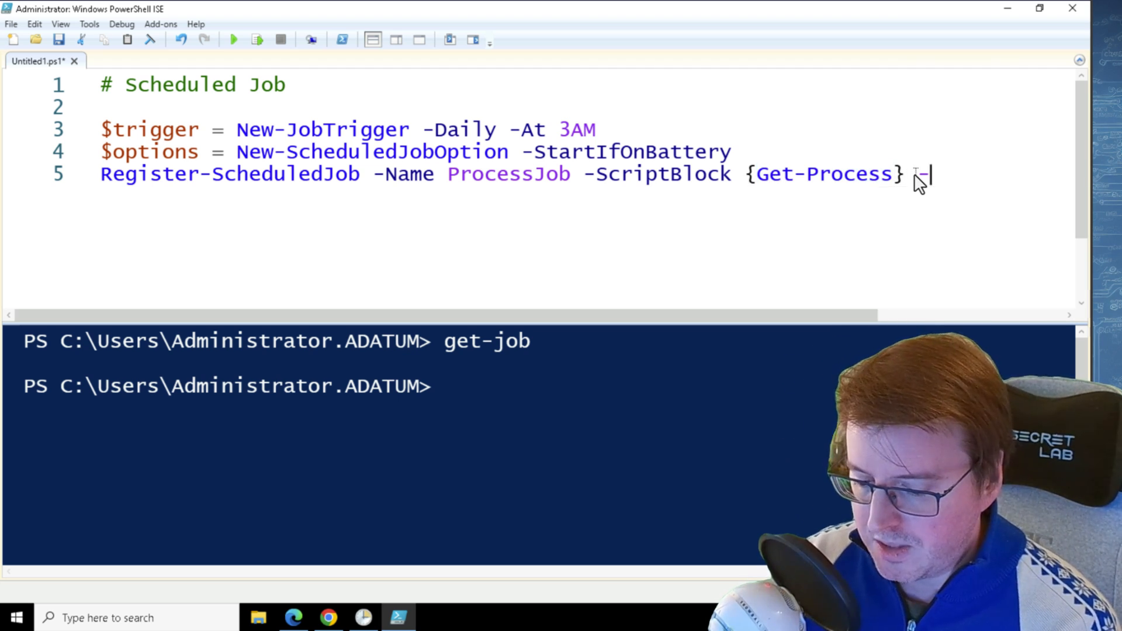
Pass -Trigger $trigger and -ScheduledJobOption $options to the registration.
text(Trigger)
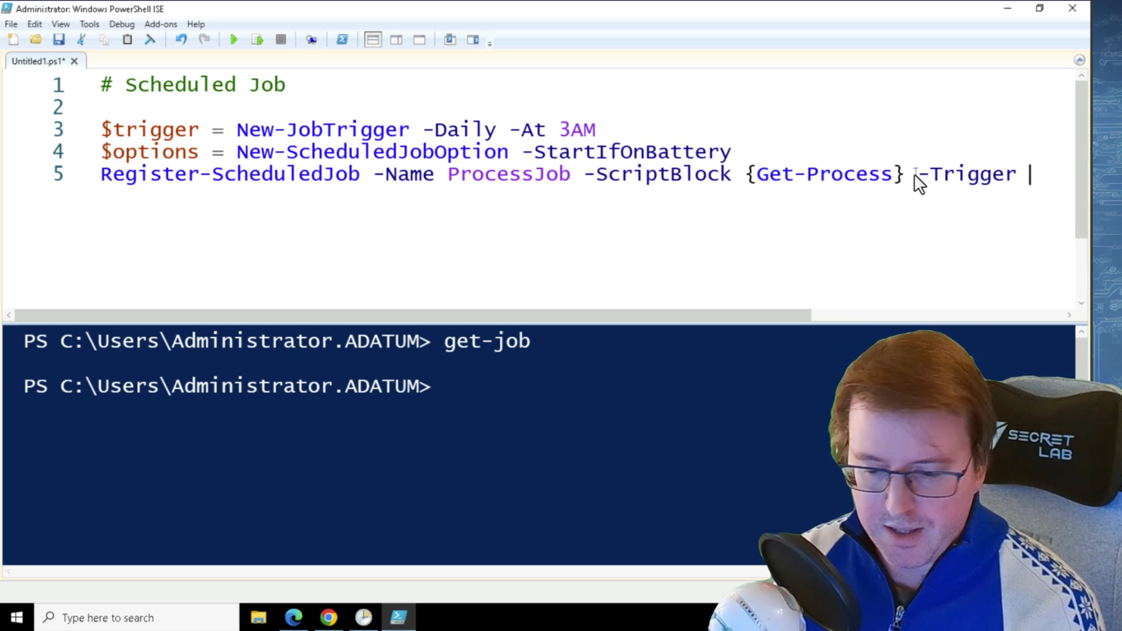
text($trigger -ScheduledJobOption)
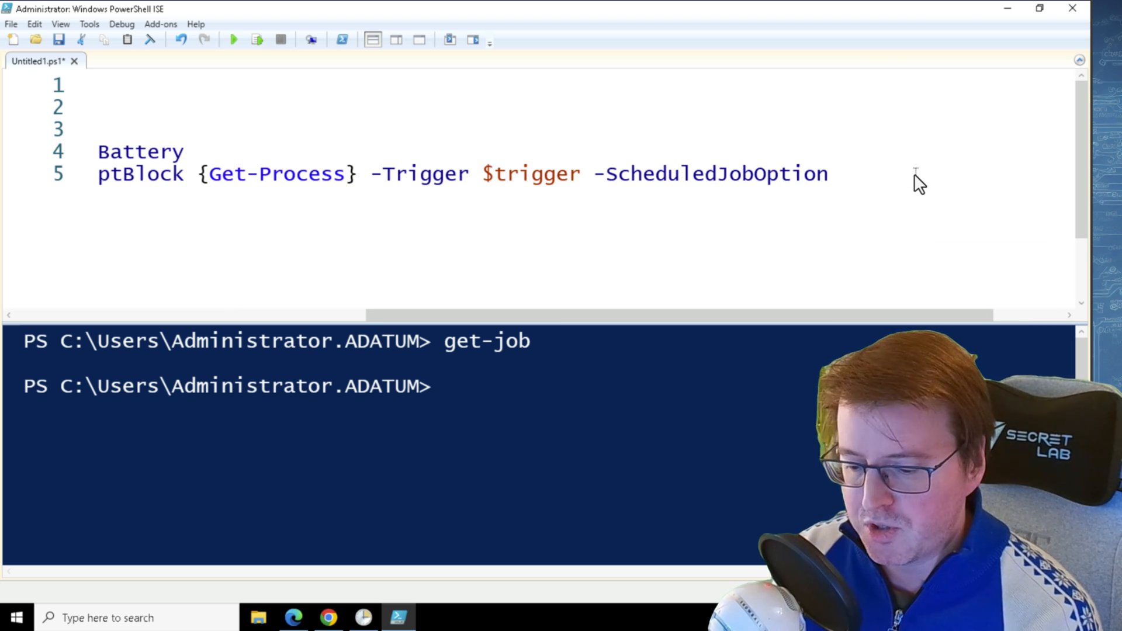
text($options)
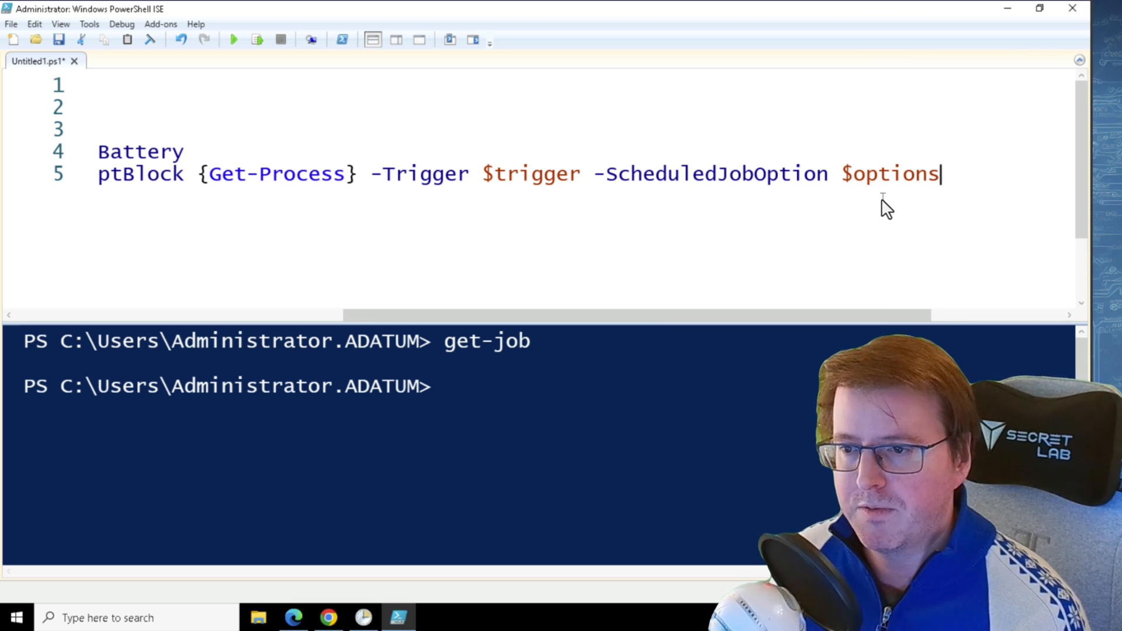
mouse_move(741, 296)
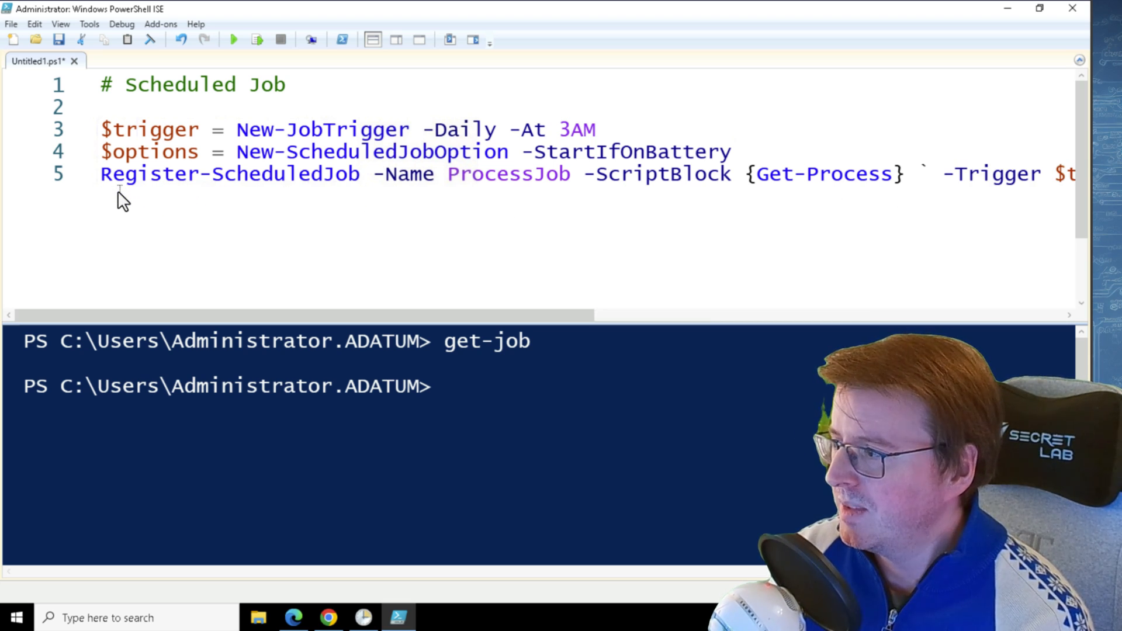
Continue the registration onto line 6 carrying -Trigger $trigger -ScheduledJobOption $options.
text(|)
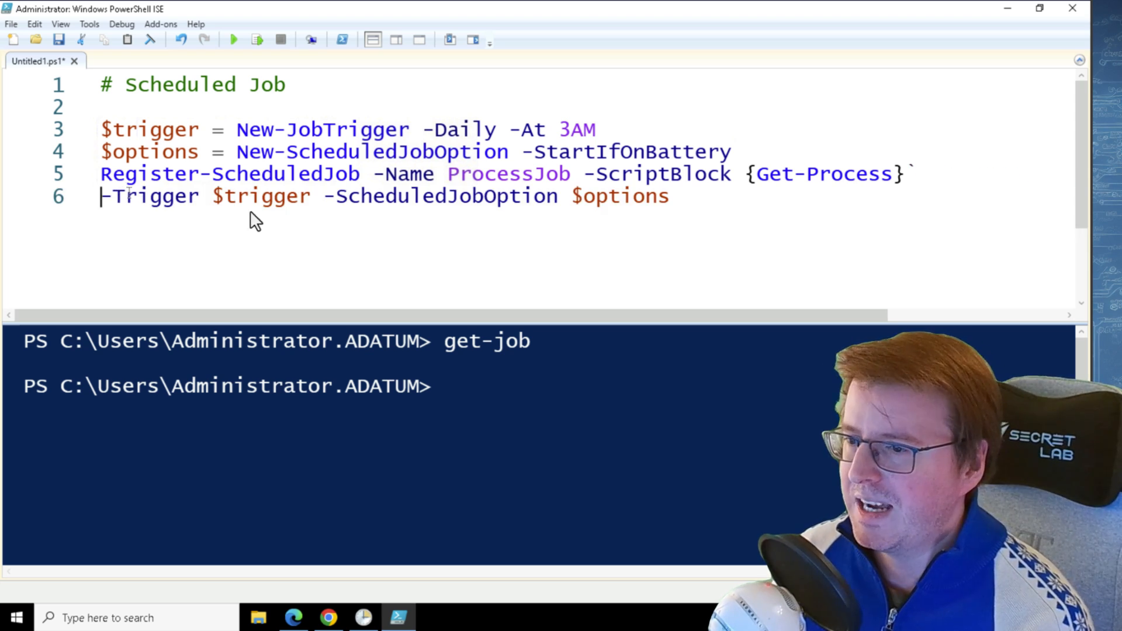
double_click(147, 197)
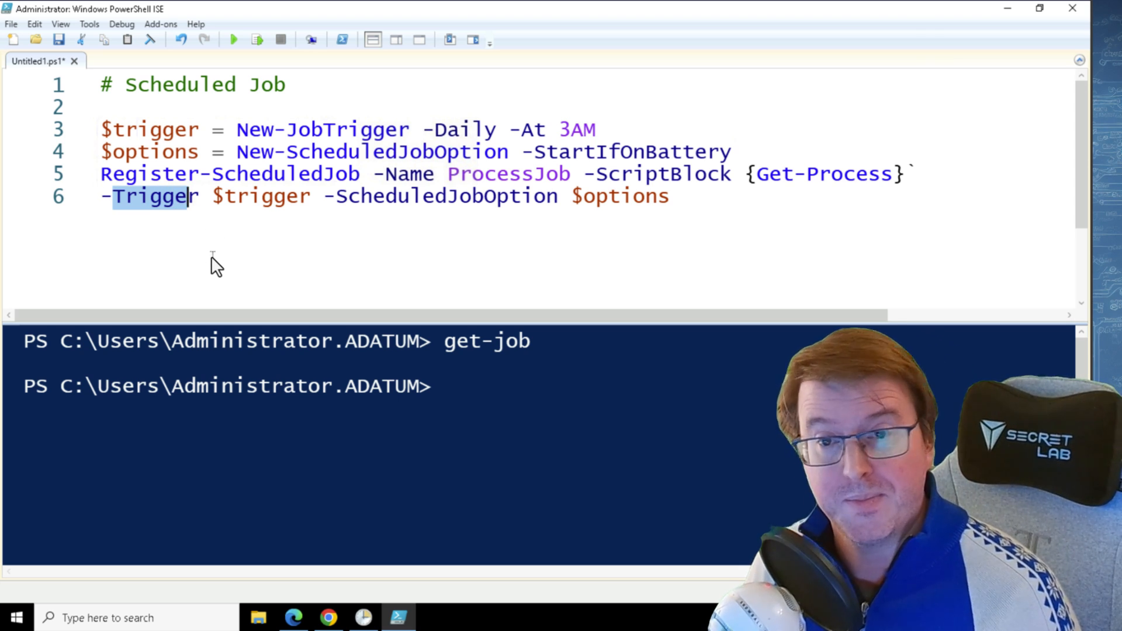
mouse_move(228, 217)
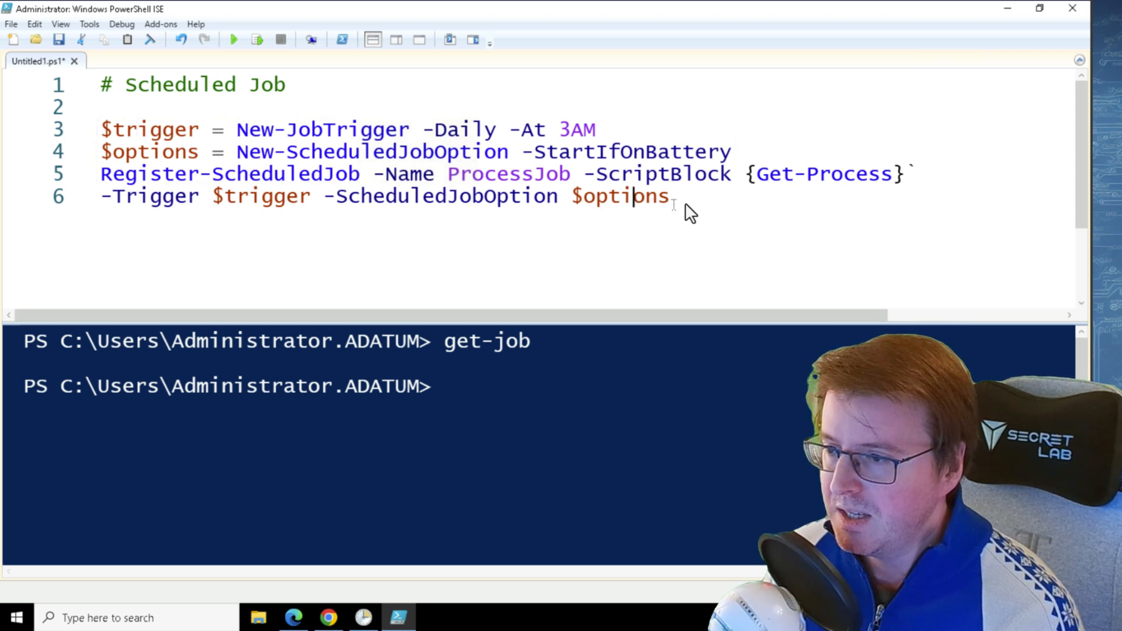
text(" ")
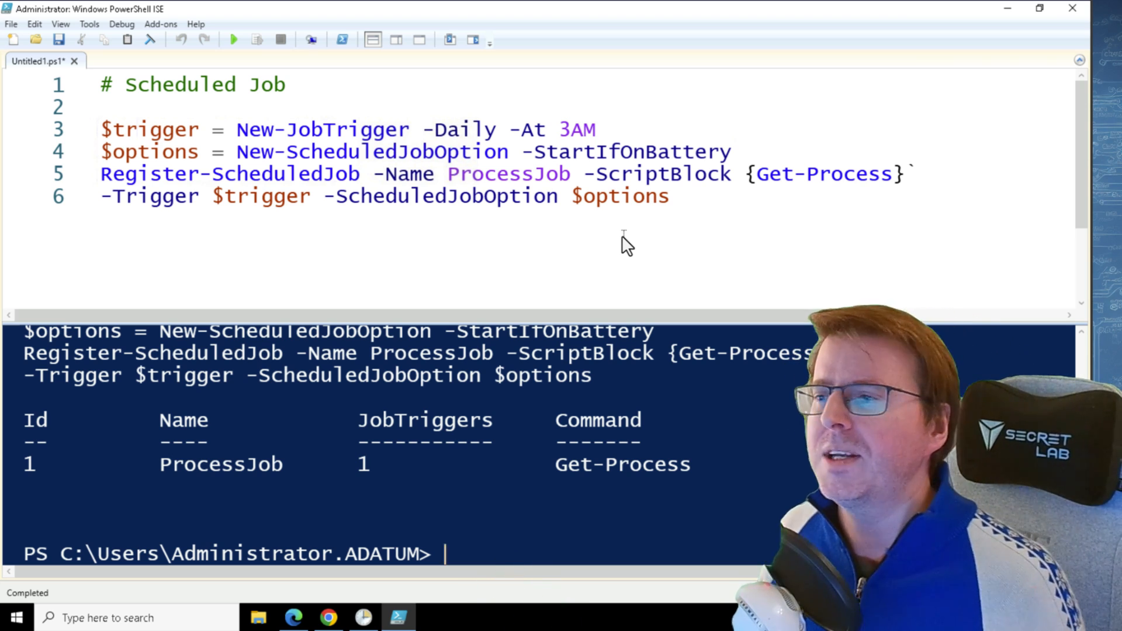
mouse_move(897, 196)
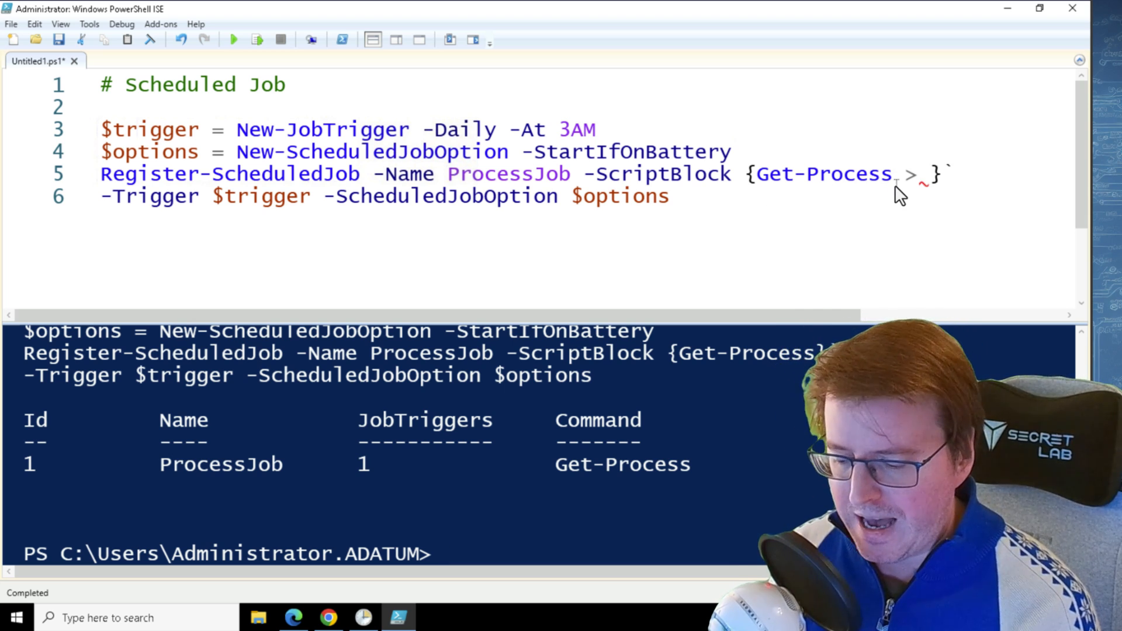
Change the ProcessJob script block to {Get-Process > .\out.txt}.
text(.\out)
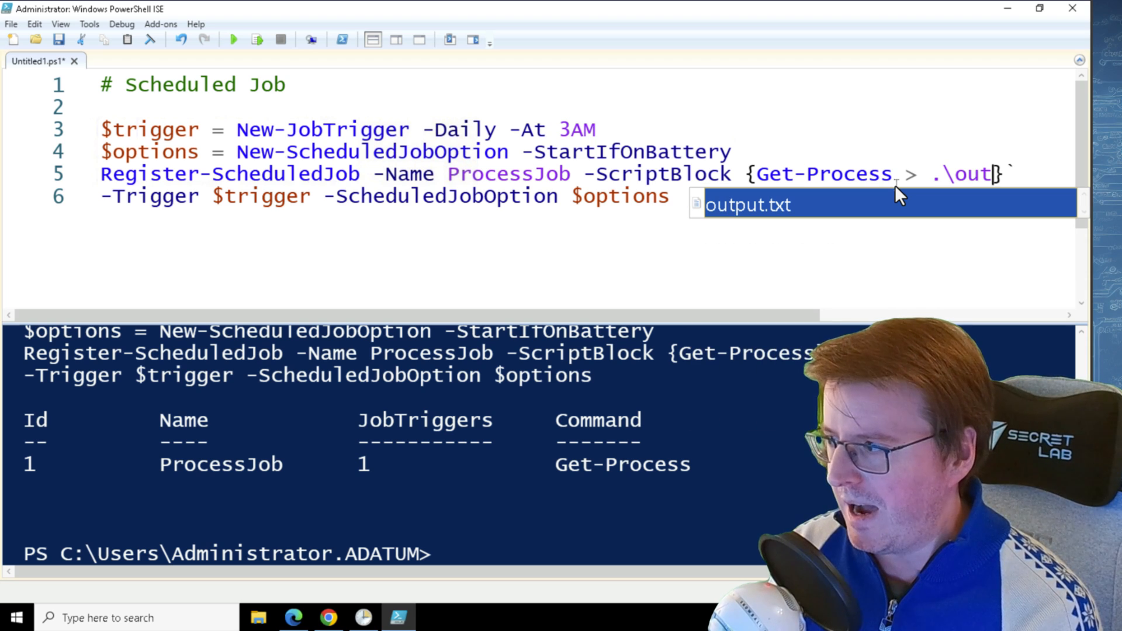
text(.txt)
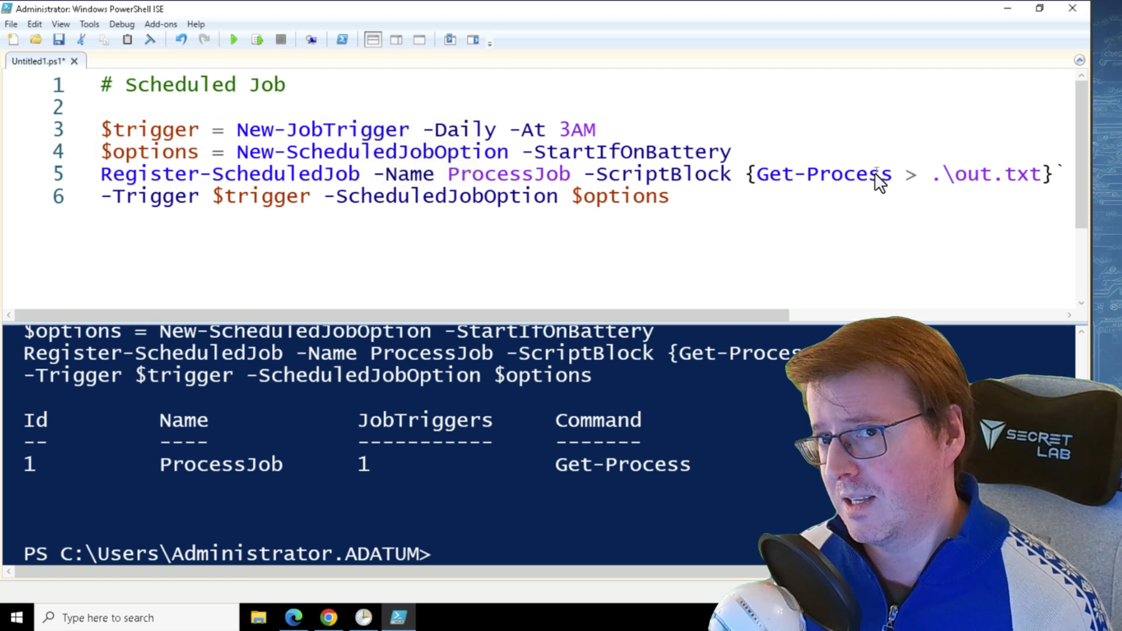
click(597, 130)
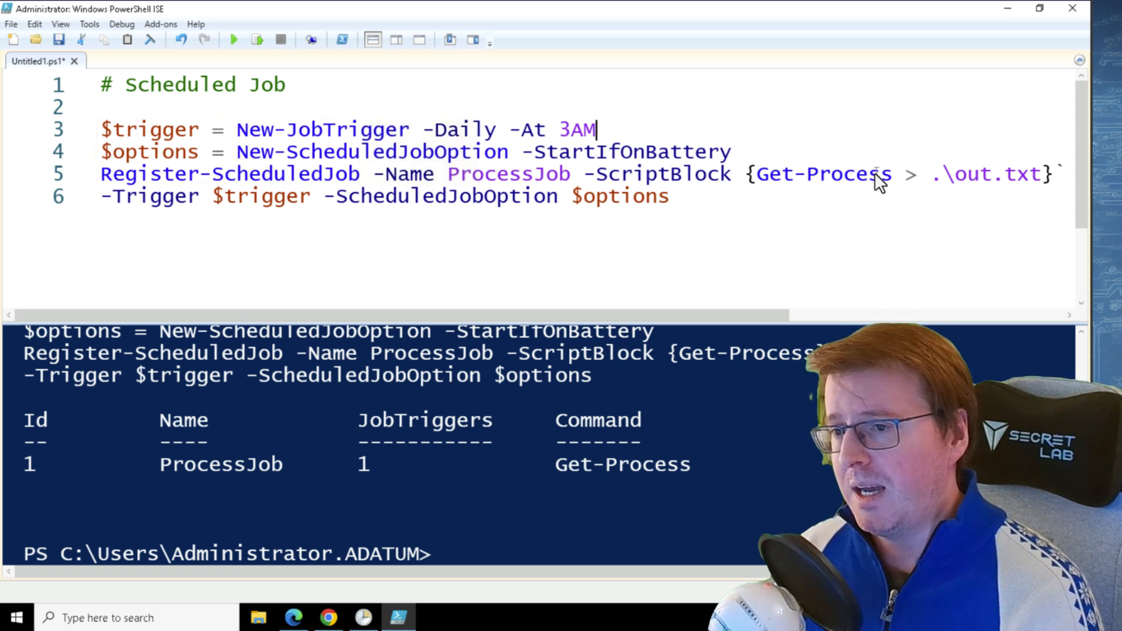
mouse_move(654, 260)
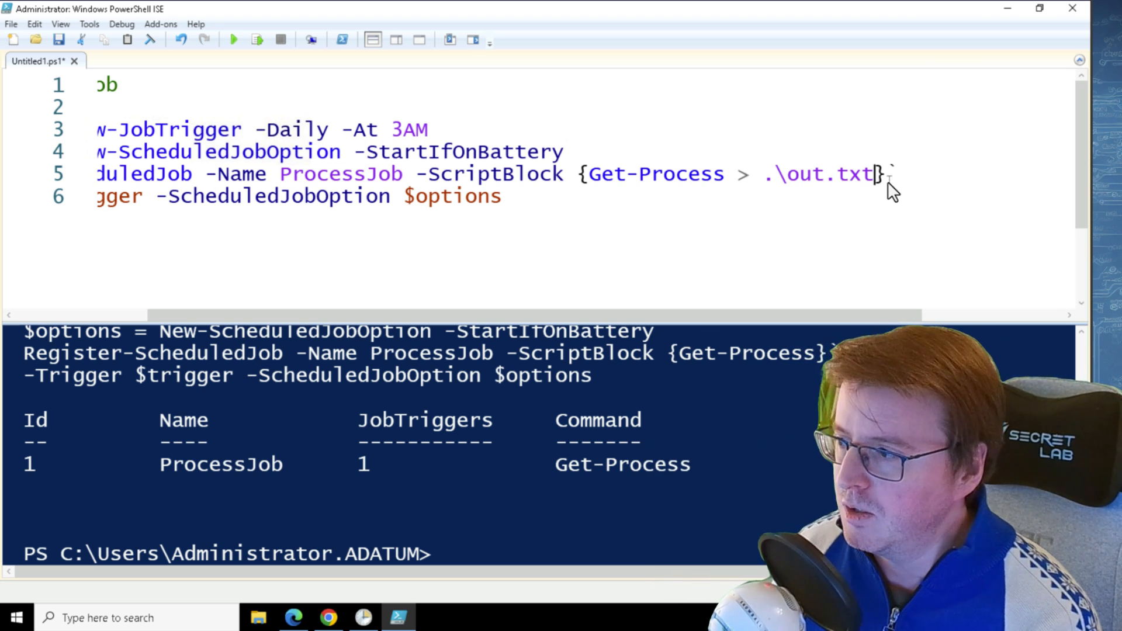
Make the script block Get-Process | Out-File -FilePath ./out.txt -Append and rerun.
text(-ap)
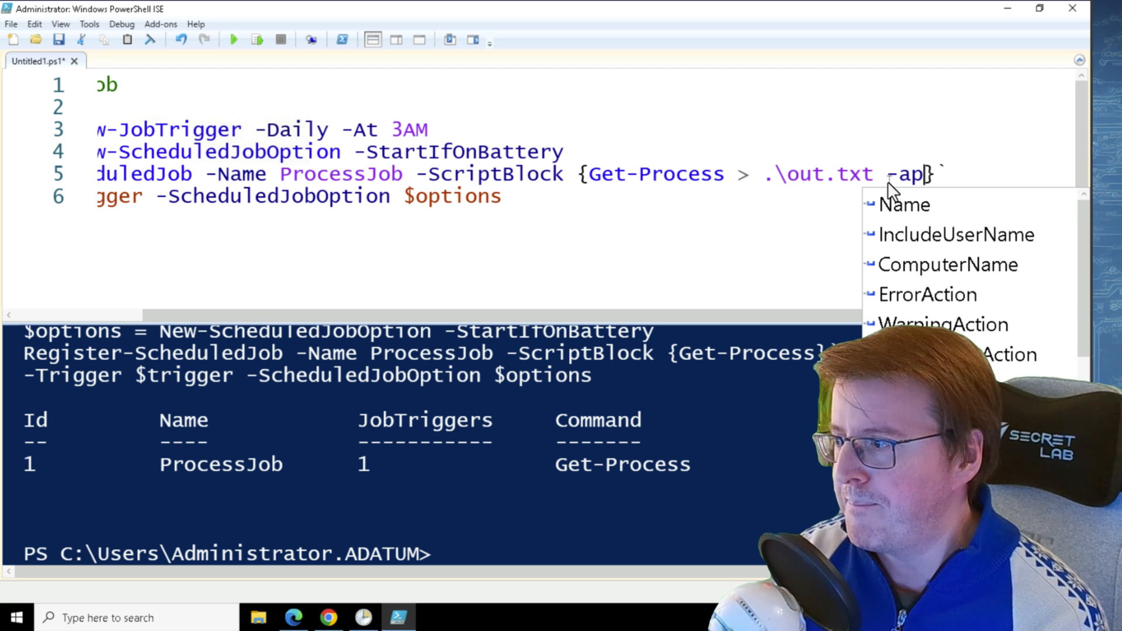
text(pe)
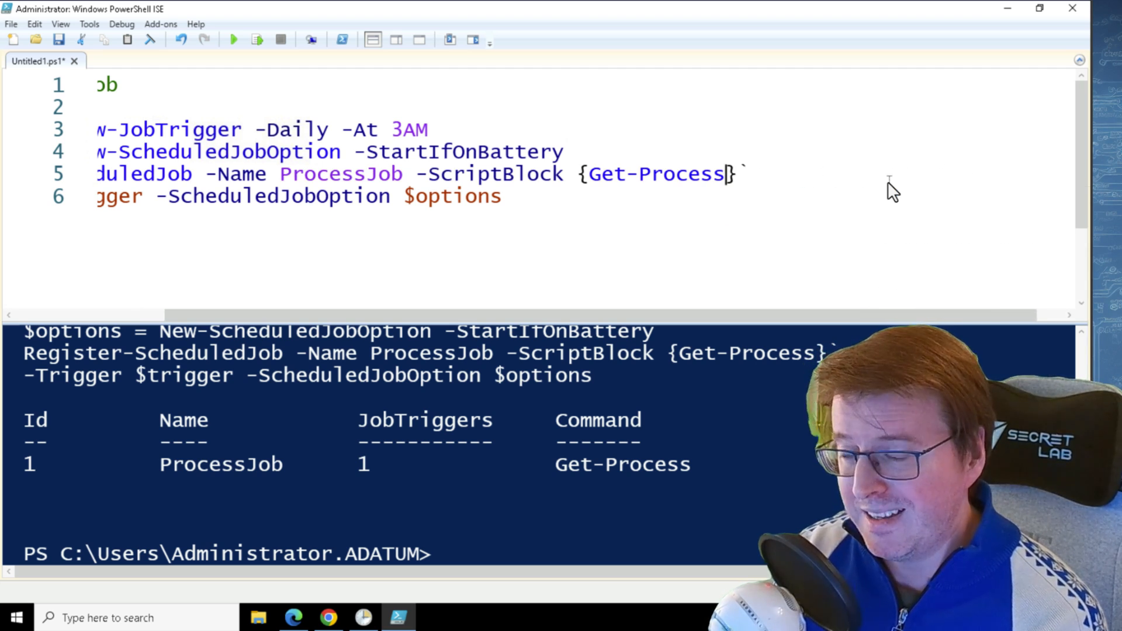
text(| out-File -FilePath)
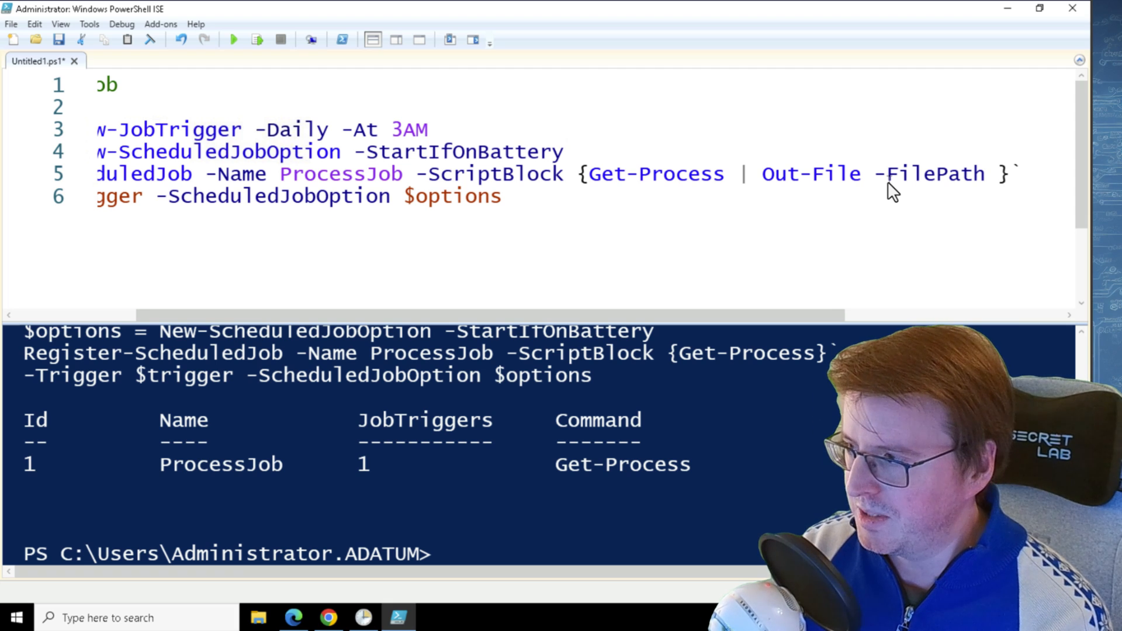
text(./out.txt =-)
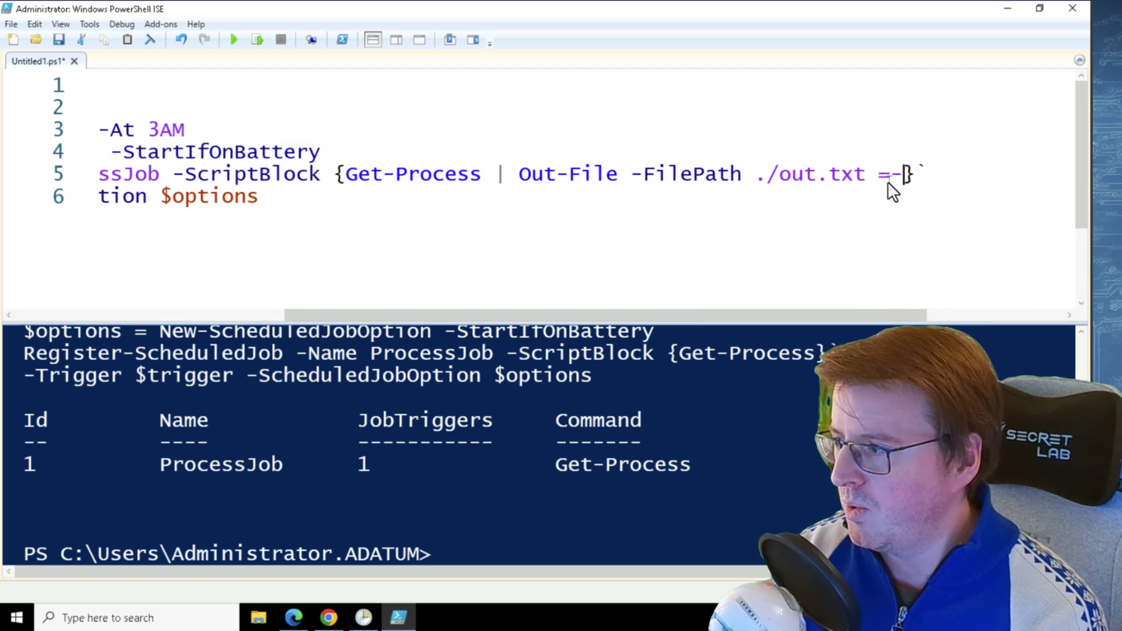
text(Append)
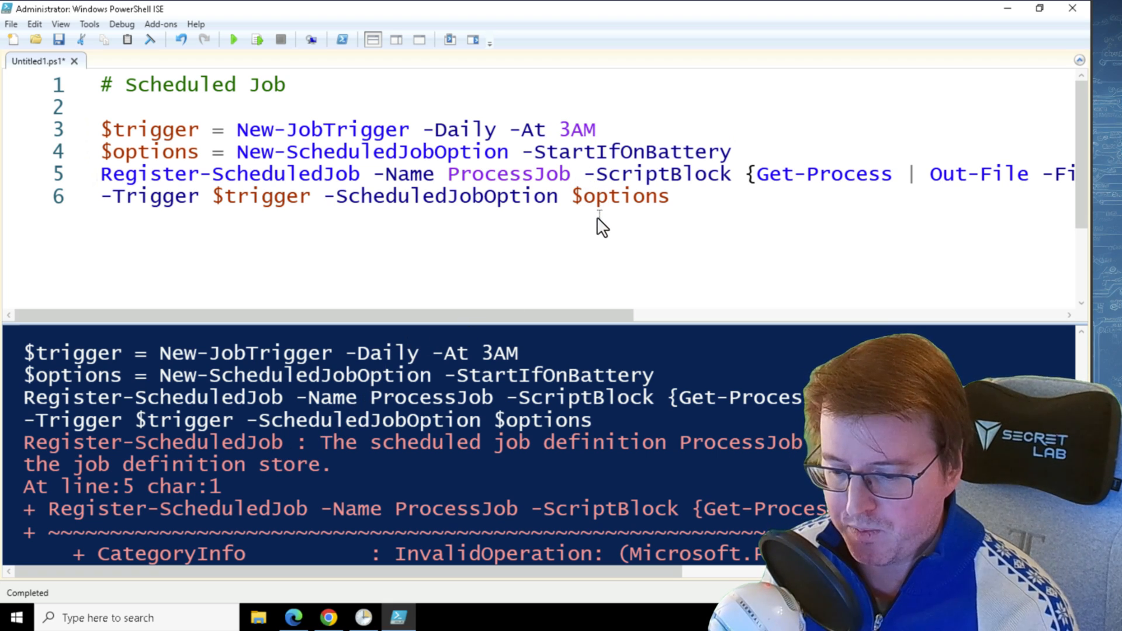
mouse_move(576, 179)
text(2)
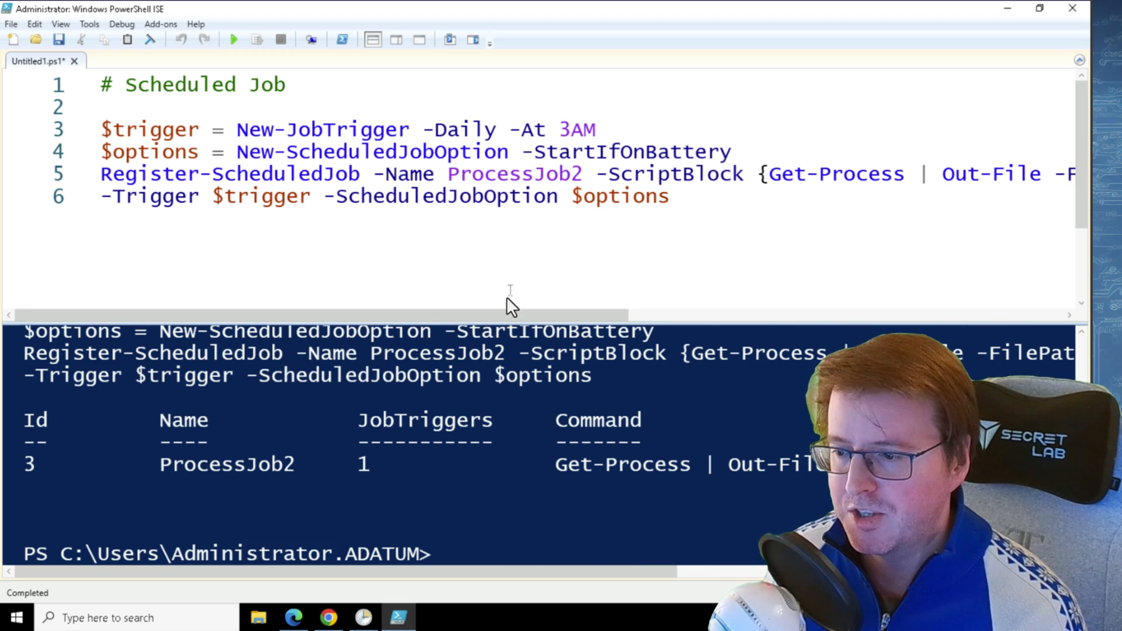
Run Get-ScheduledJob in the console to list ProcessJob and ProcessJob2.
text(g)
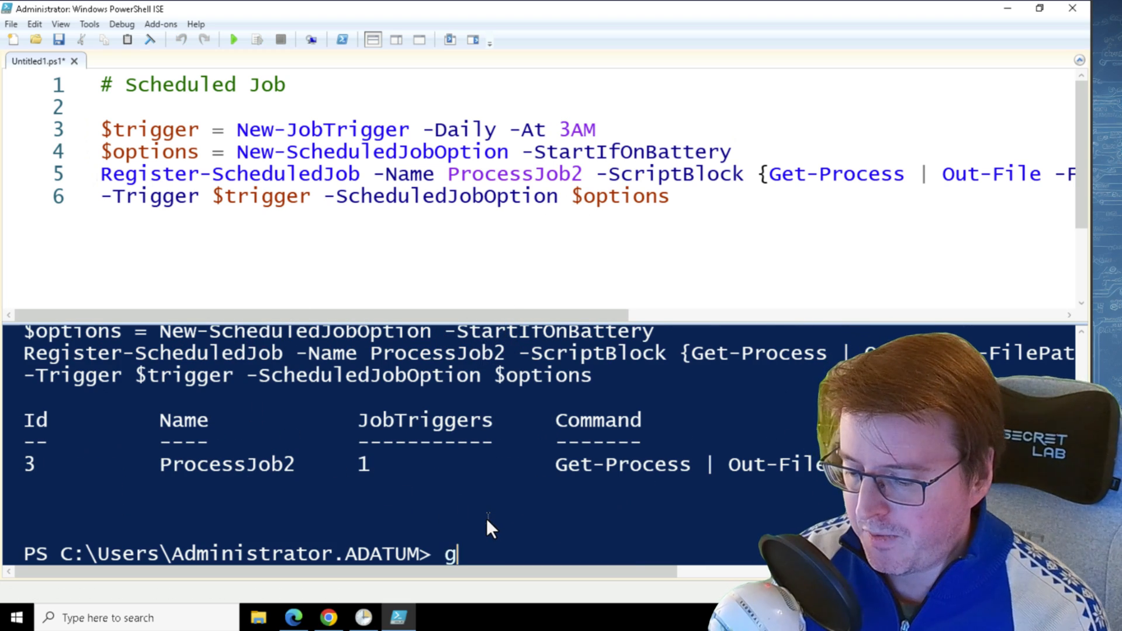
text(et-sche)
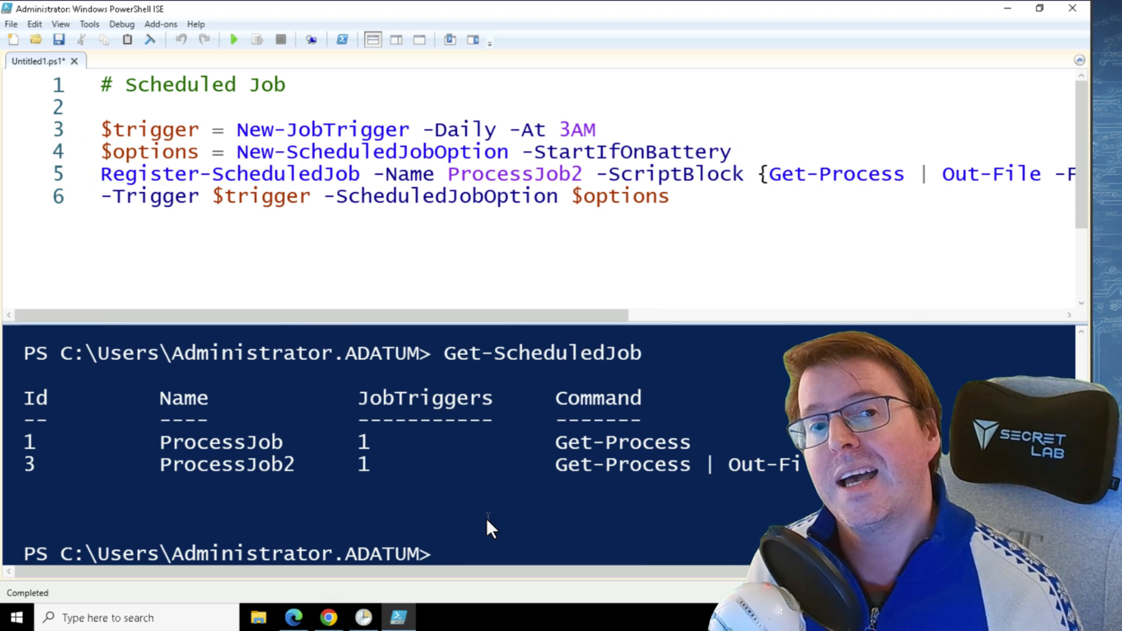
click(364, 616)
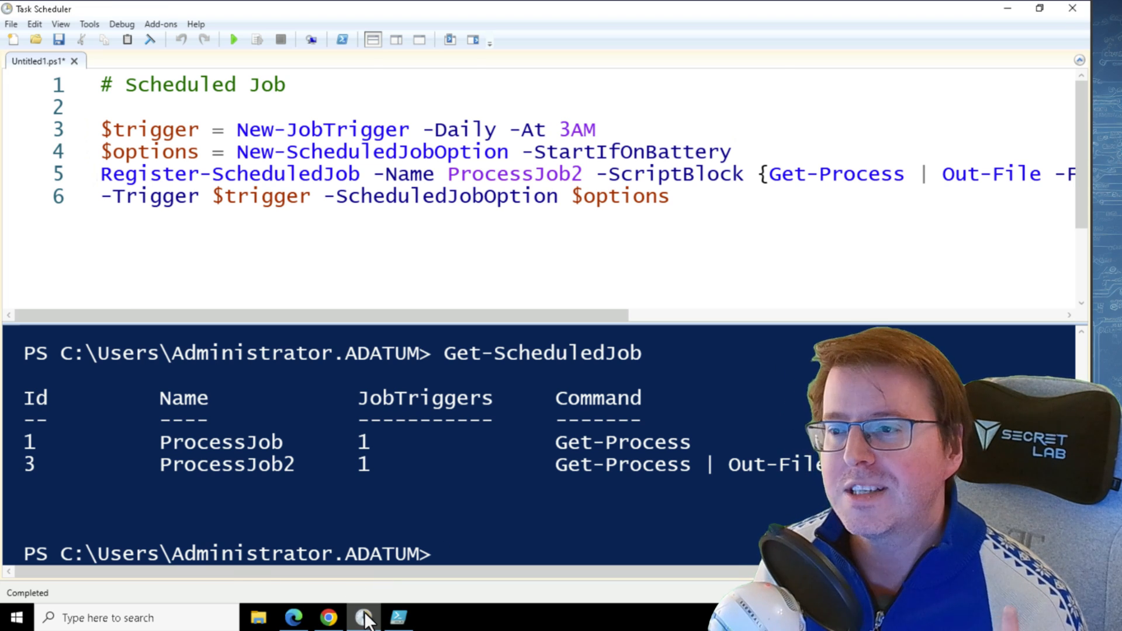
Browse to the PowerShell ScheduledJobs folder and refresh to show ProcessJob and ProcessJob2.
click(363, 617)
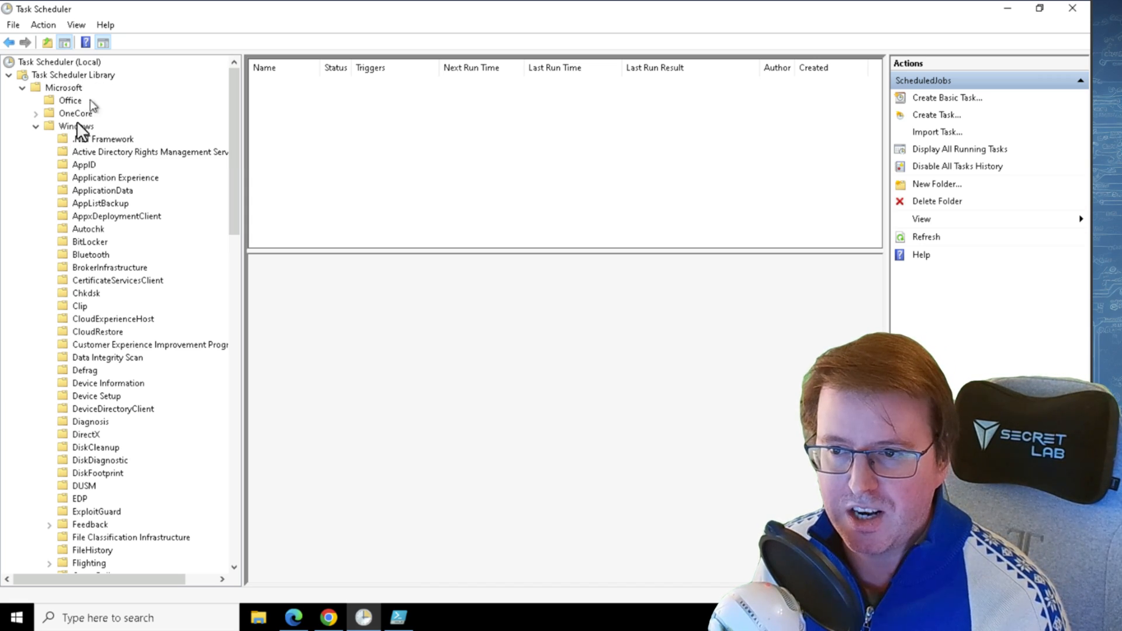
scroll(down, 3)
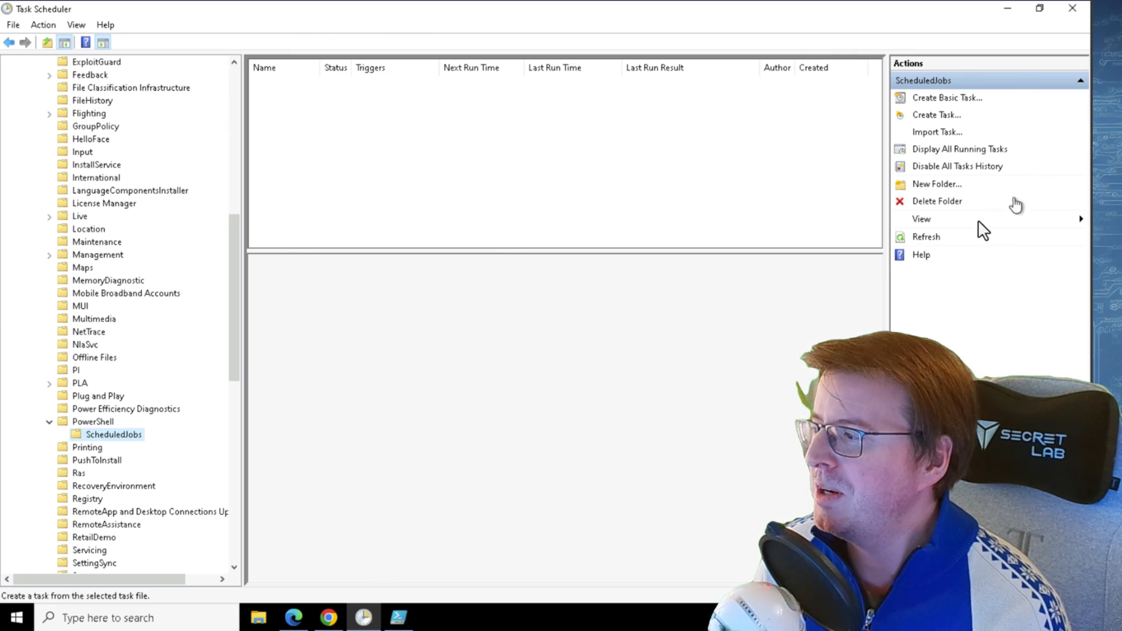
click(925, 236)
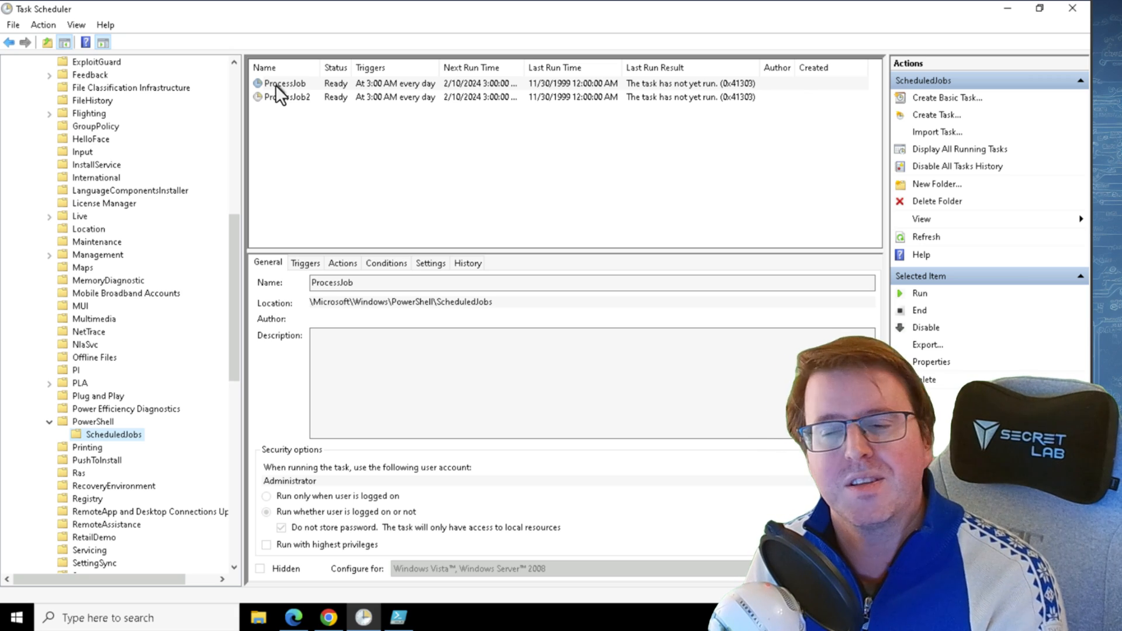
right_click(285, 83)
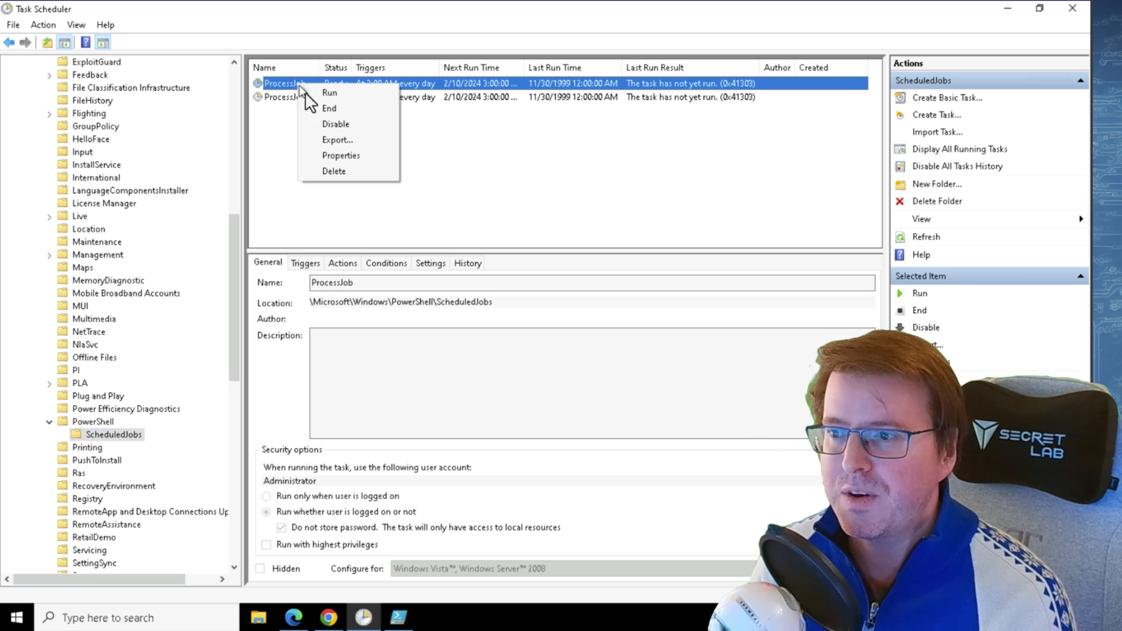
click(340, 155)
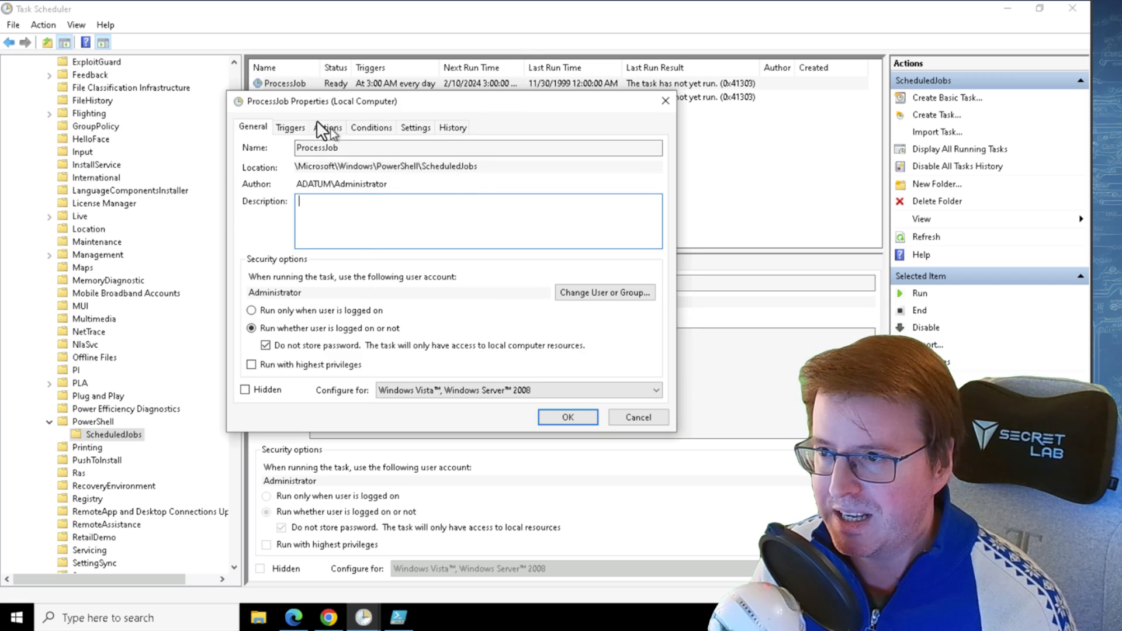
click(290, 128)
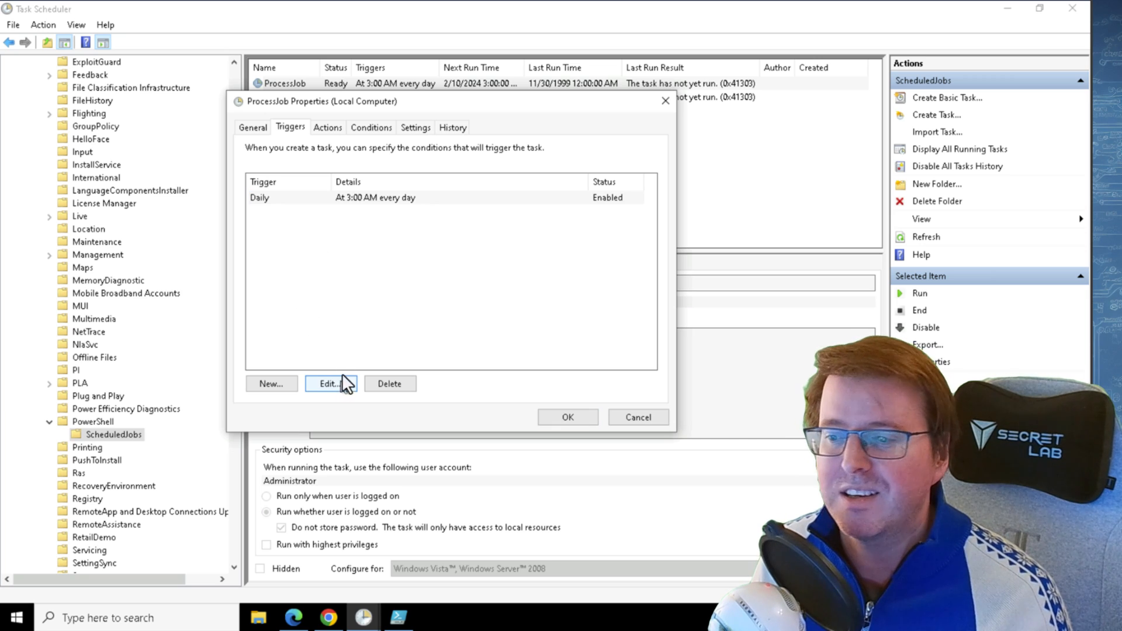
click(328, 383)
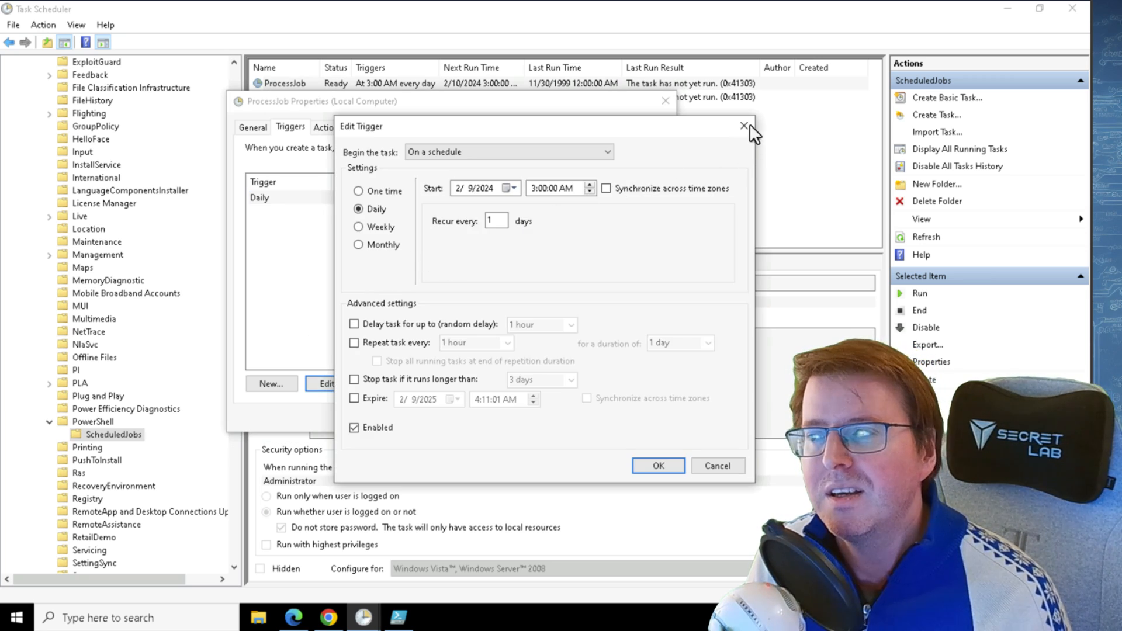
click(744, 126)
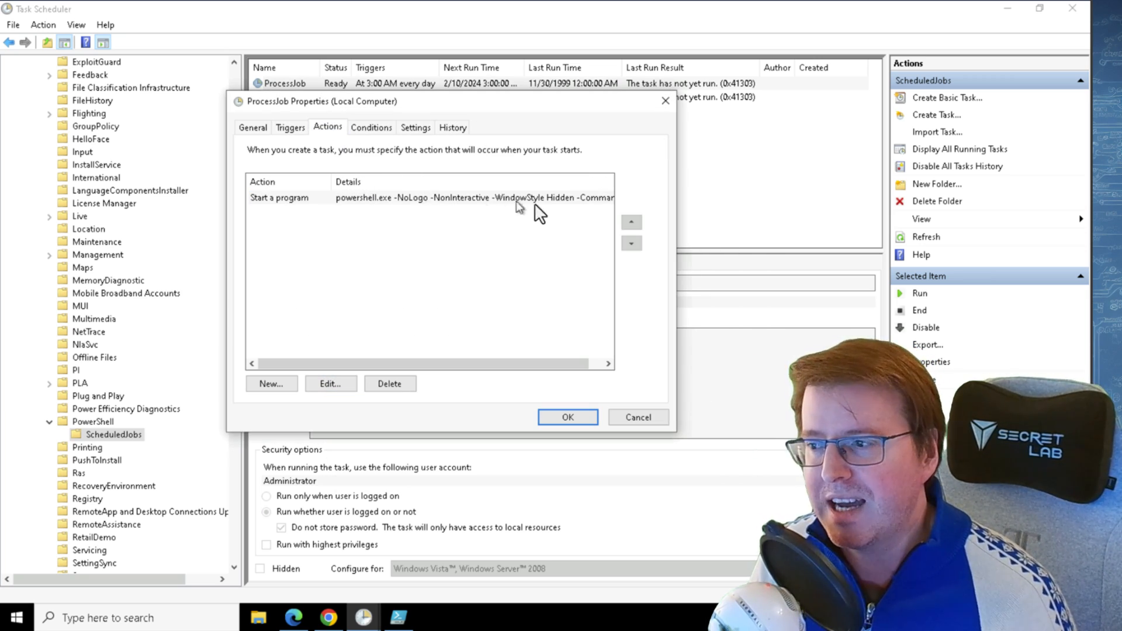
click(429, 197)
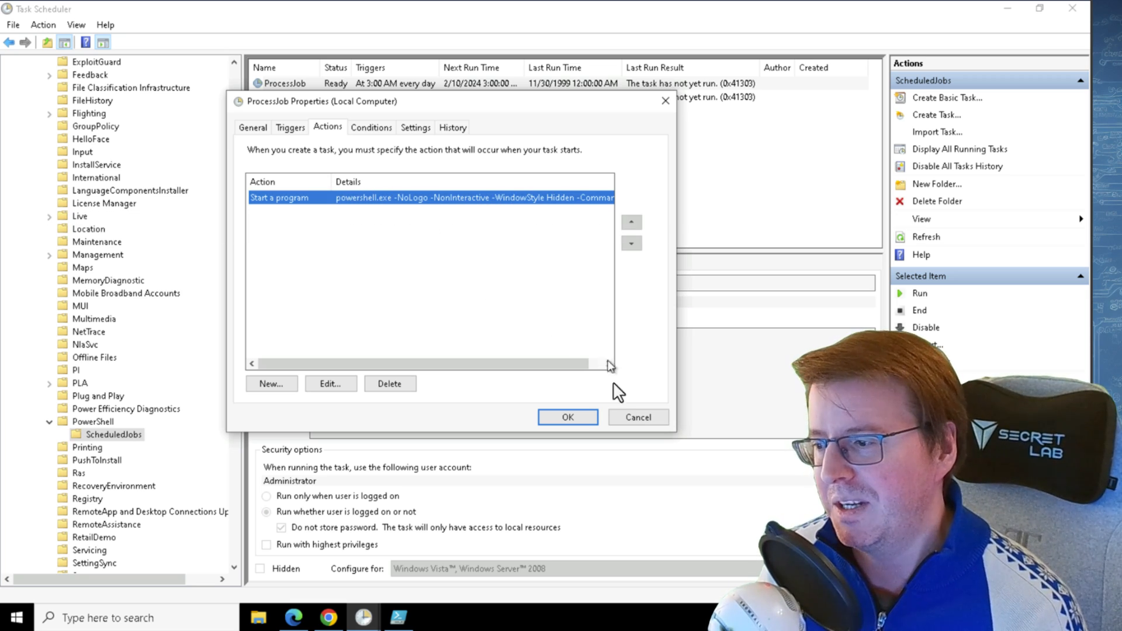
click(566, 417)
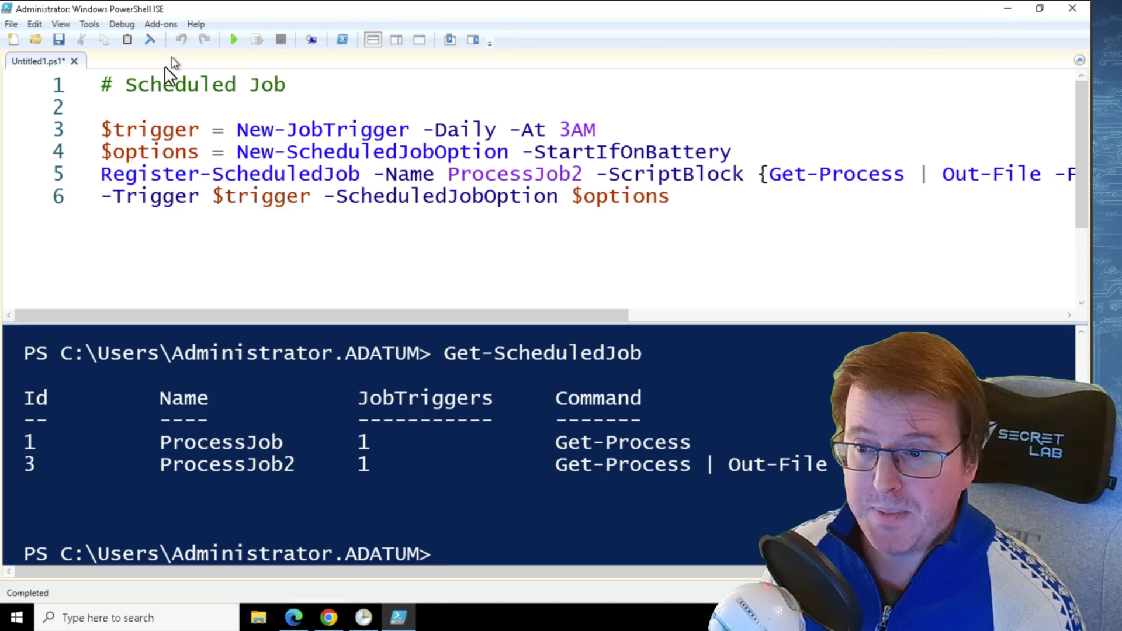
mouse_move(254, 114)
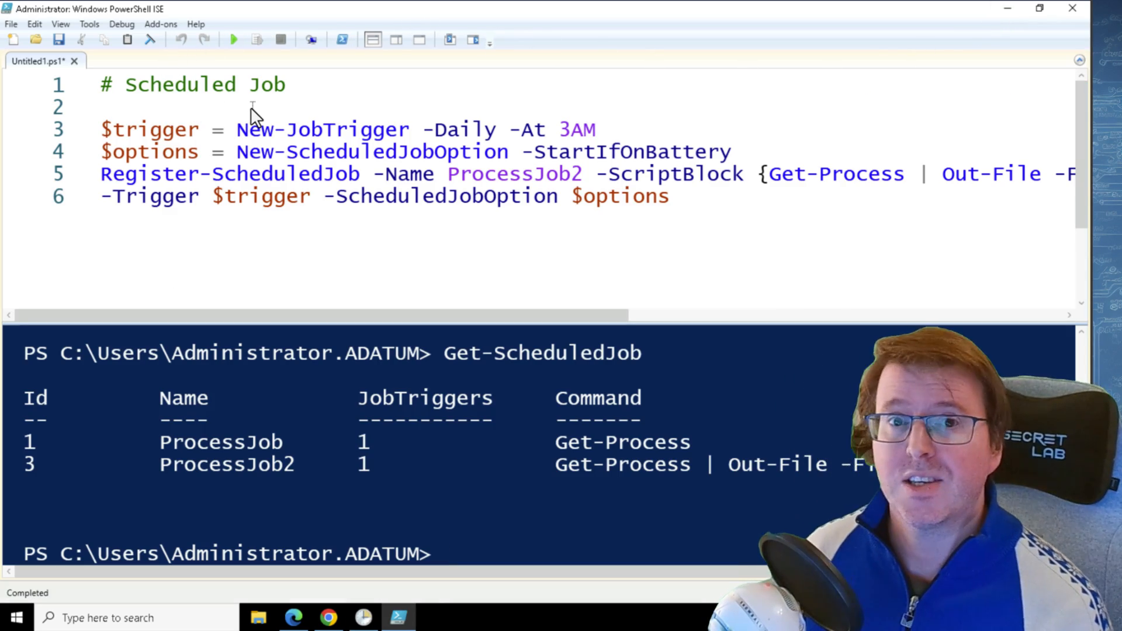